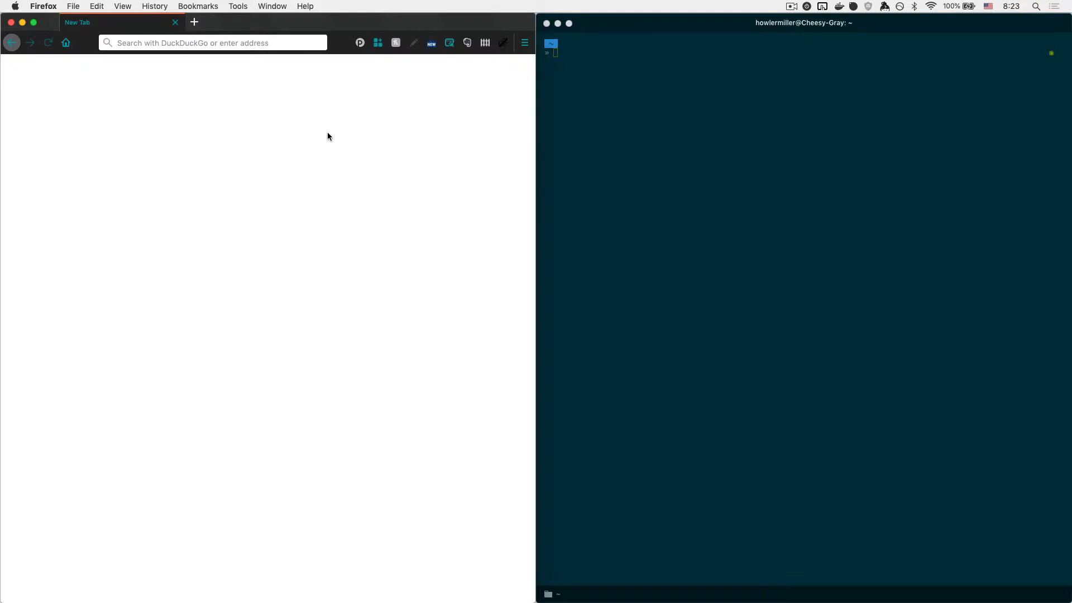
# - Search 'bluehost ssh access', open 'SSH Access - Bluehost', and read to 'Connecting to your Server via SSH'
pyautogui.click(212, 42)
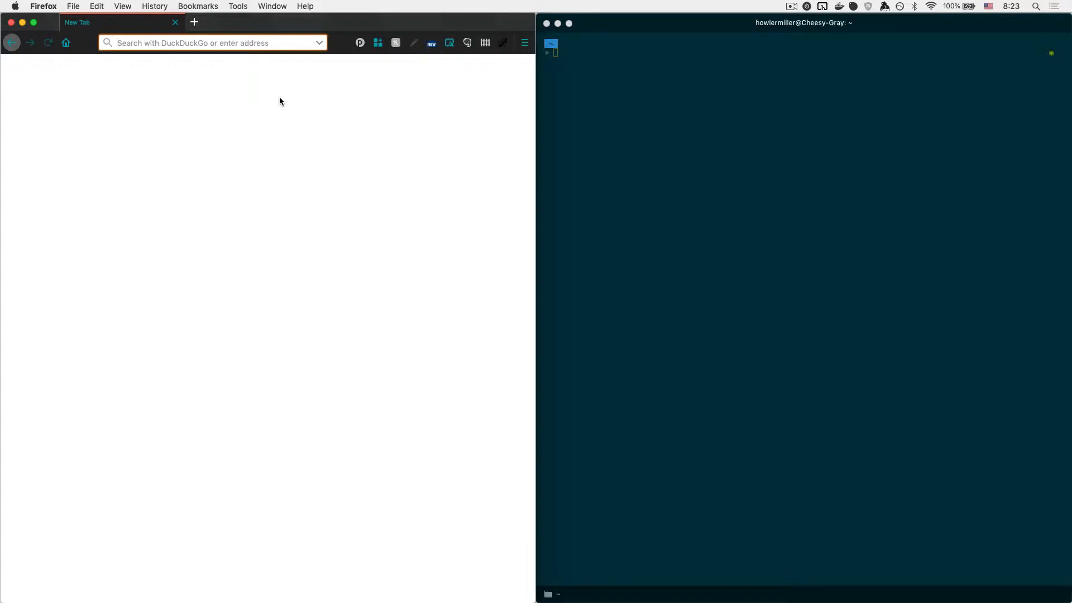
pyautogui.write('bluehost')
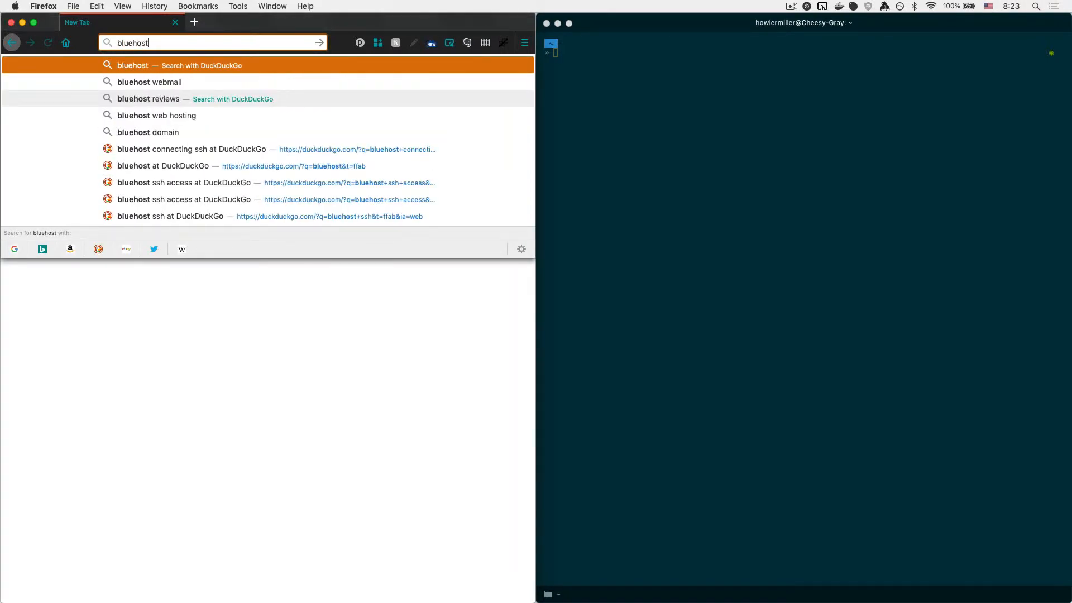
pyautogui.click(183, 182)
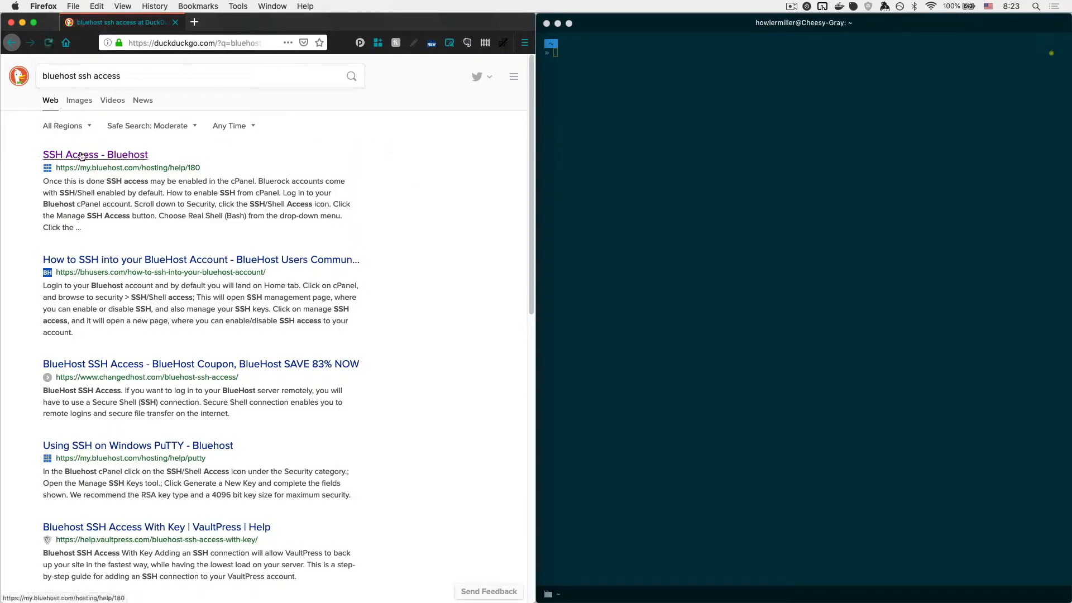
pyautogui.click(95, 155)
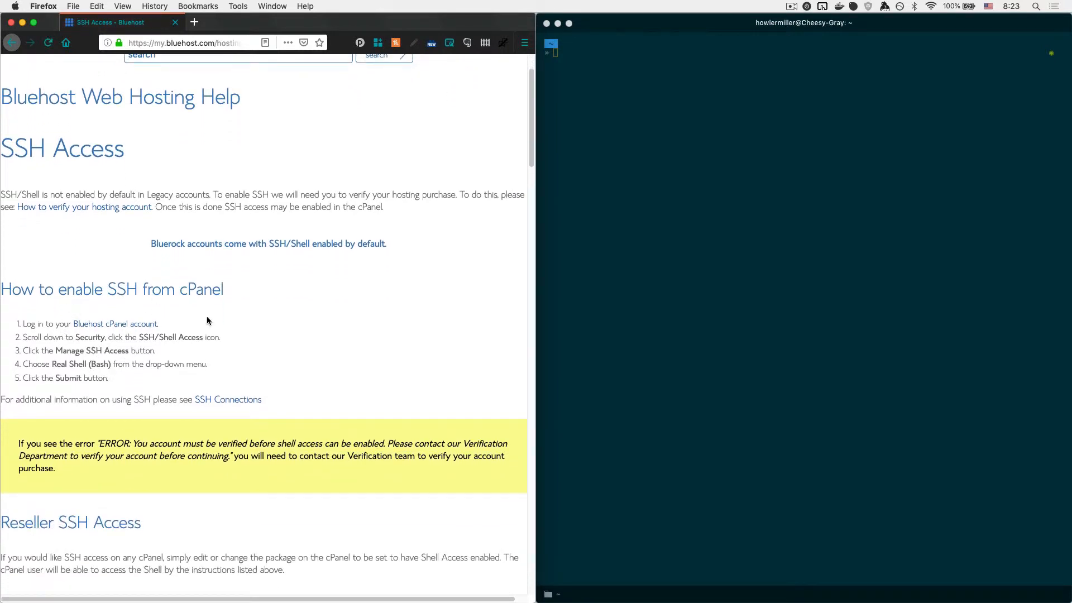
pyautogui.moveTo(259, 340)
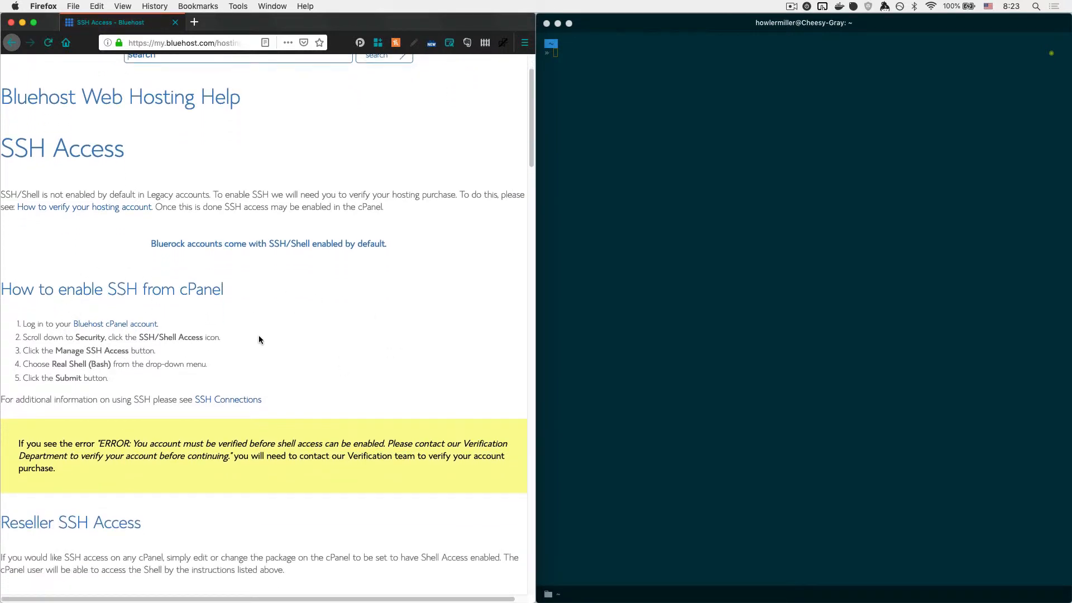
pyautogui.scroll(-3)
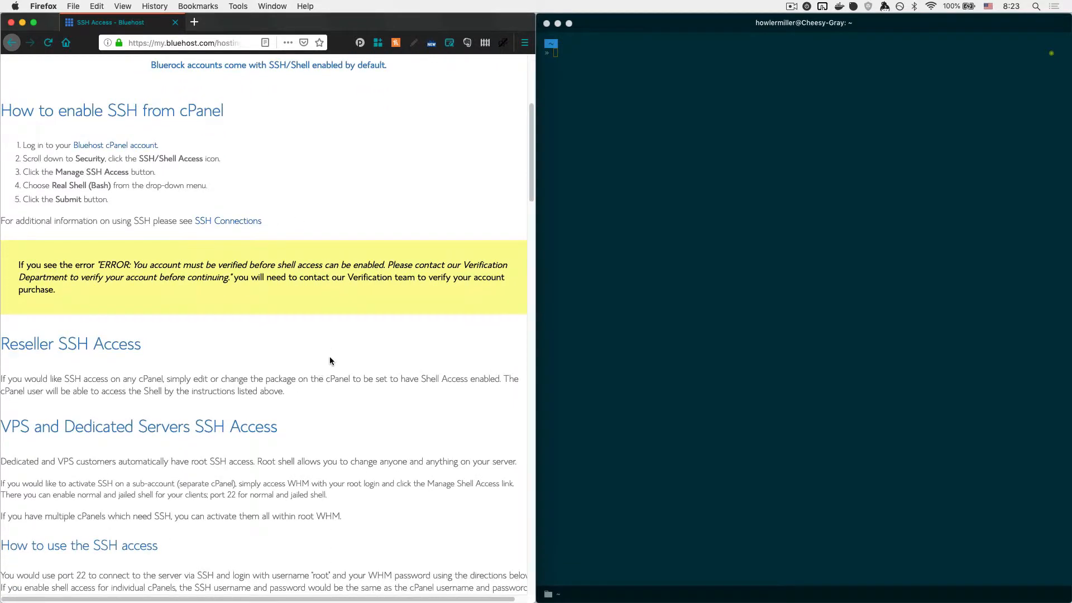
pyautogui.moveTo(321, 561)
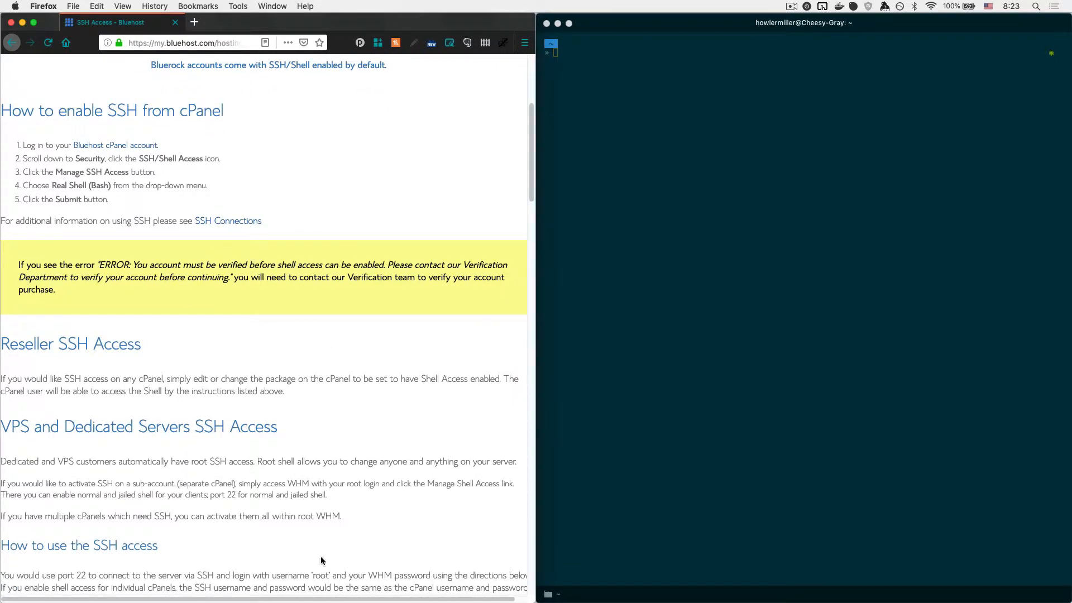
pyautogui.scroll(-3)
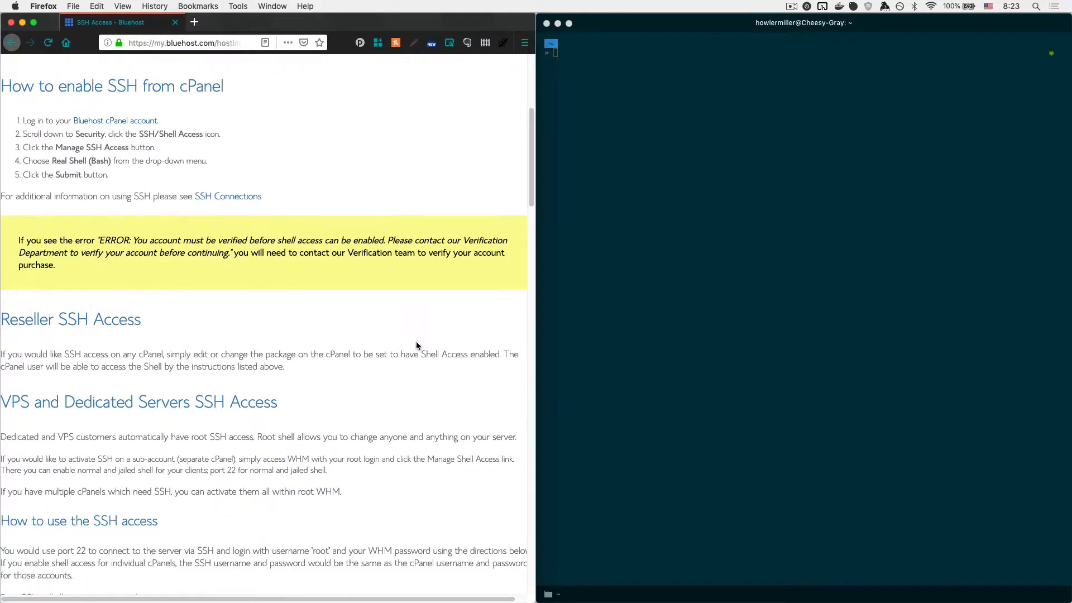
pyautogui.scroll(-3)
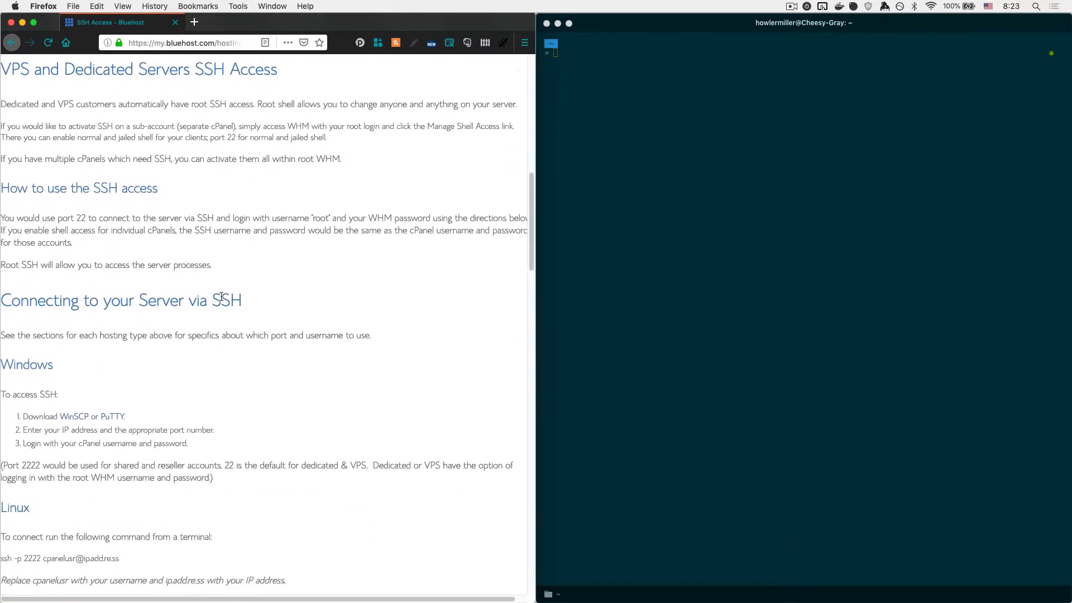
pyautogui.scroll(-3)
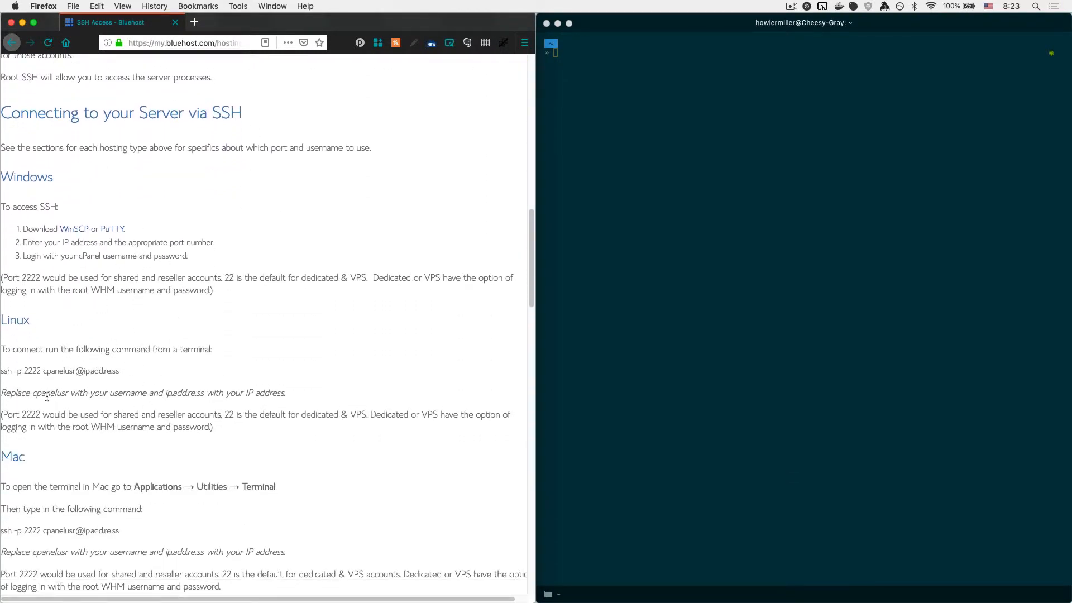
pyautogui.scroll(-3)
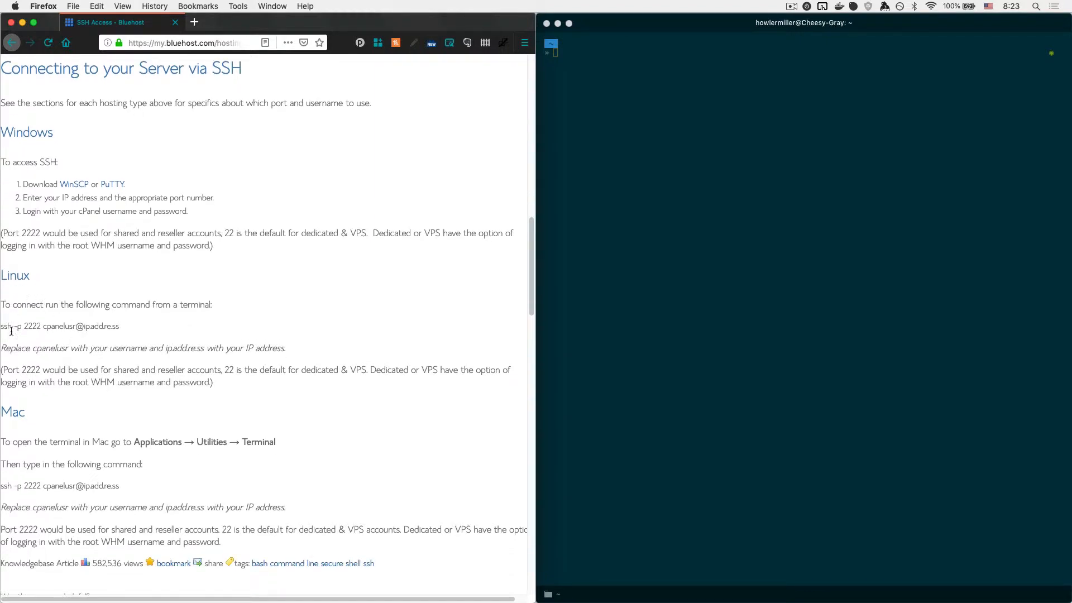
pyautogui.moveTo(123, 129)
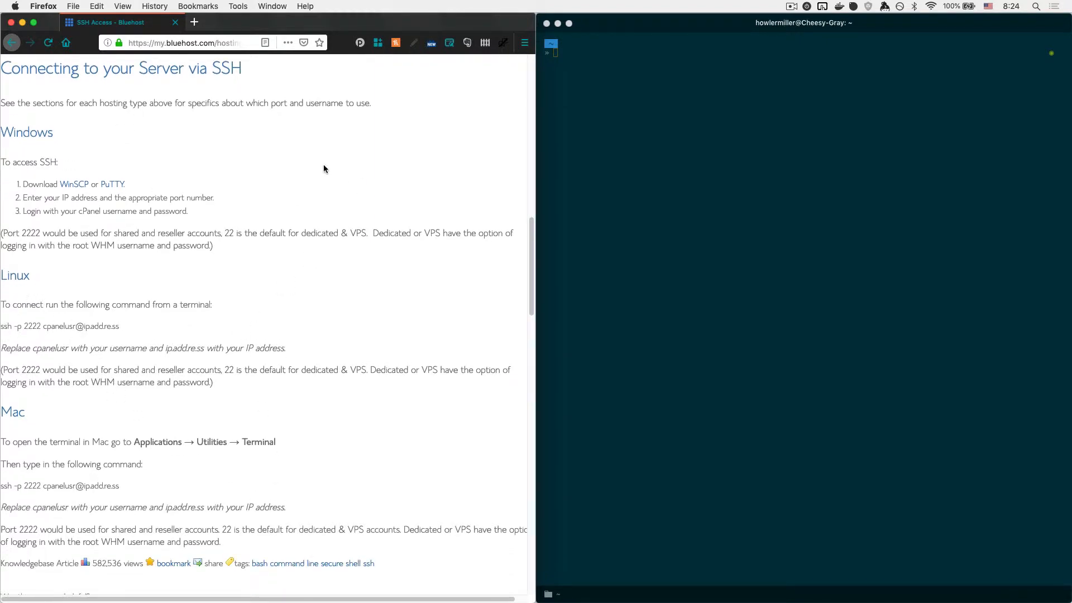
# - Search 'media temple ssh access' and read the Grid Shared Hosting SSH article's Instructions
pyautogui.write('mda.org/')
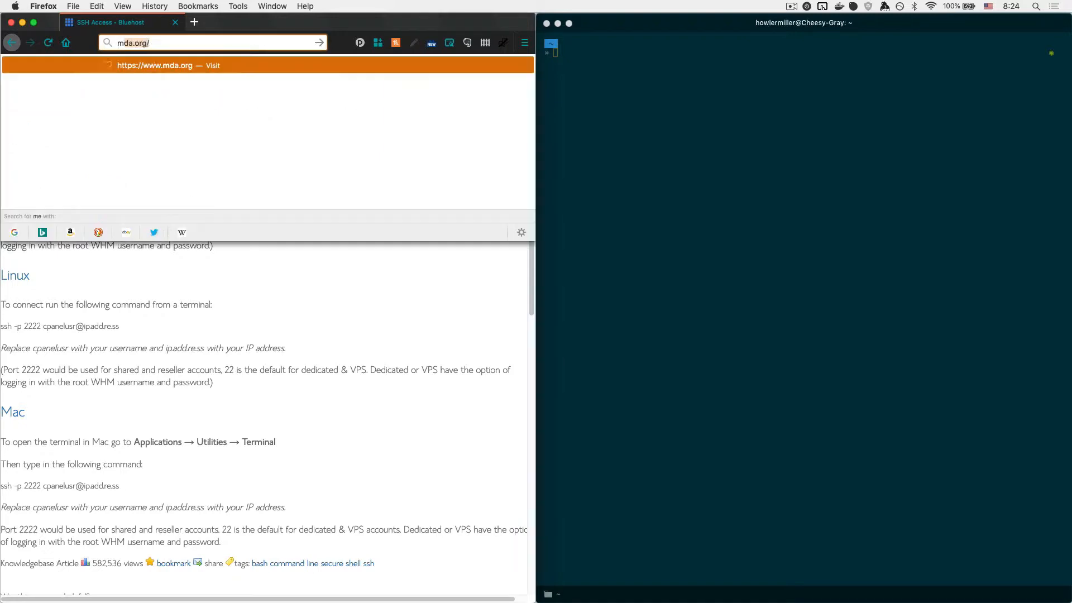
pyautogui.write('media temple ss')
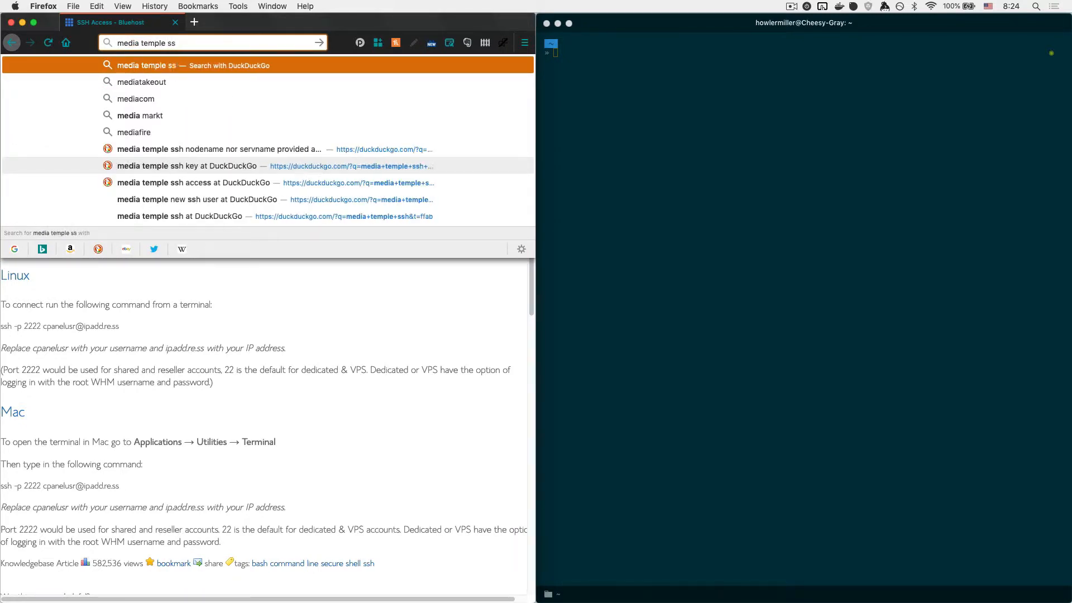
pyautogui.click(194, 182)
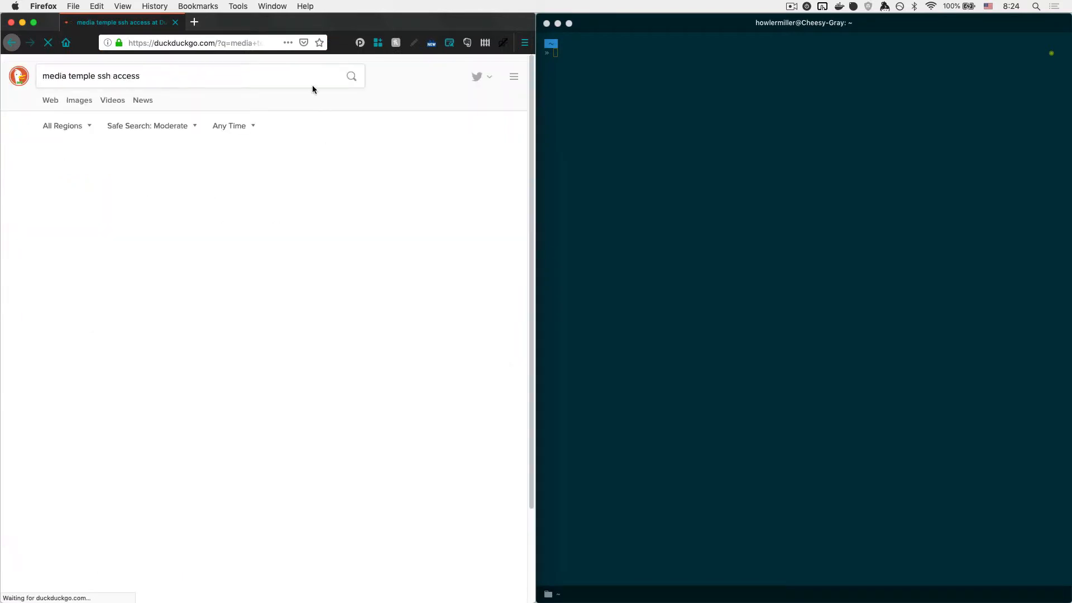
pyautogui.click(159, 154)
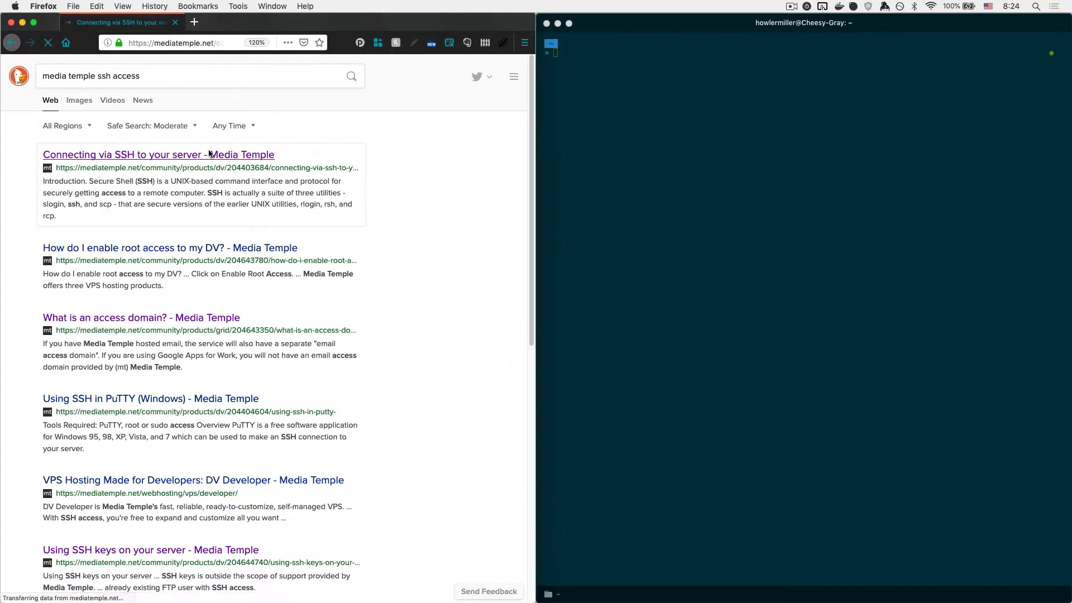
pyautogui.click(159, 154)
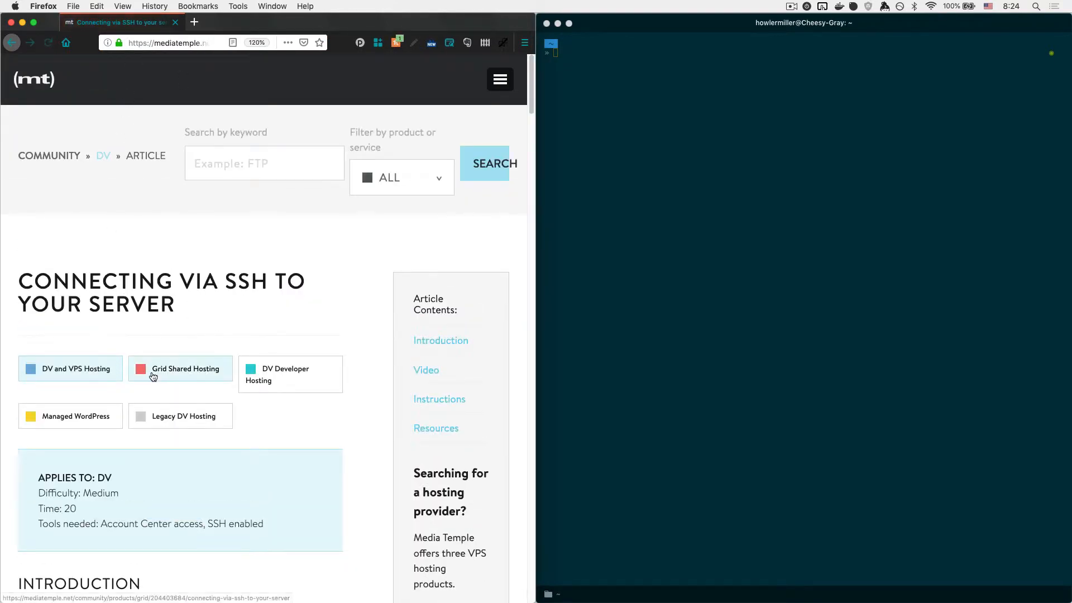
pyautogui.click(185, 369)
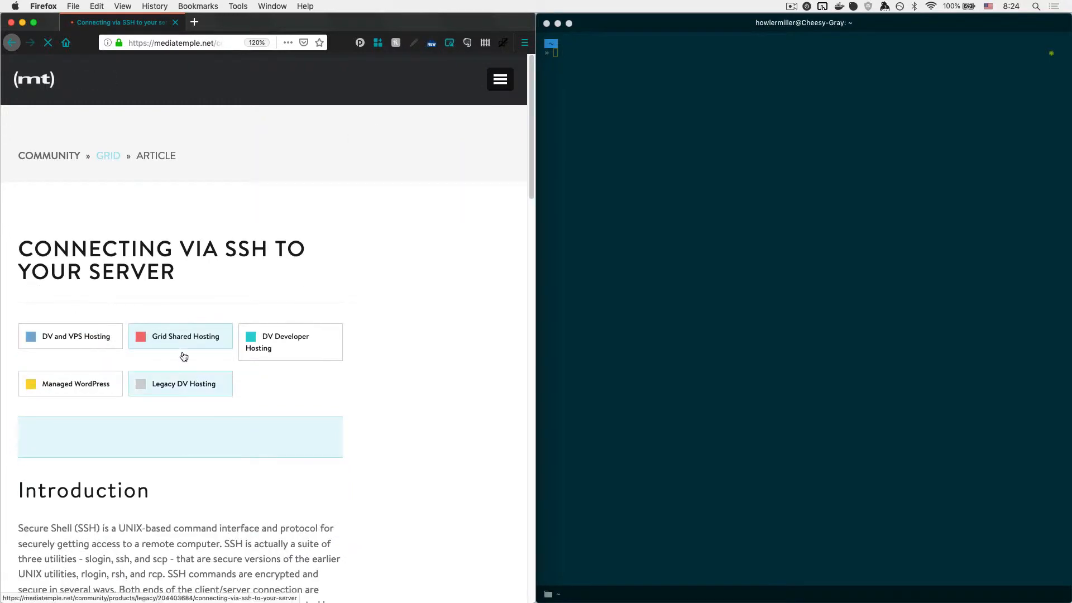
pyautogui.scroll(-3)
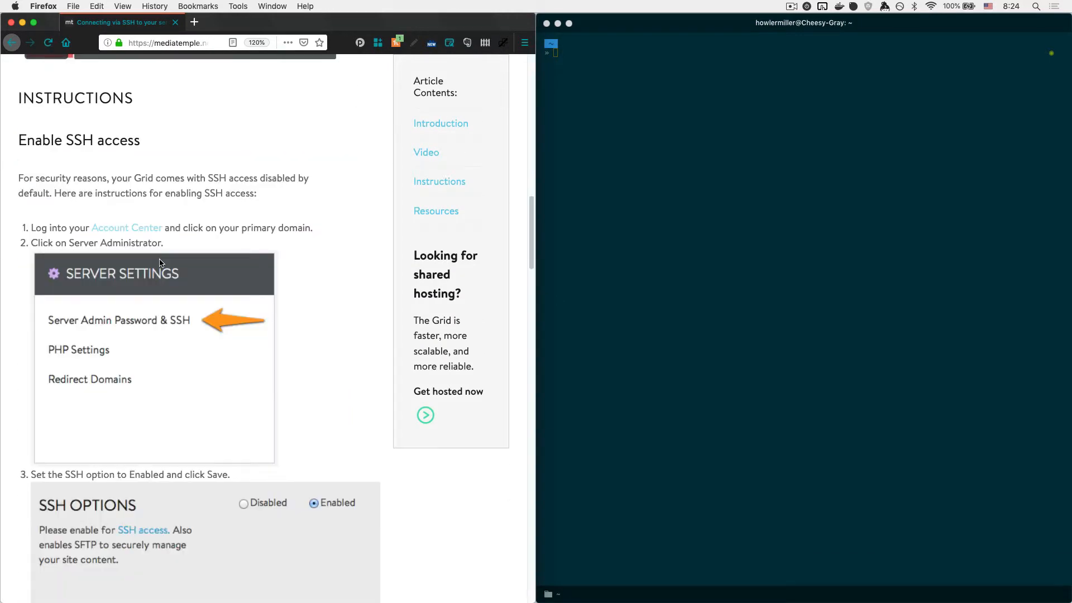
pyautogui.moveTo(201, 115)
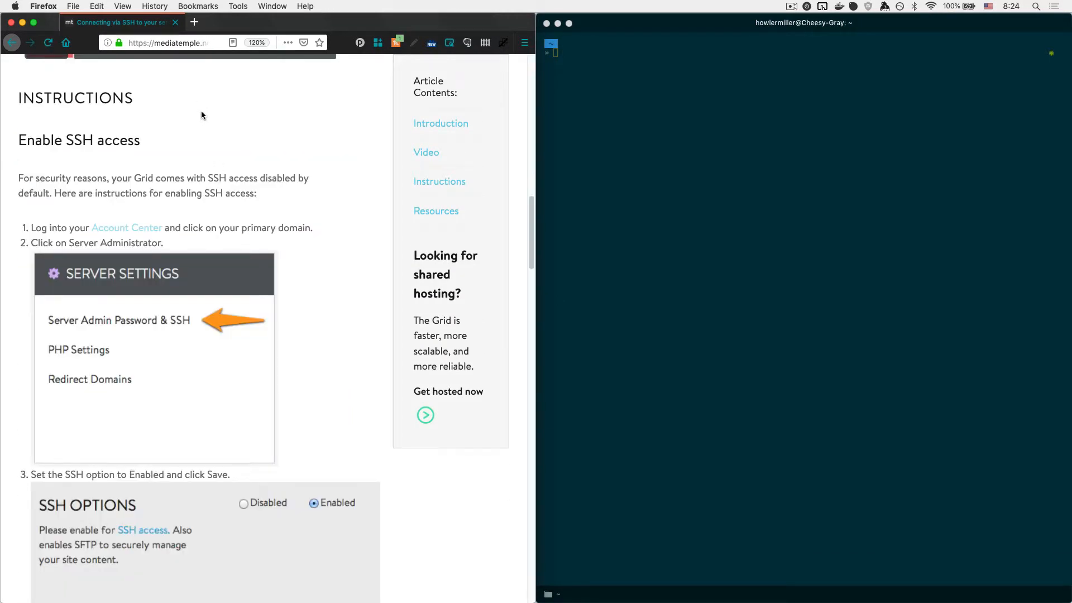
pyautogui.moveTo(315, 235)
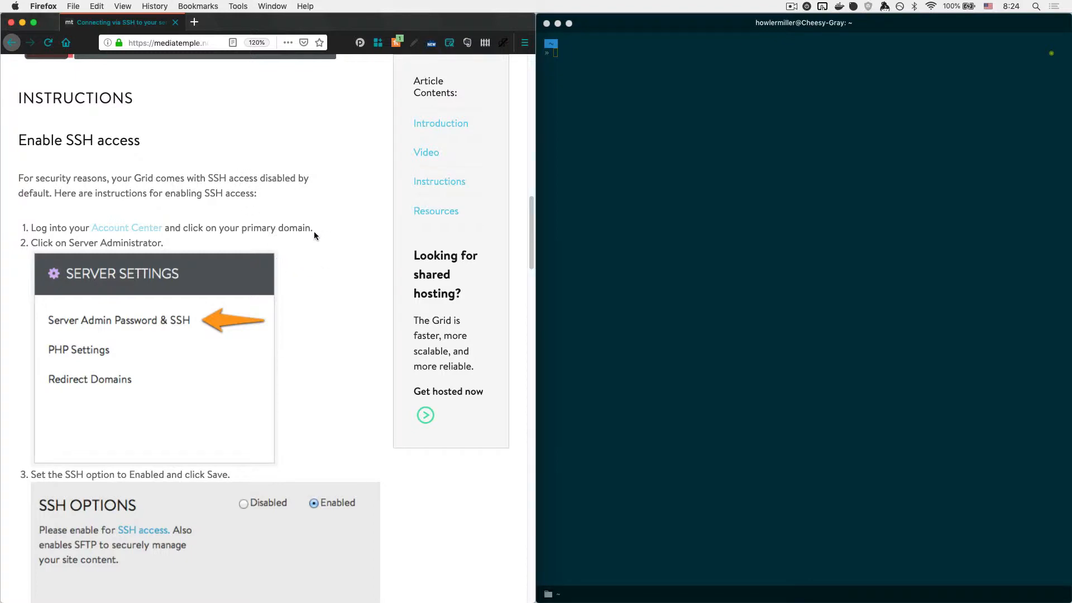
pyautogui.scroll(-3)
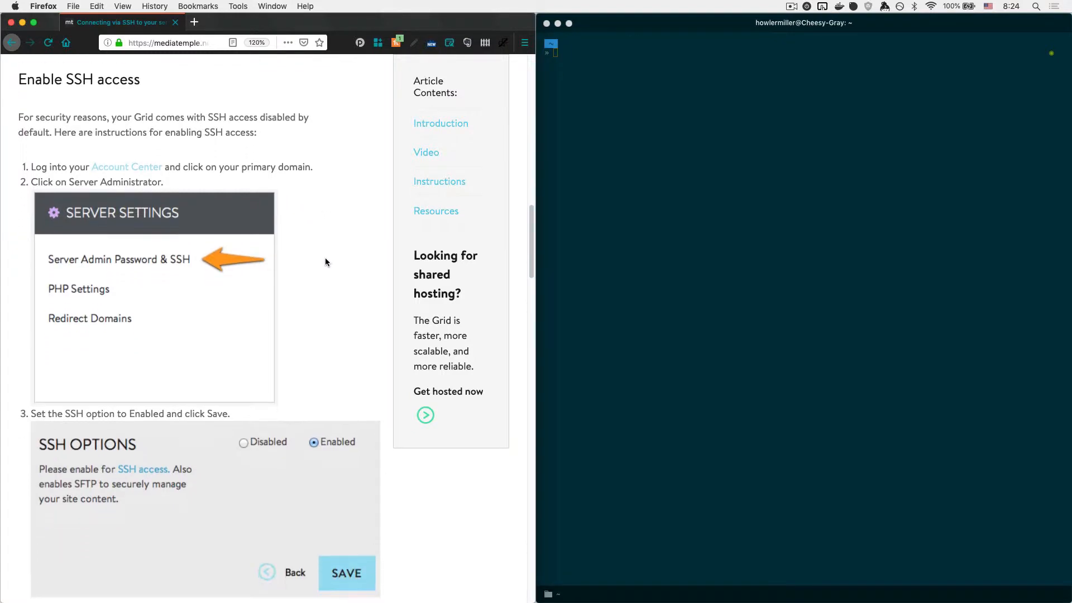
pyautogui.scroll(-3)
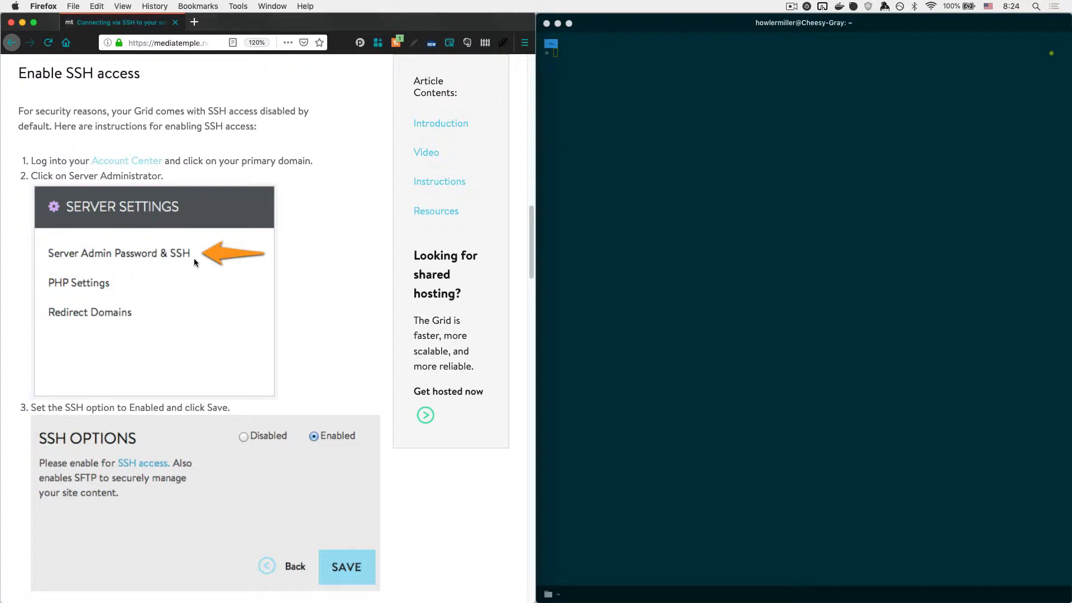
pyautogui.moveTo(178, 256)
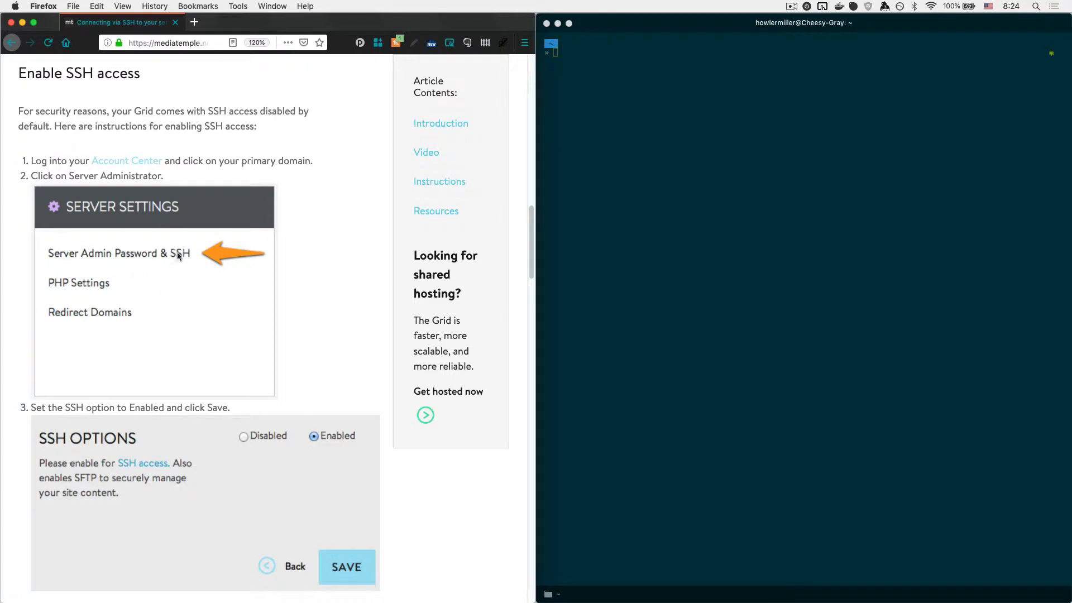
pyautogui.moveTo(103, 210)
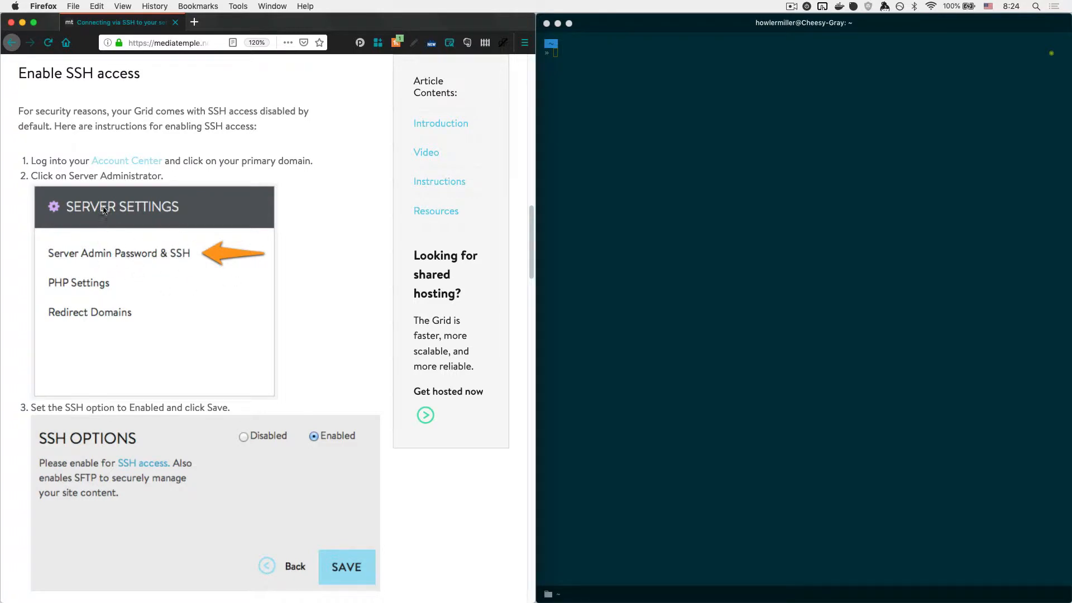
pyautogui.scroll(-3)
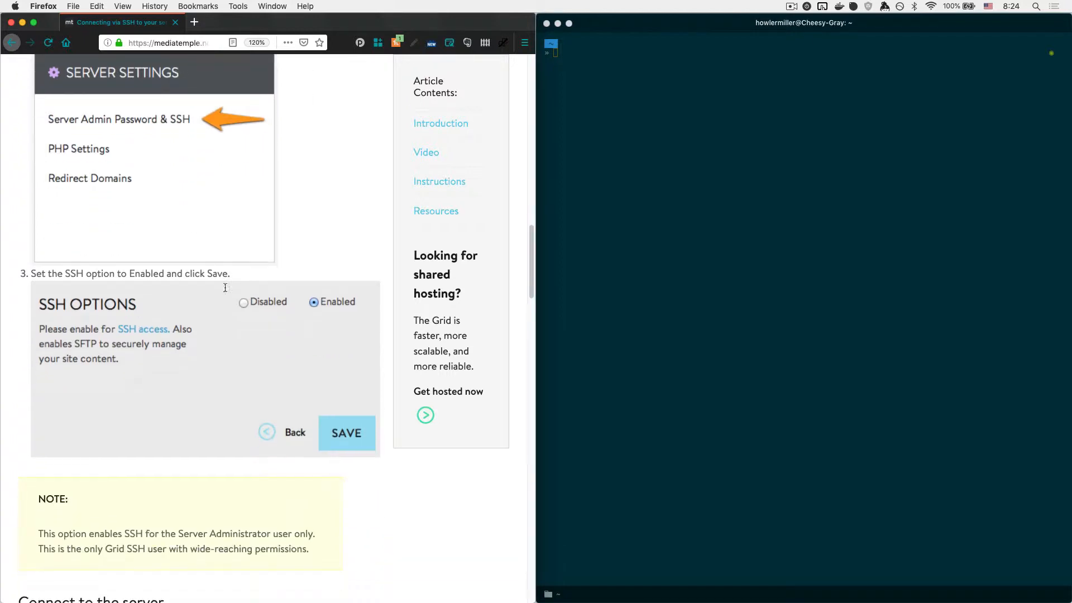
pyautogui.moveTo(333, 315)
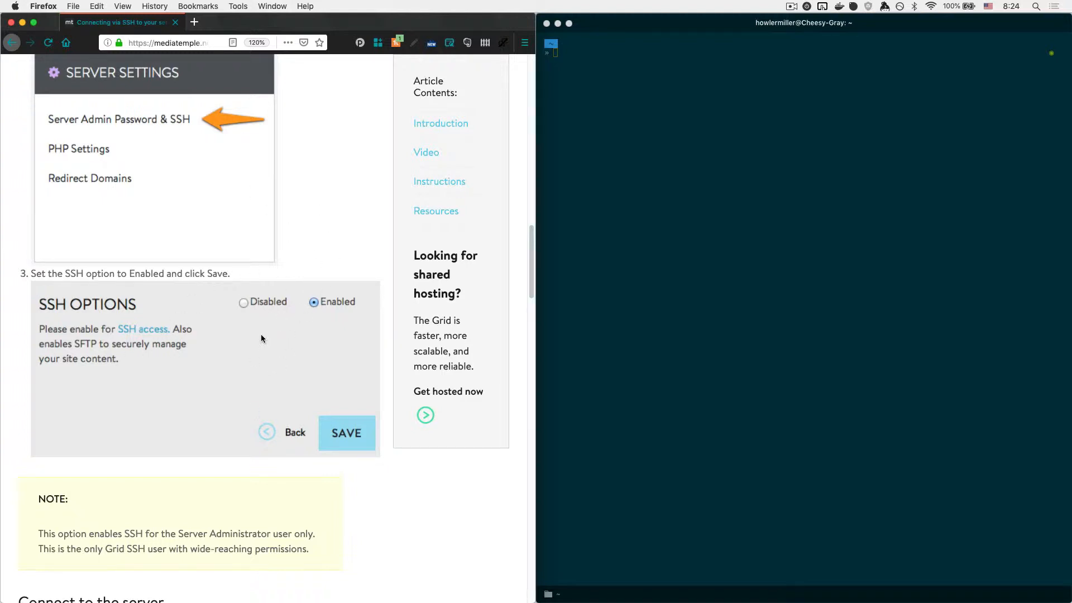
# - Scroll to Login credentials and select the example server address and username
pyautogui.scroll(-3)
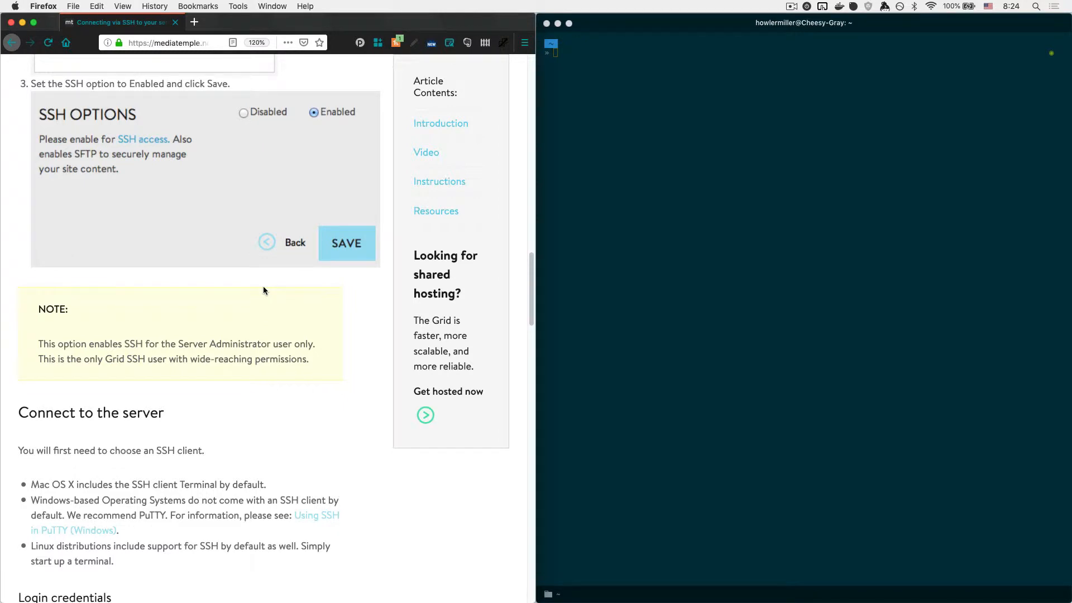
pyautogui.moveTo(347, 185)
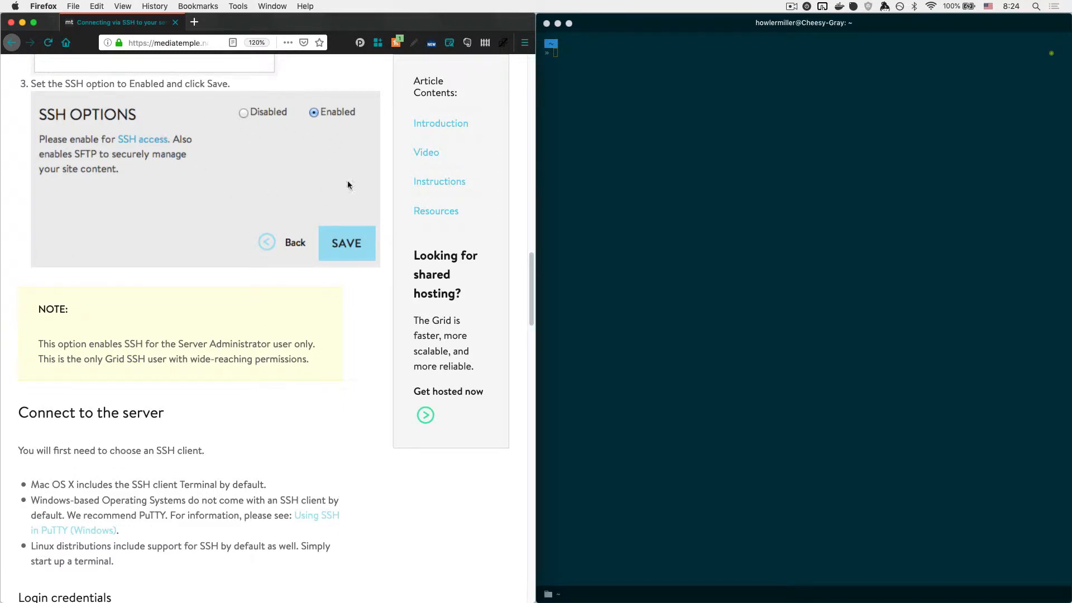
pyautogui.moveTo(250, 179)
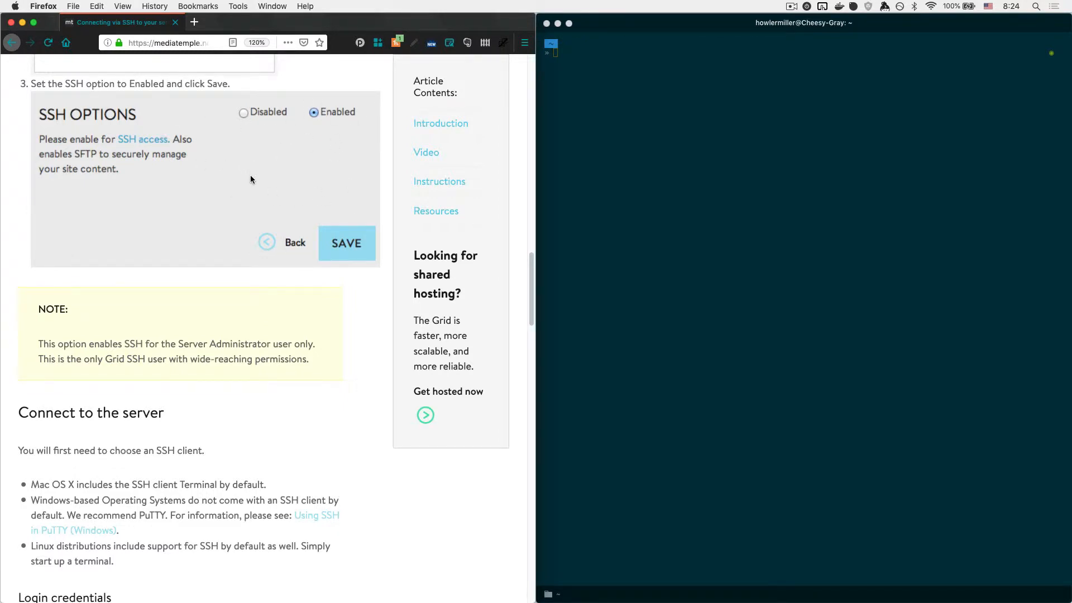
pyautogui.moveTo(388, 201)
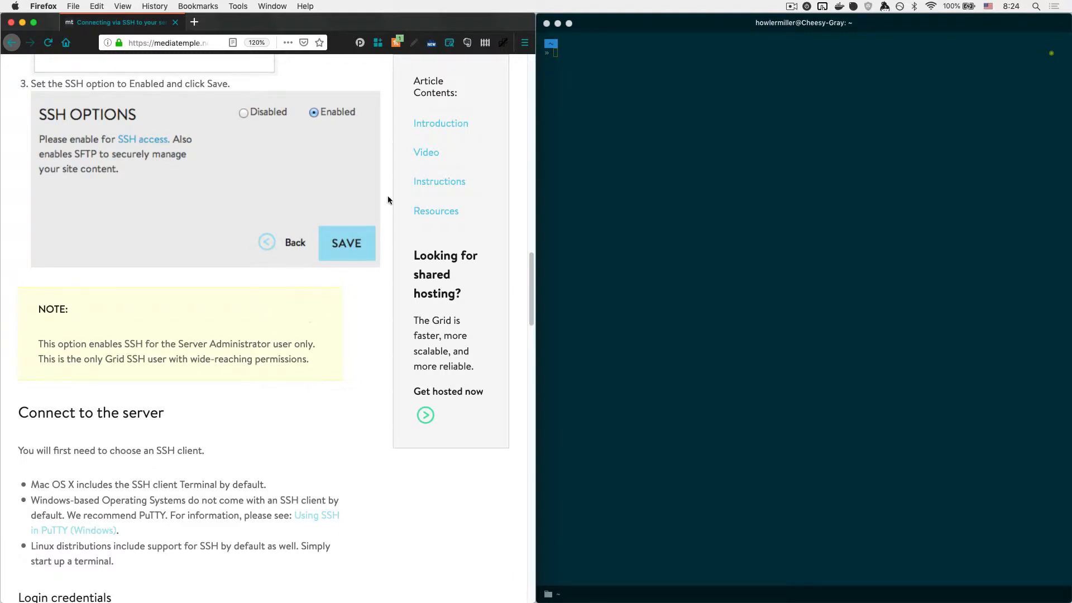
pyautogui.moveTo(394, 165)
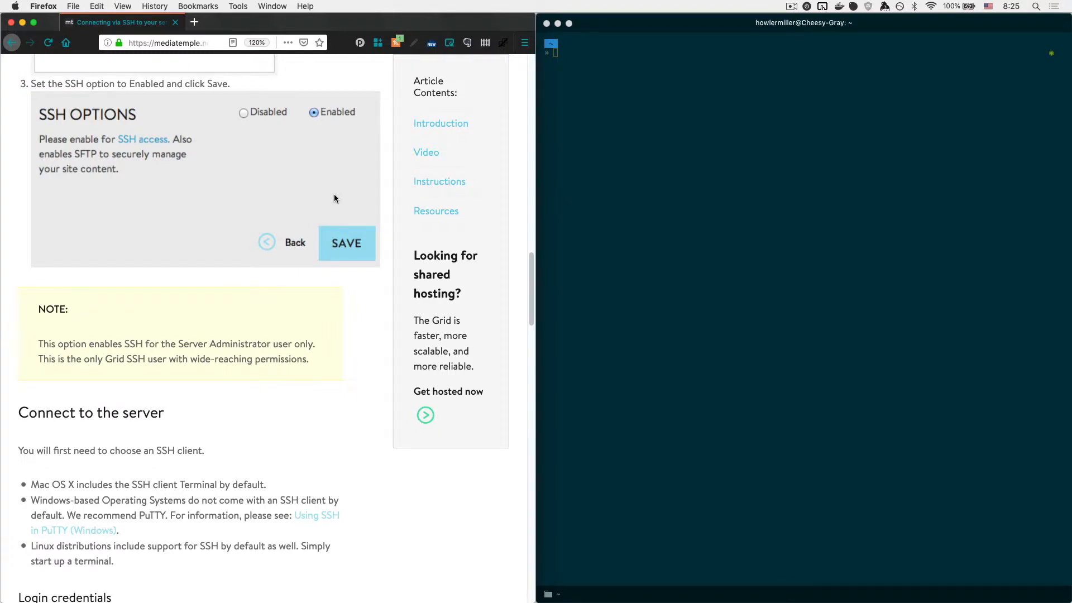
pyautogui.scroll(-3)
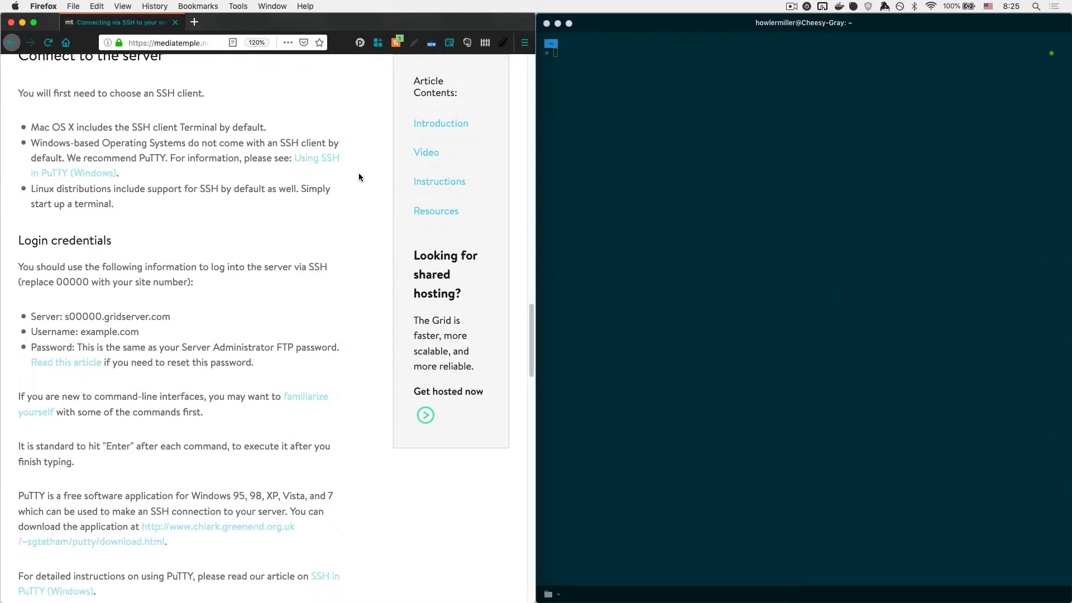
pyautogui.moveTo(65, 318)
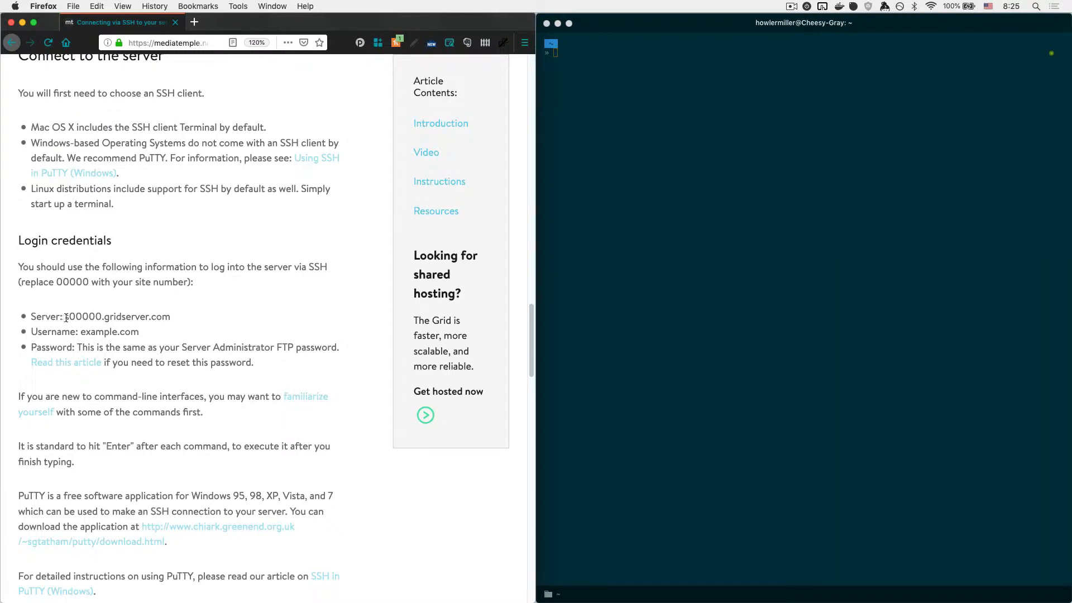
pyautogui.doubleClick(116, 316)
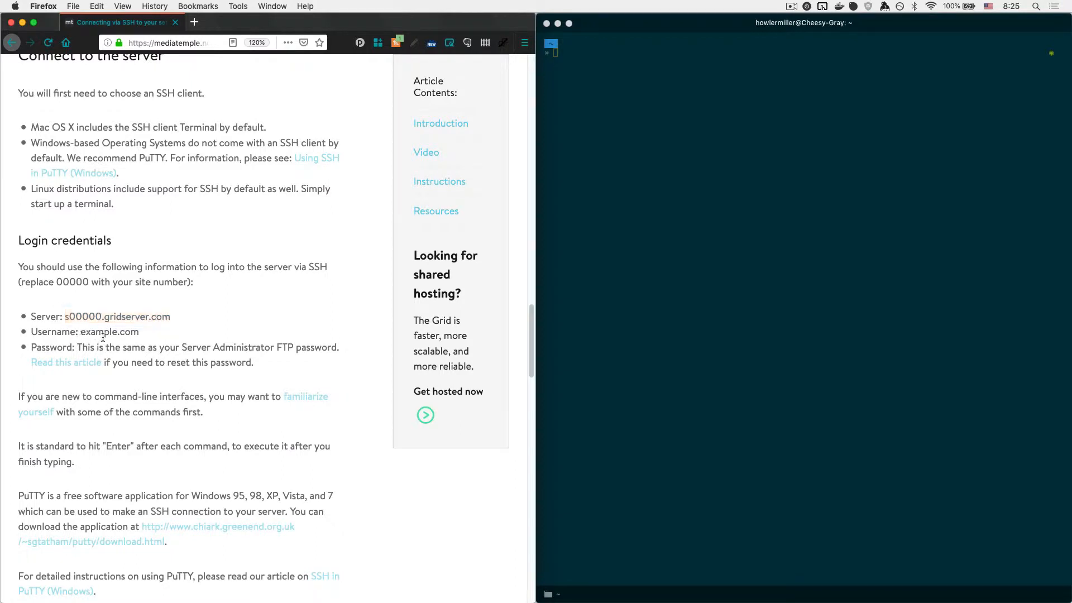
pyautogui.doubleClick(108, 332)
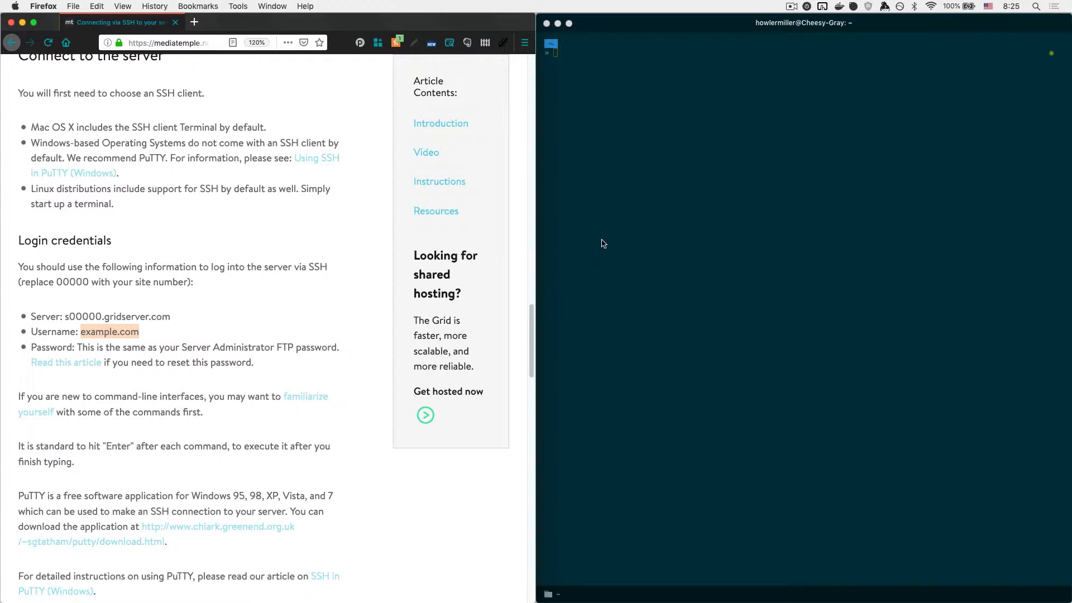
# - Read the example ssh commands, briefly select the first one, then switch to the terminal
pyautogui.scroll(-3)
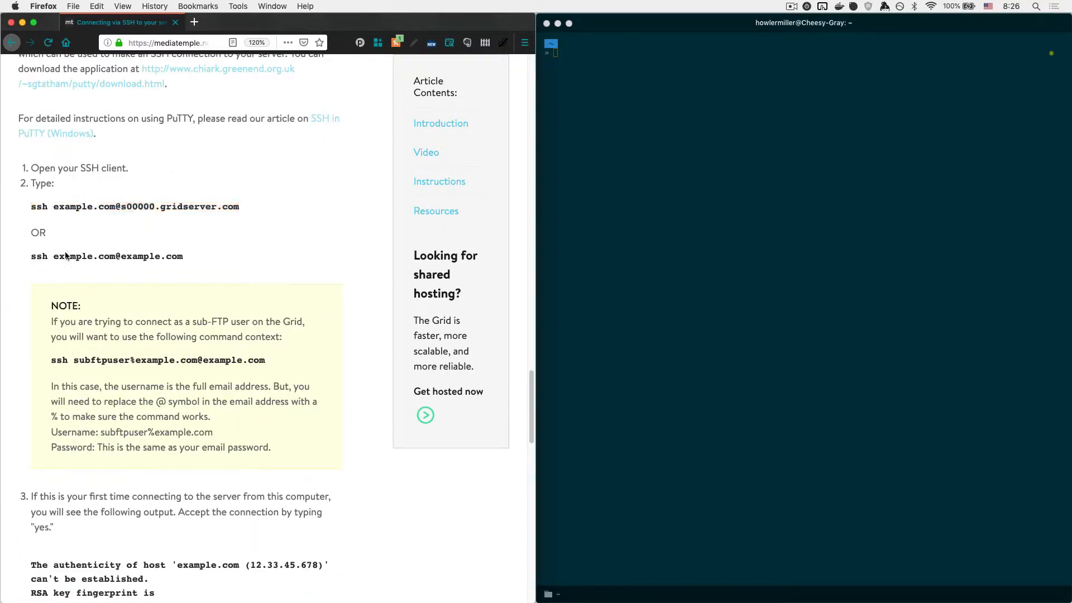
pyautogui.moveTo(204, 255)
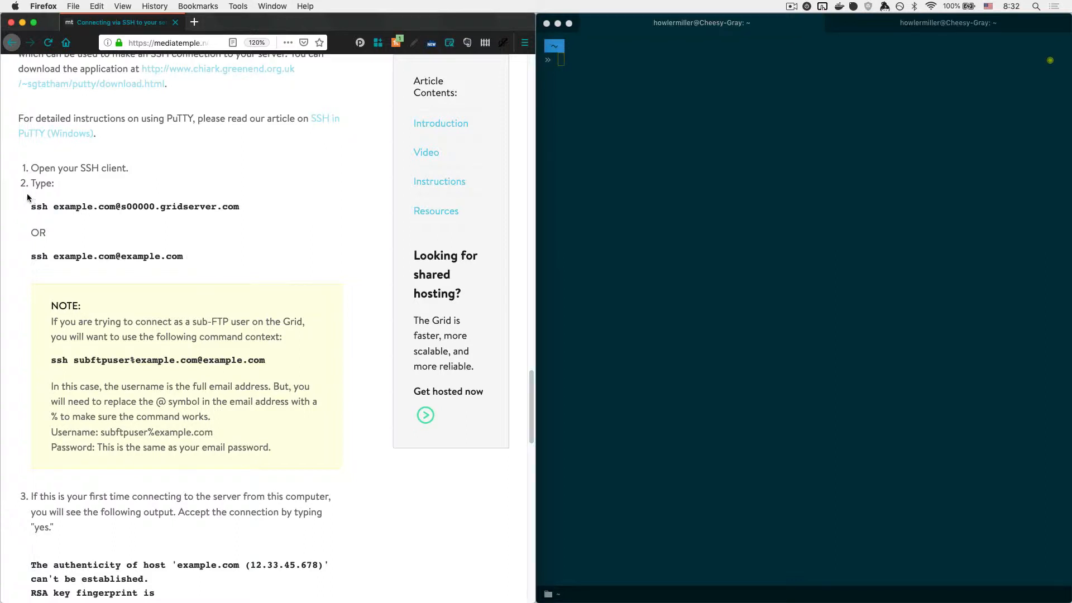
pyautogui.moveTo(31, 206); pyautogui.dragTo(109, 206)
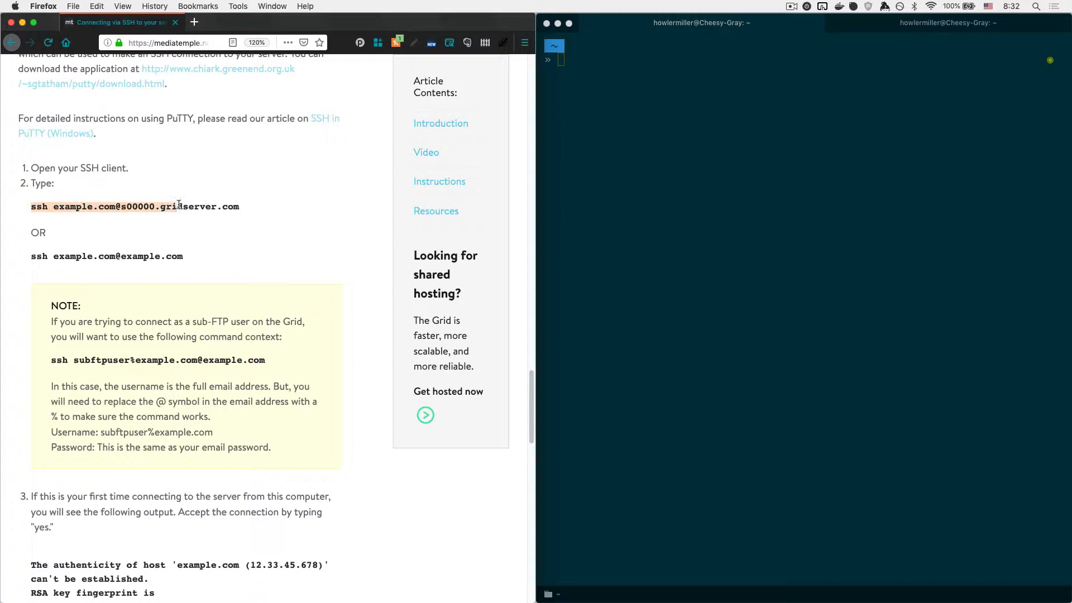
pyautogui.moveTo(185, 197)
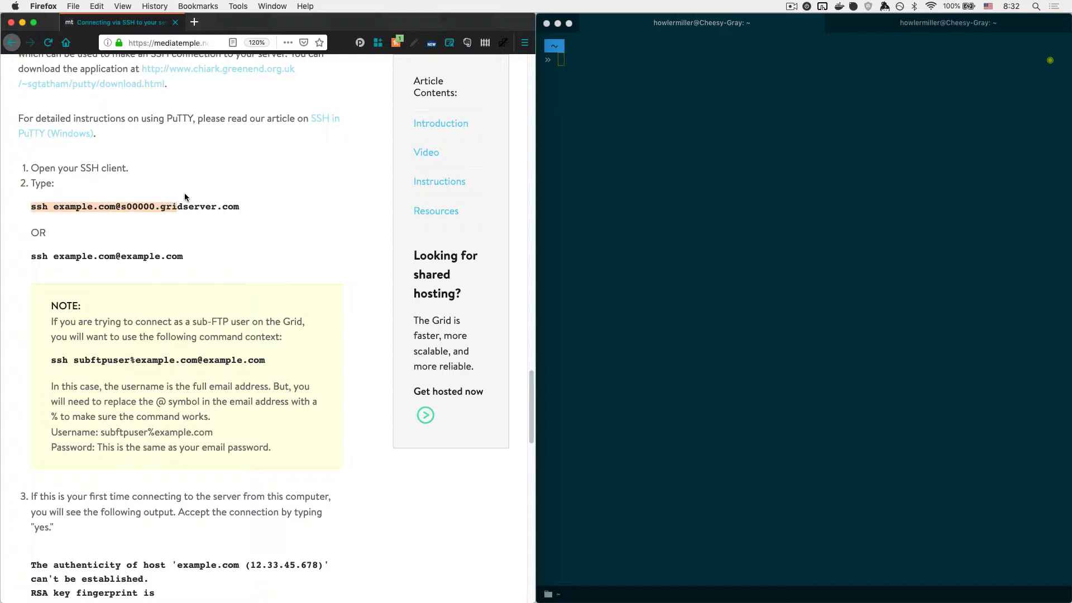
pyautogui.click(188, 206)
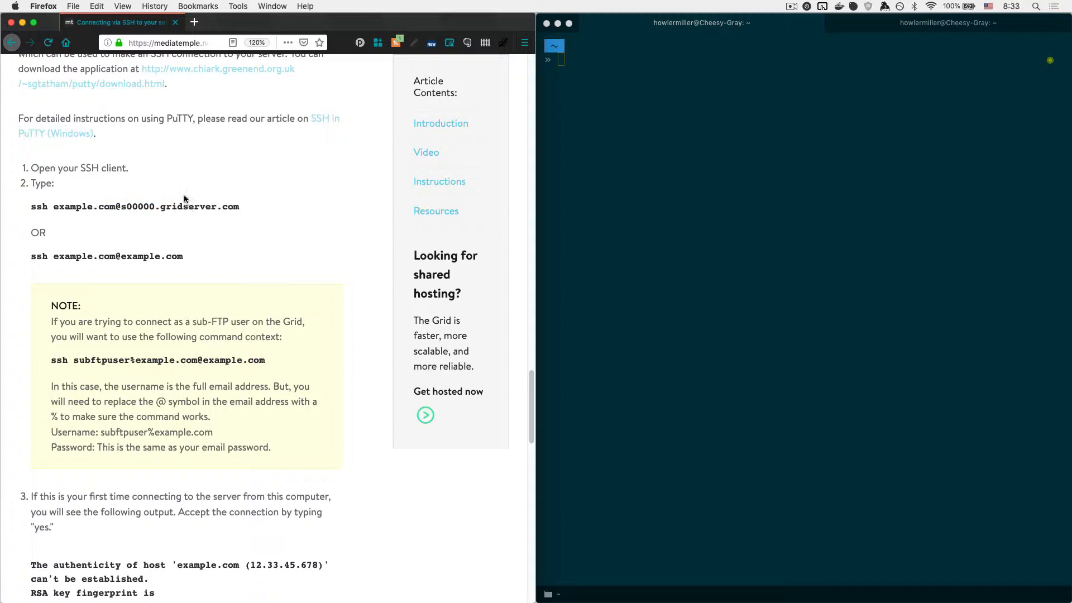
pyautogui.click(650, 158)
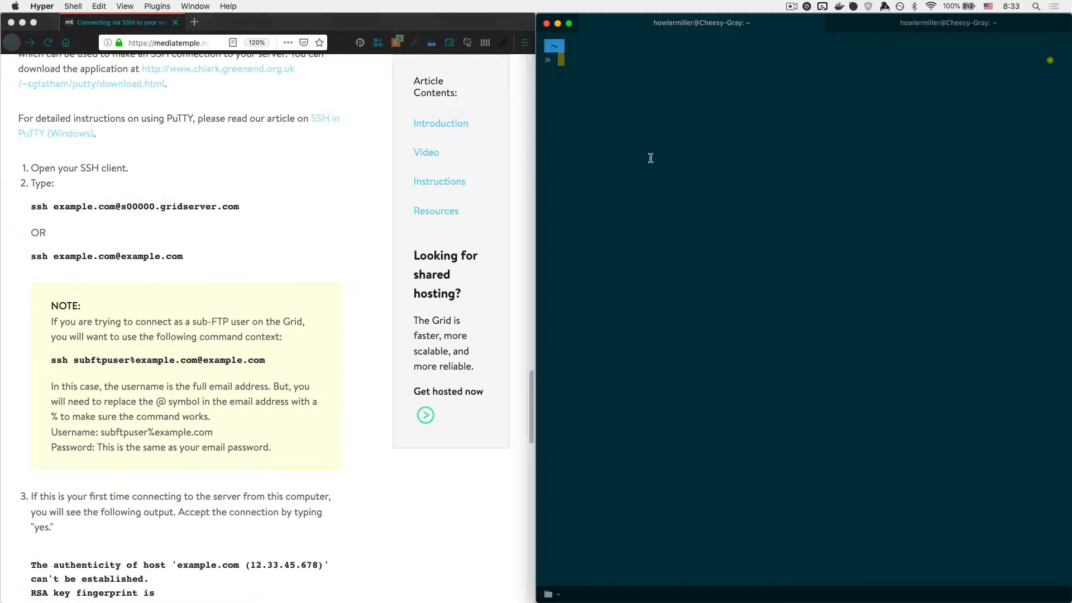
pyautogui.write('ssh -p')
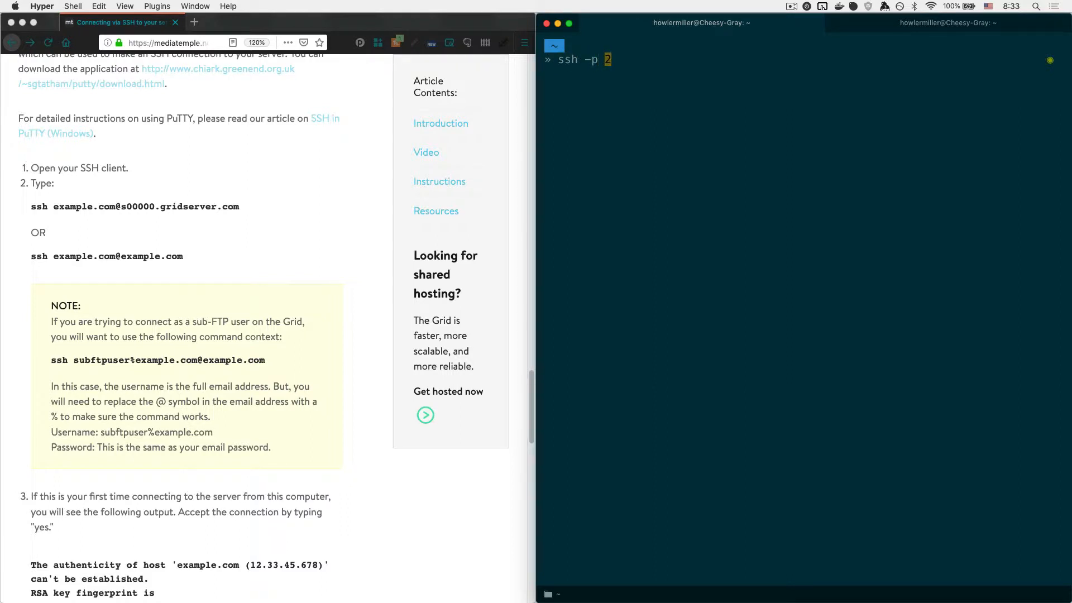
pyautogui.write('2')
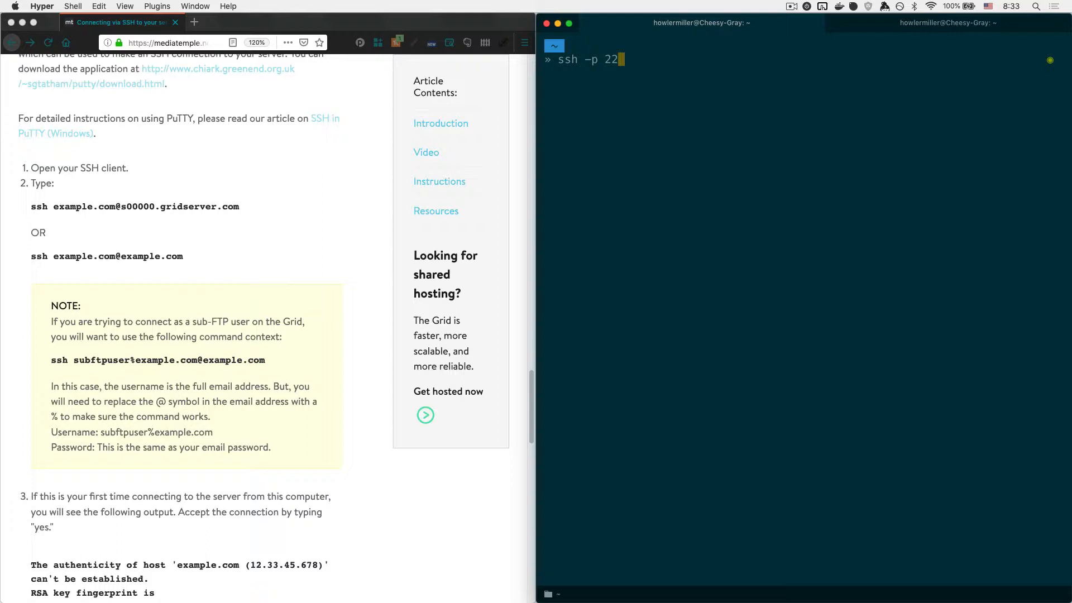
pyautogui.write('e')
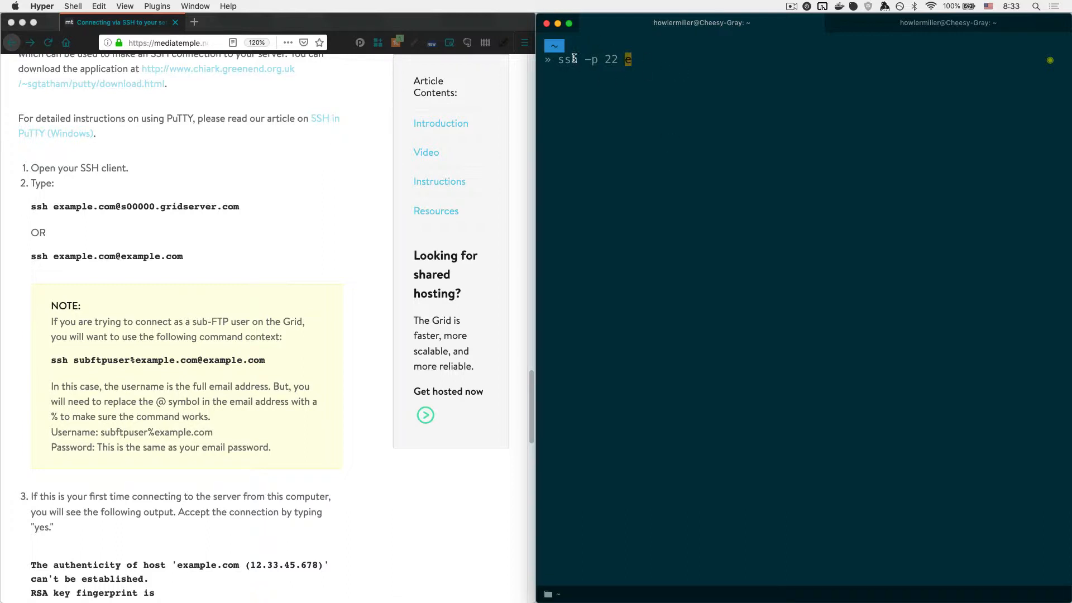
pyautogui.press('Backspace')
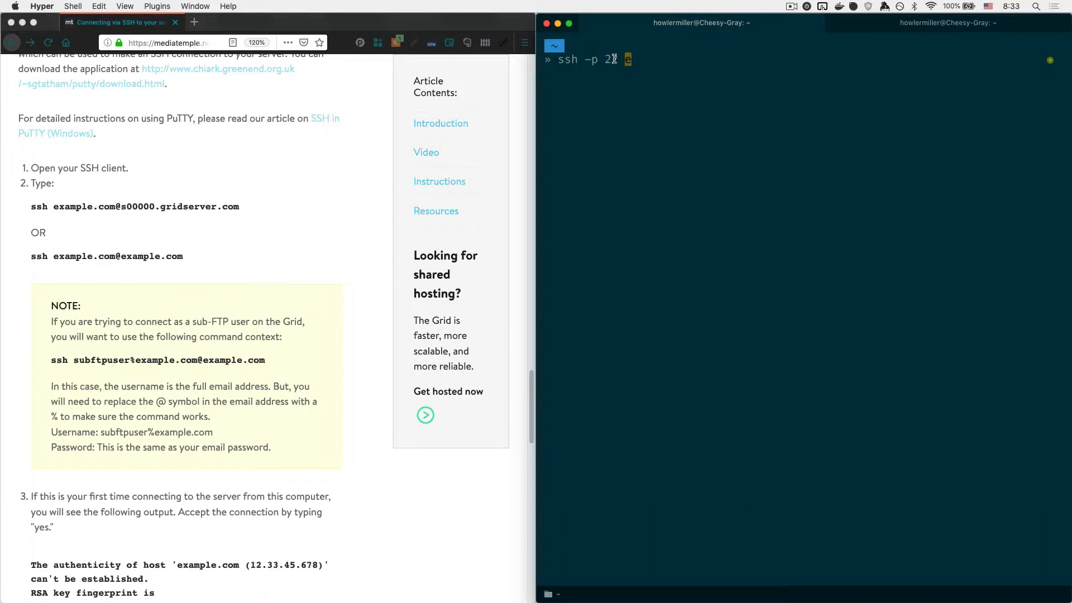
pyautogui.write('2')
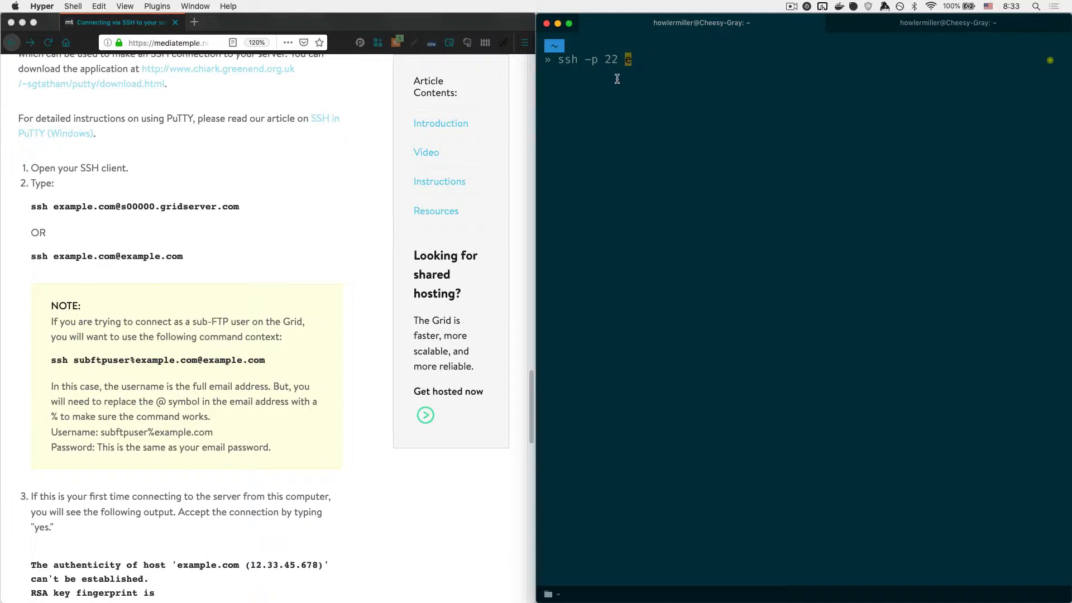
pyautogui.moveTo(713, 103)
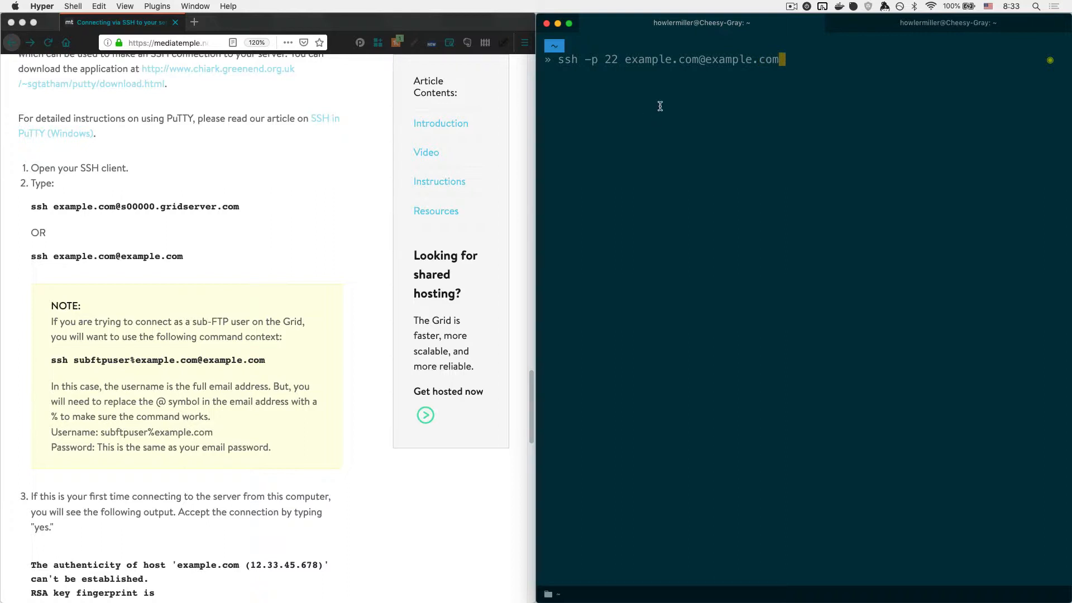
pyautogui.moveTo(707, 45)
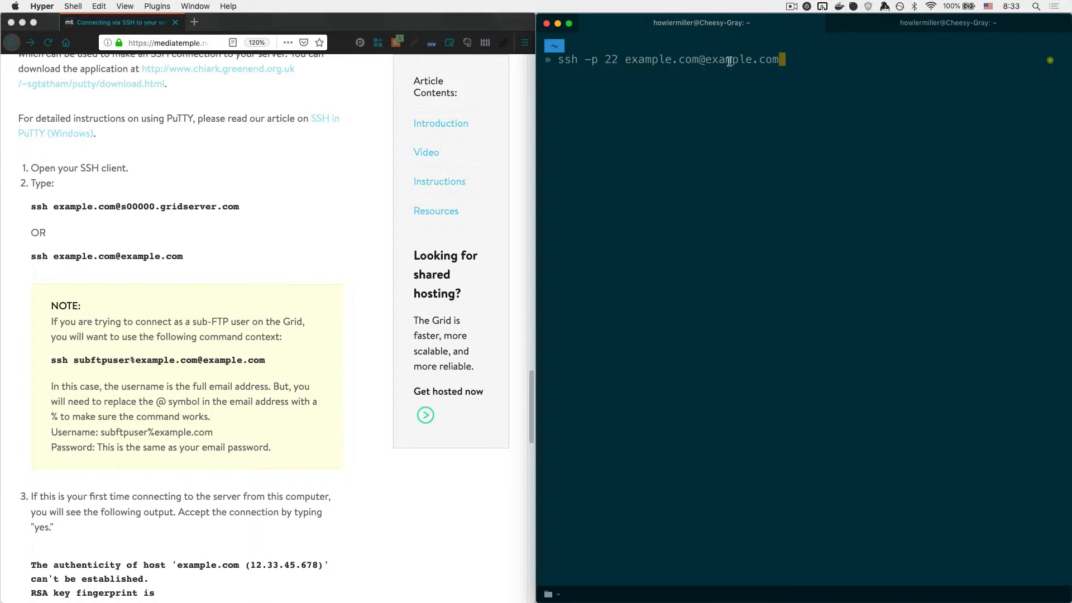
pyautogui.moveTo(753, 60)
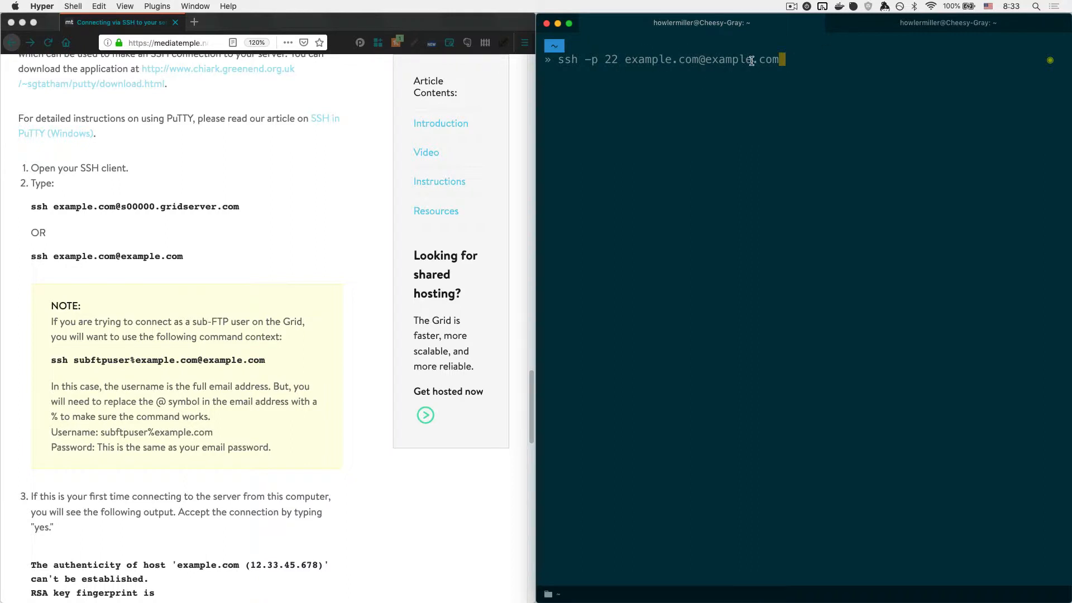
pyautogui.moveTo(798, 72)
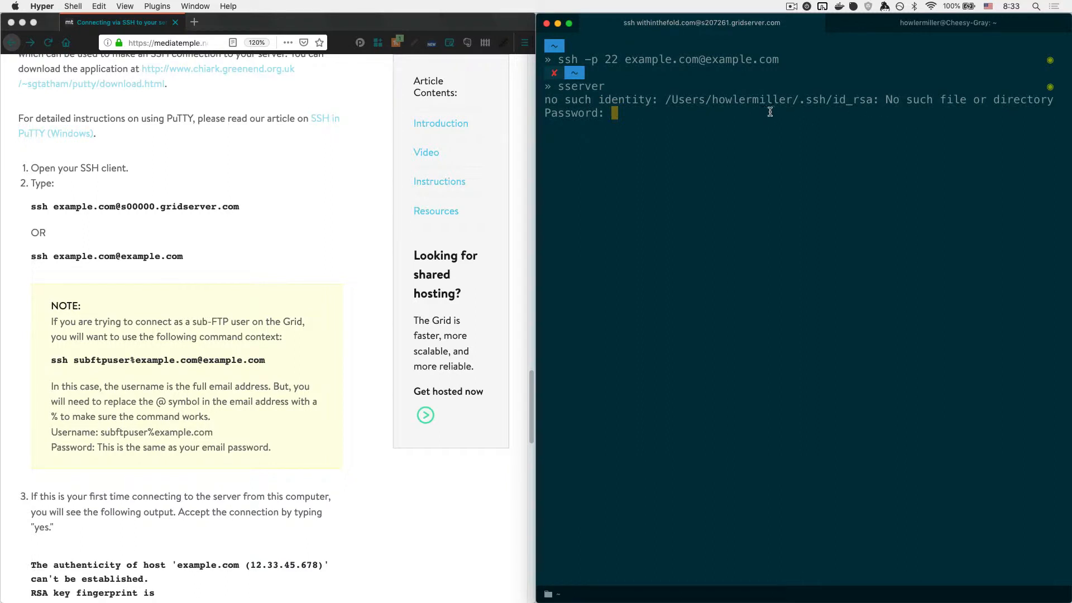
pyautogui.moveTo(802, 100)
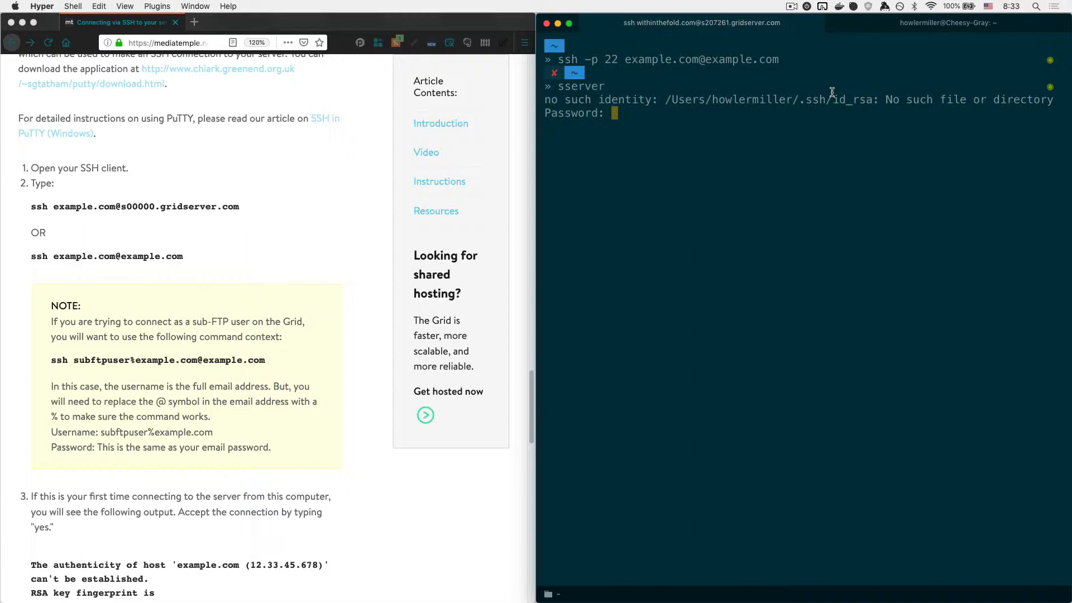
pyautogui.moveTo(831, 92)
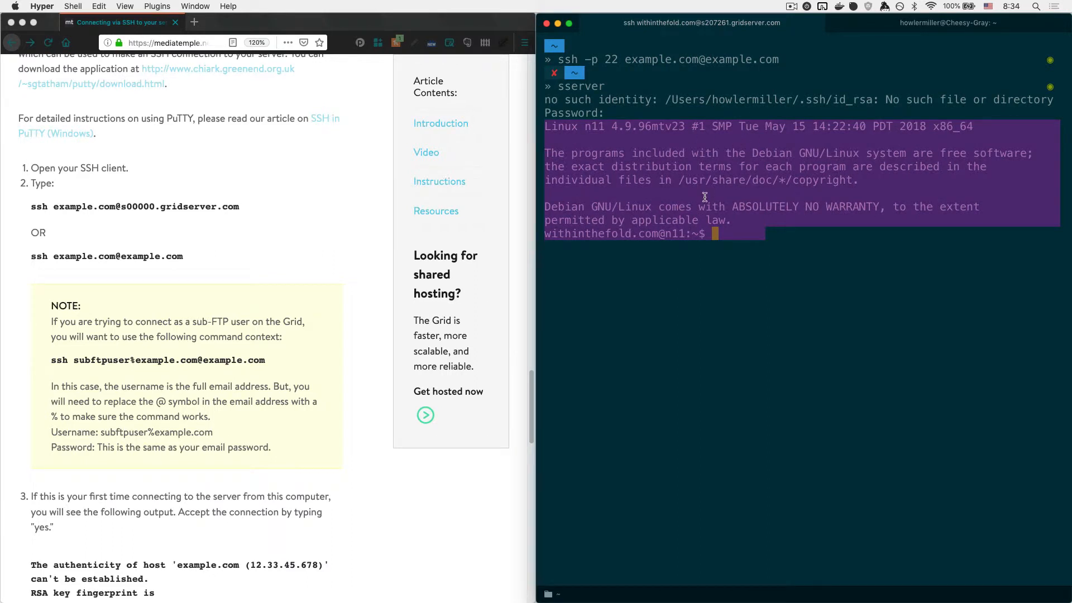
pyautogui.click(499, 263)
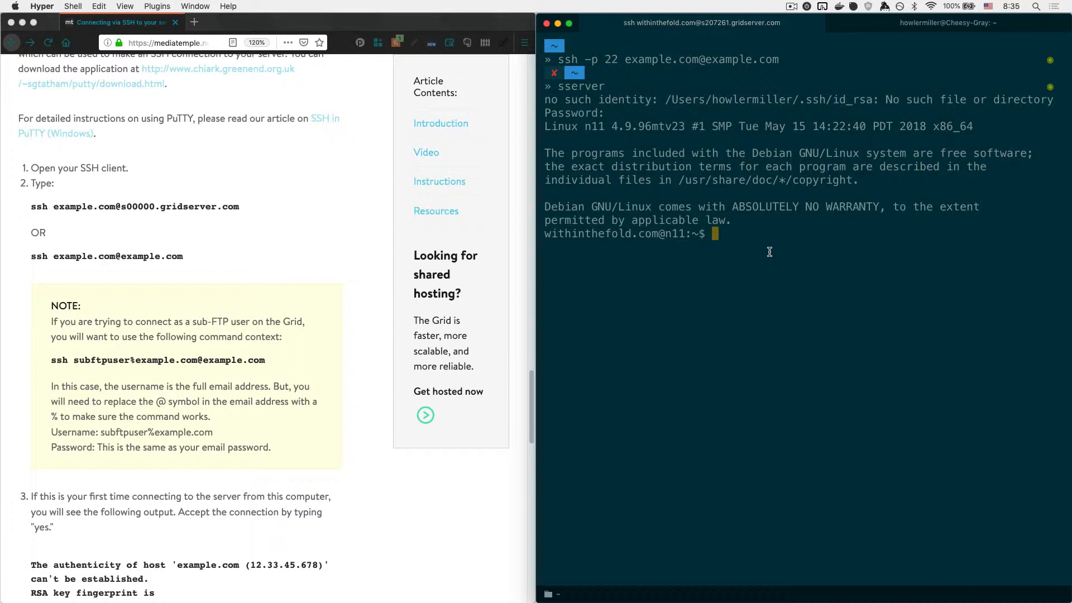
pyautogui.moveTo(763, 236)
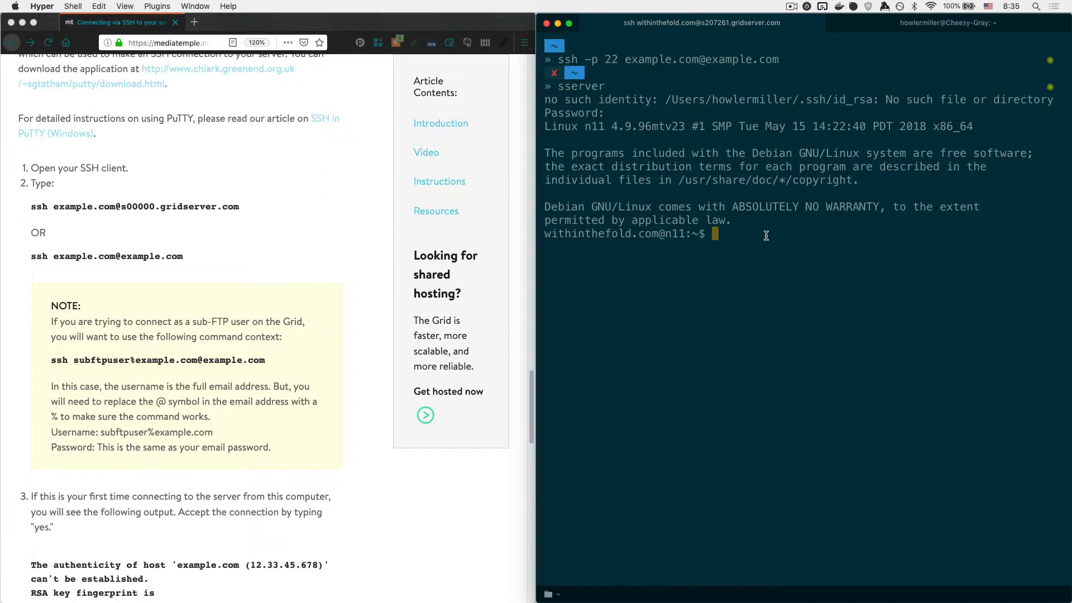
pyautogui.moveTo(765, 237)
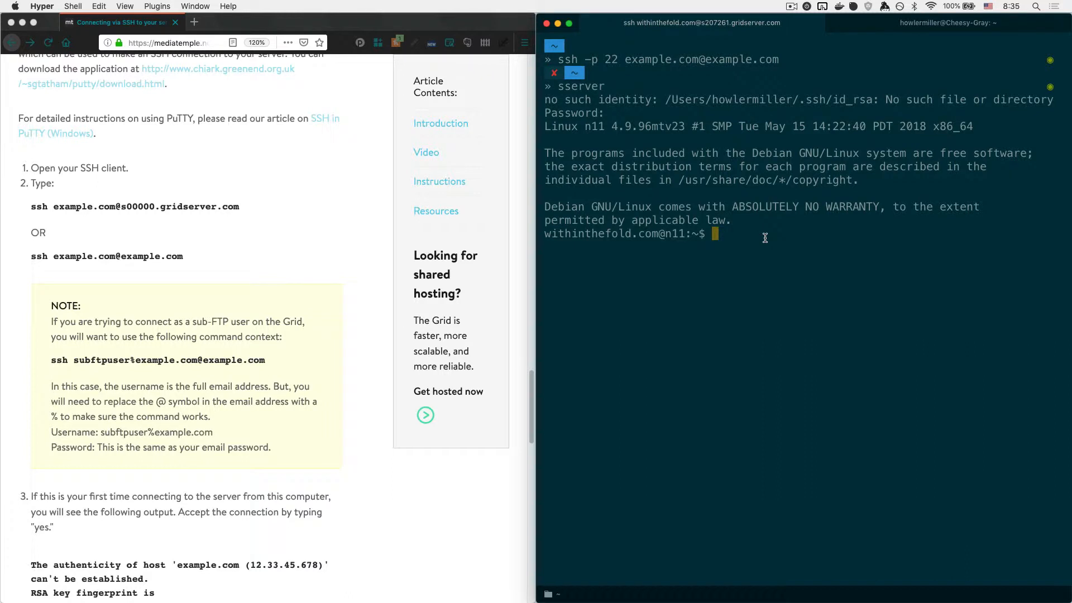
pyautogui.moveTo(716, 307)
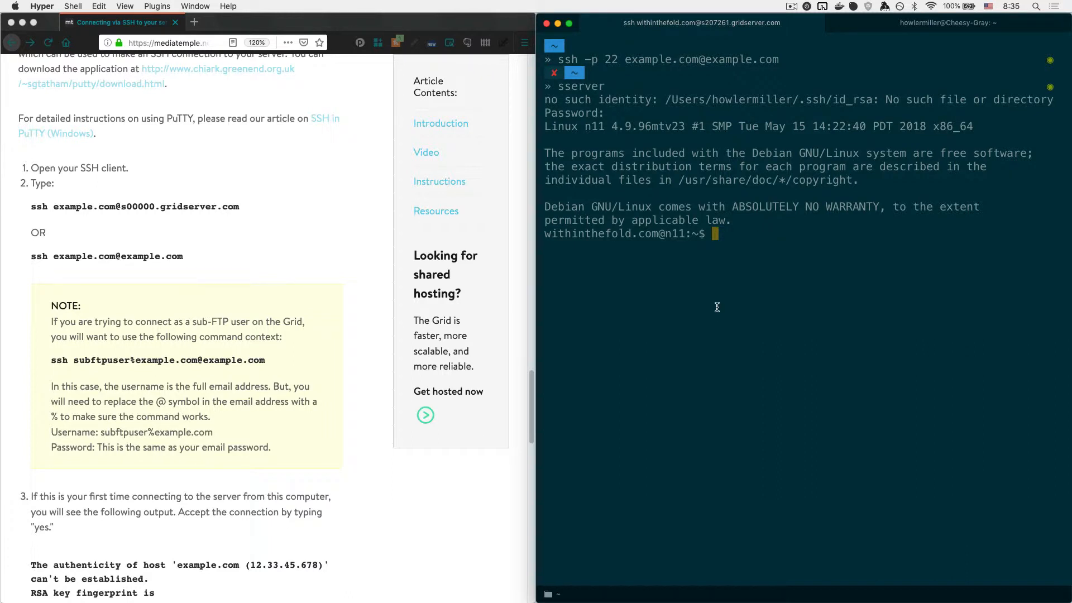
pyautogui.moveTo(715, 305)
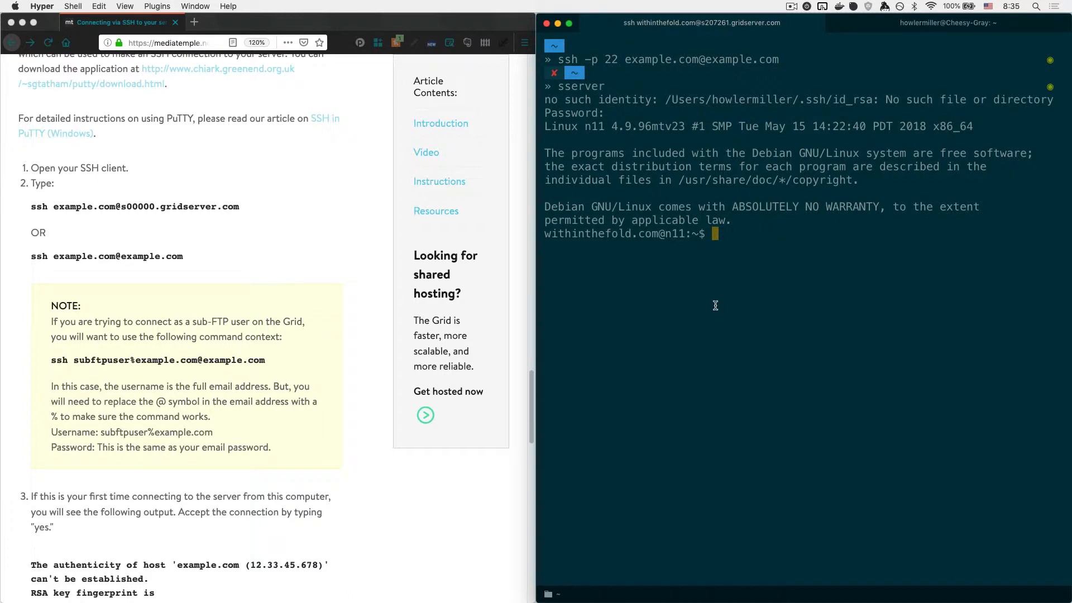
pyautogui.moveTo(679, 314)
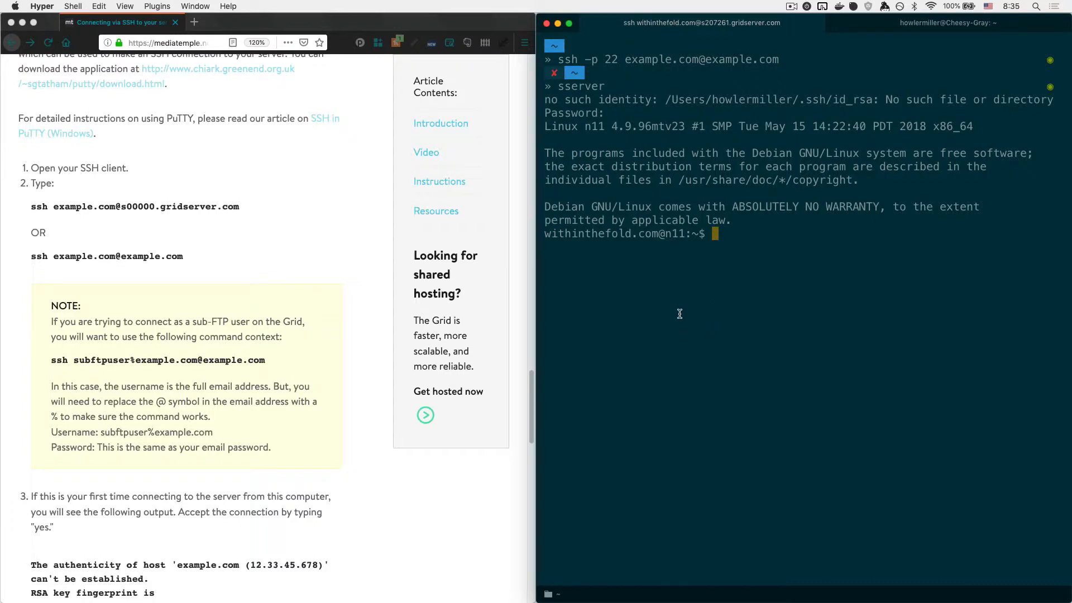
pyautogui.moveTo(675, 316)
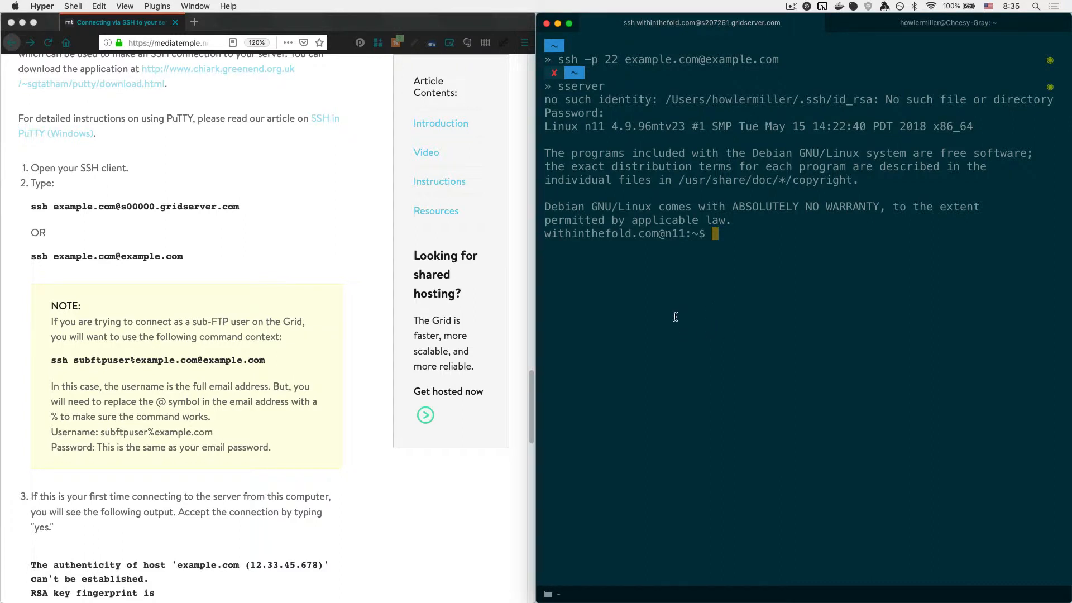
pyautogui.moveTo(730, 234)
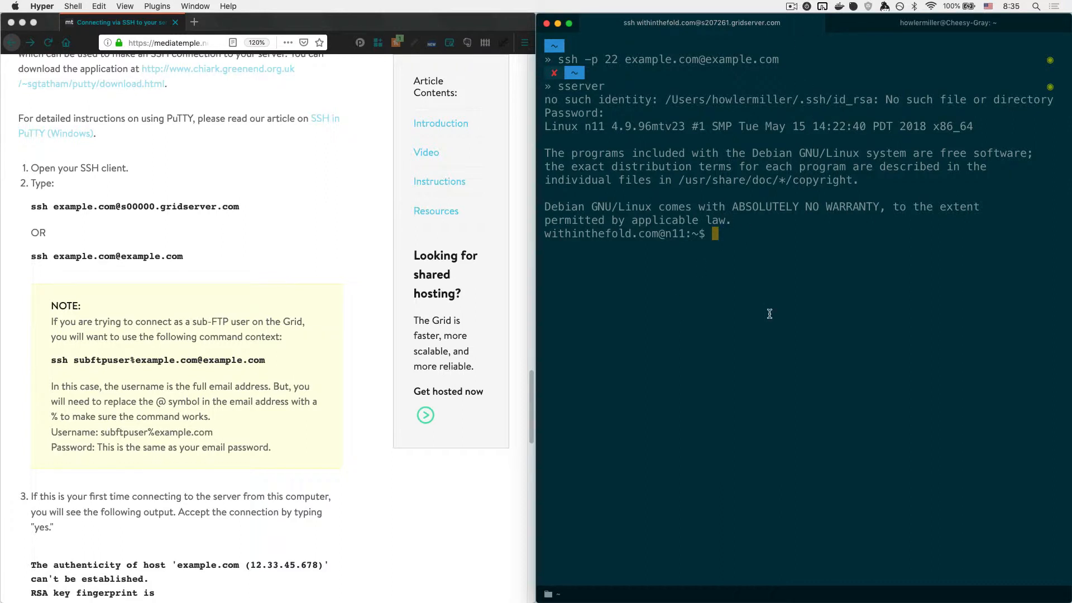
pyautogui.moveTo(763, 314)
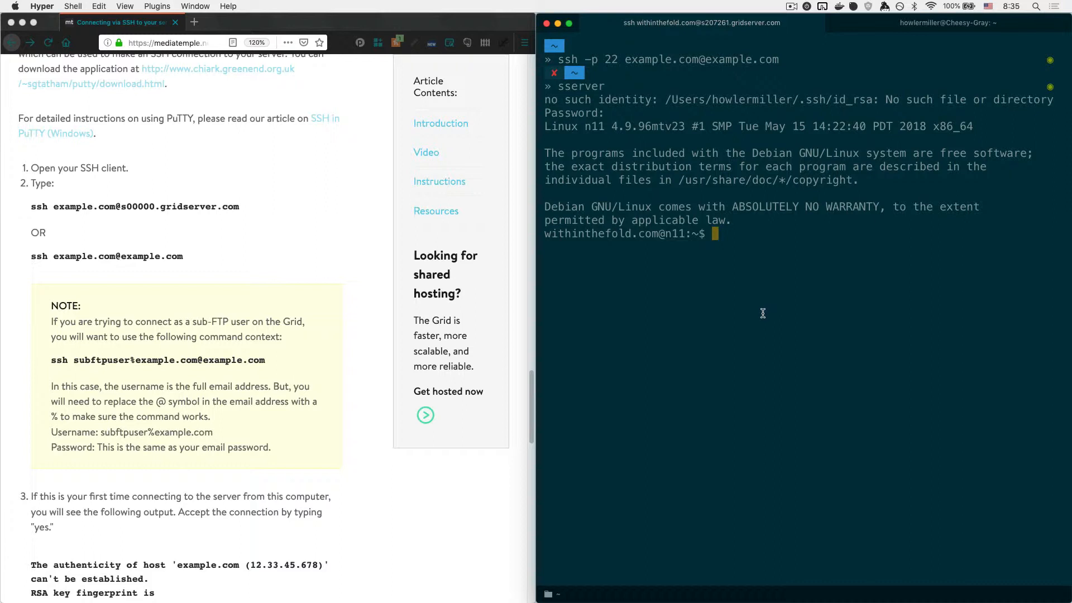
pyautogui.moveTo(746, 313)
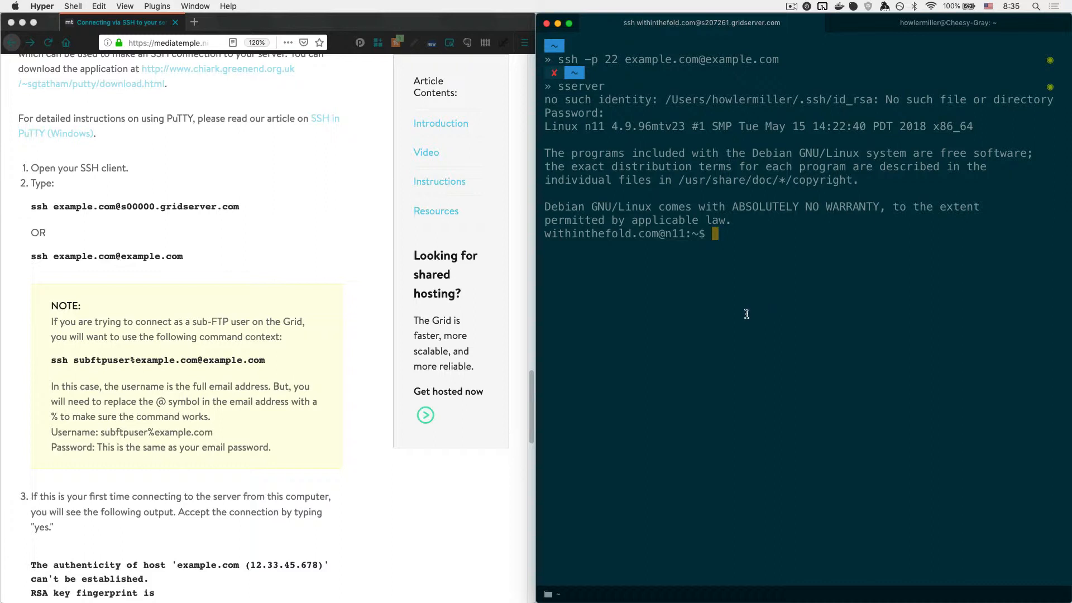
pyautogui.moveTo(647, 111)
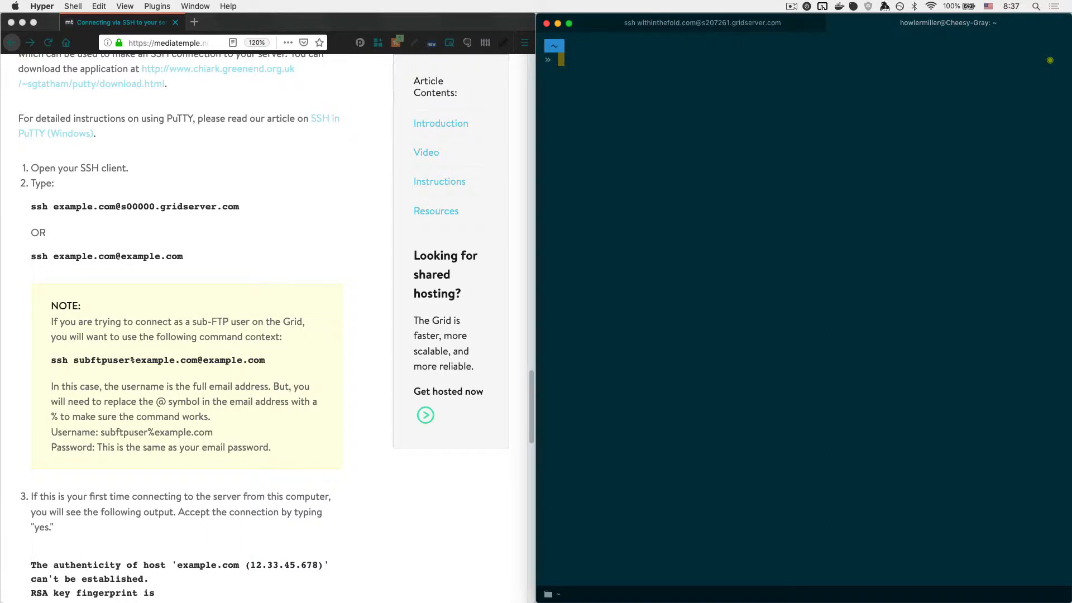
# - Change directory to ~/.ssh and begin typing an ls command
pyautogui.write('cl')
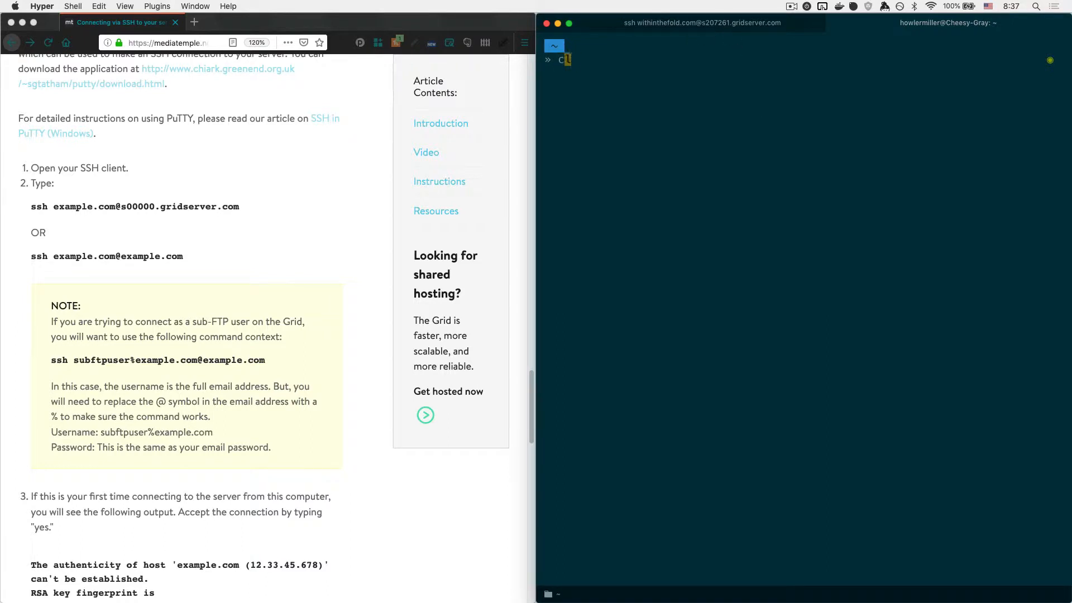
pyautogui.write('d ~')
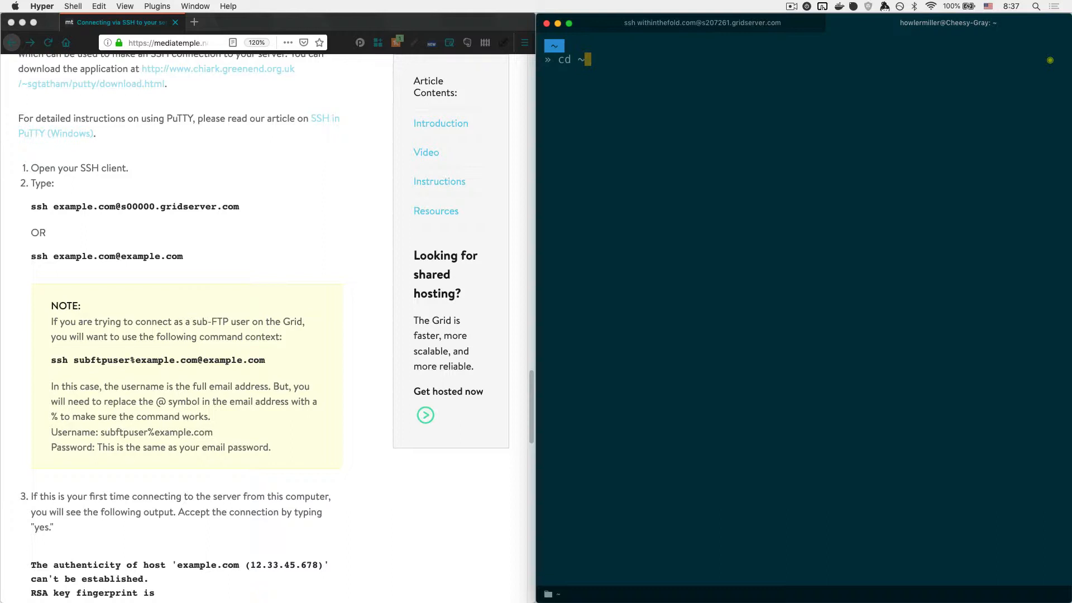
pyautogui.write('~/.ssh')
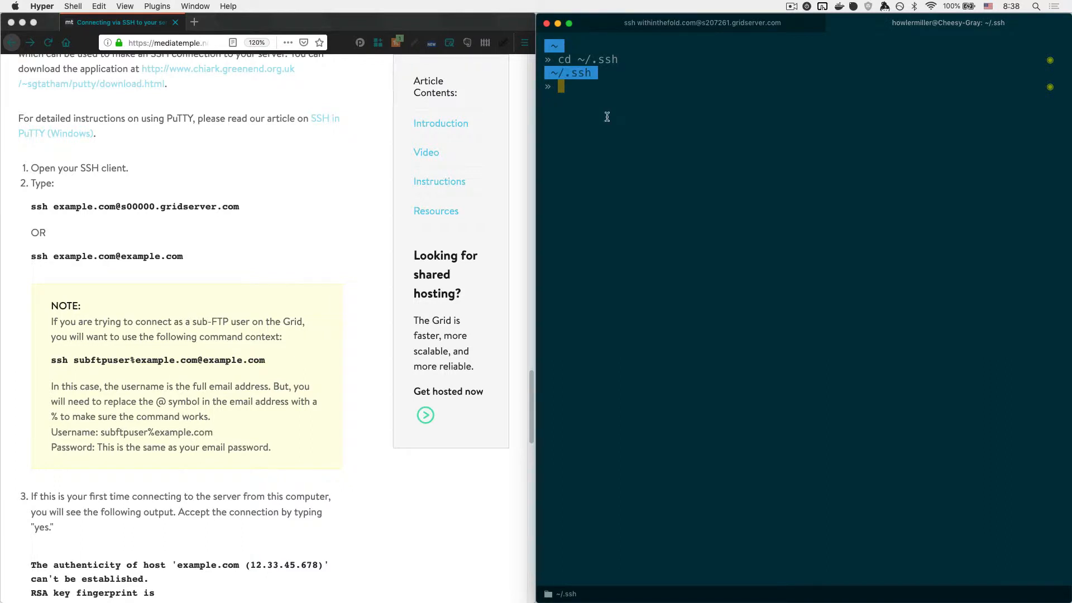
pyautogui.write('ls')
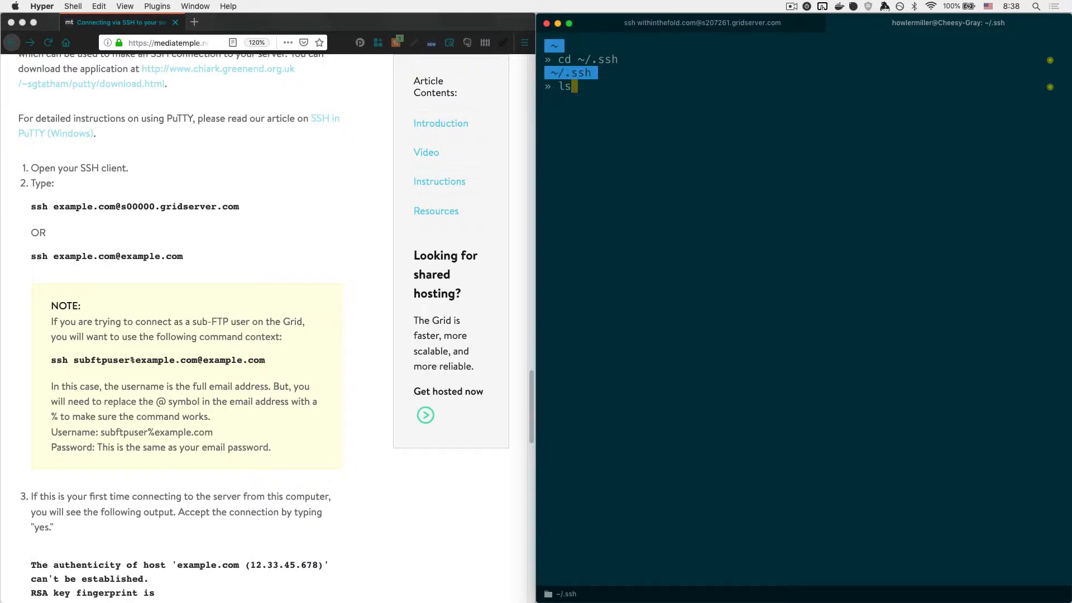
# - List ~/.ssh, showing config, known_hosts and known_hosts2, and type id_rsa
pyautogui.press('enter')
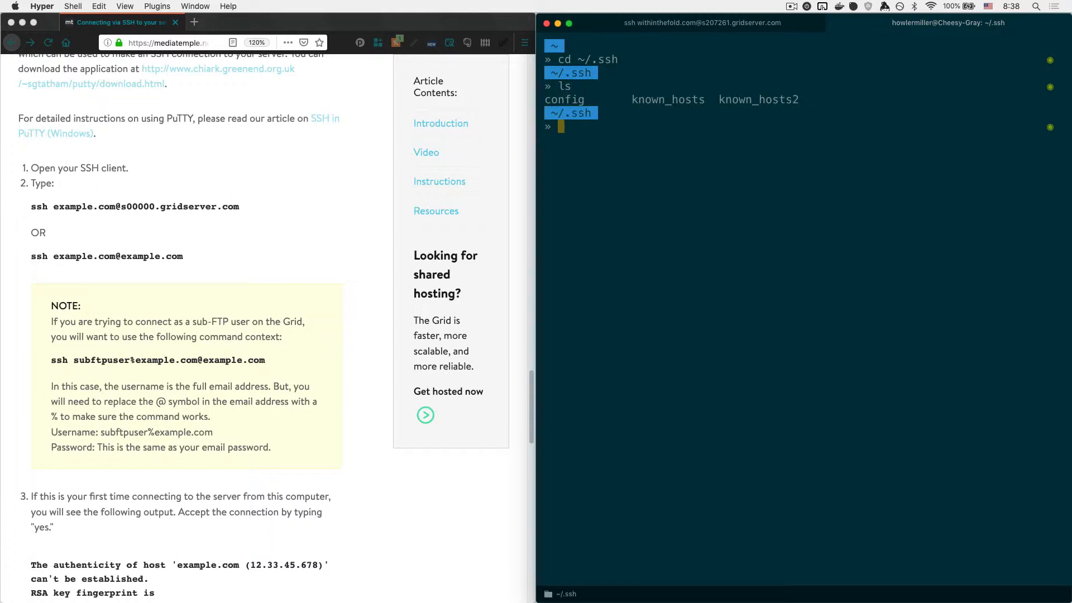
pyautogui.moveTo(770, 116)
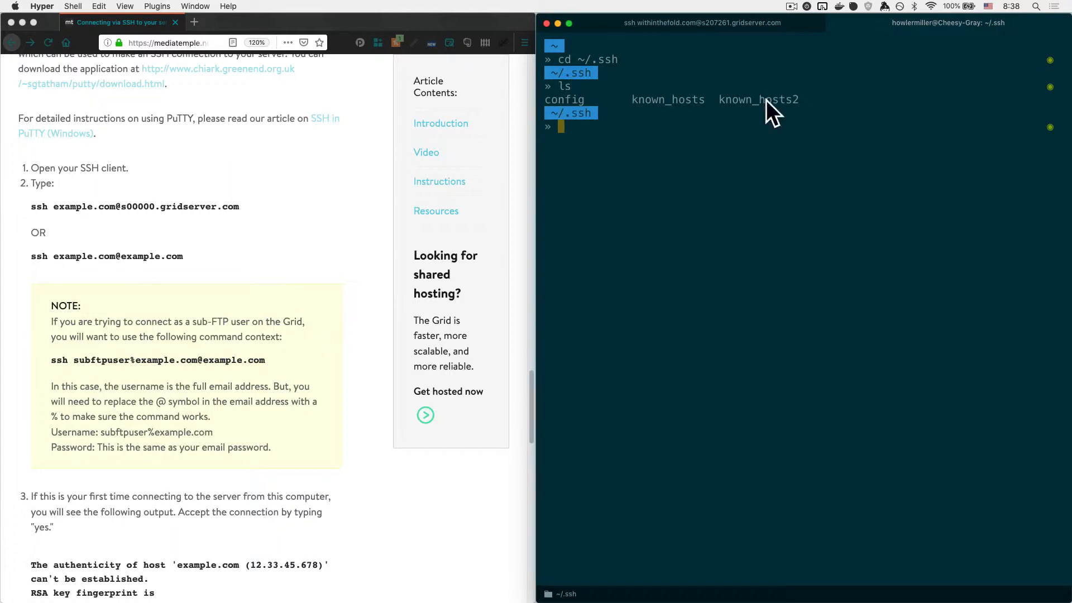
pyautogui.moveTo(857, 101)
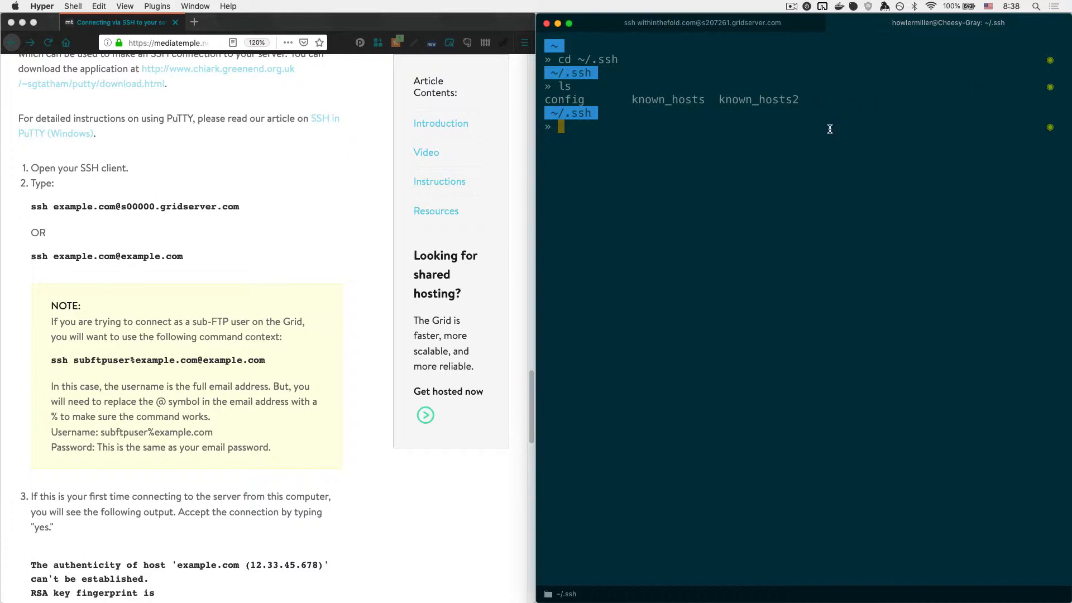
pyautogui.moveTo(760, 118)
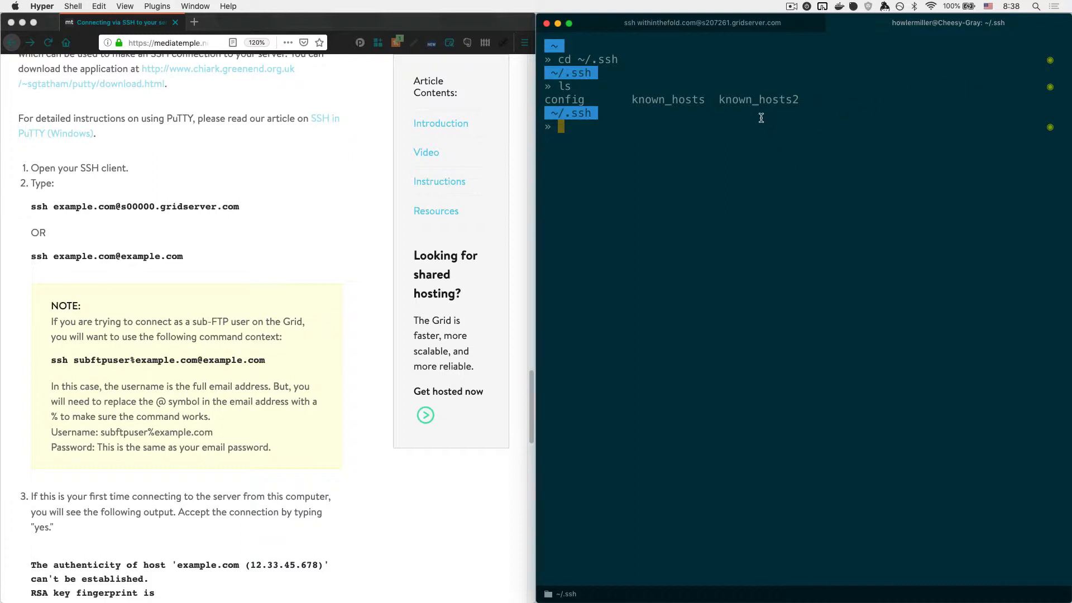
pyautogui.moveTo(667, 120)
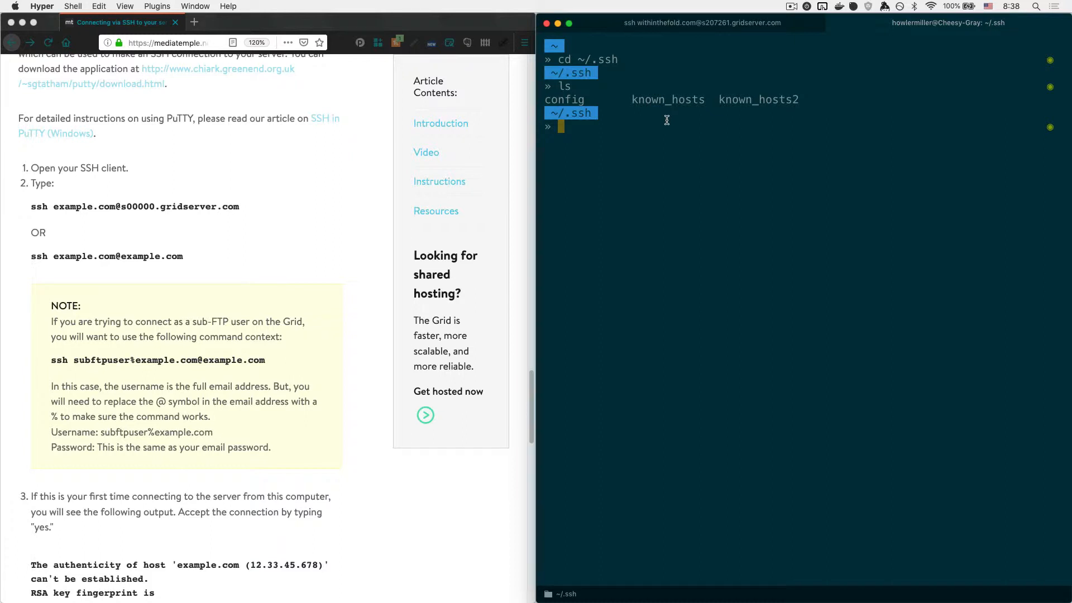
pyautogui.write('id_rsa')
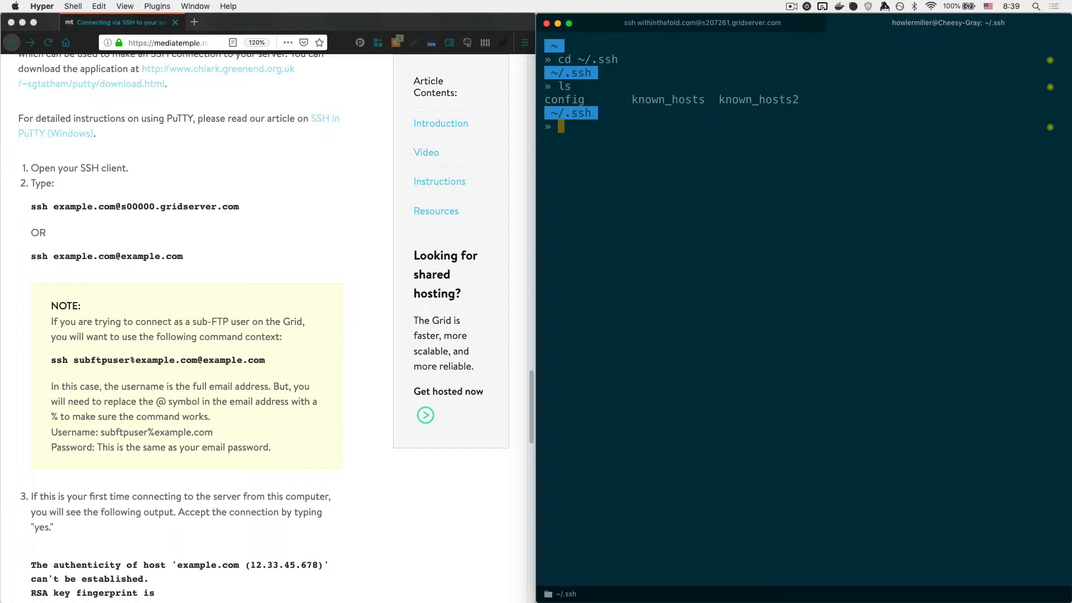
pyautogui.write('ssh-k')
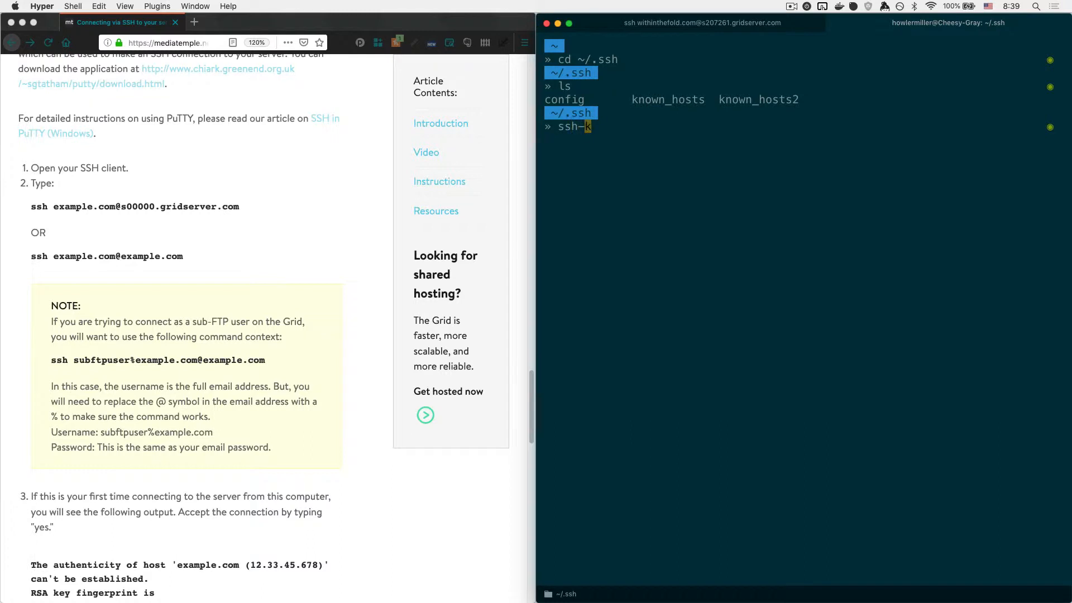
pyautogui.write('keygen -t')
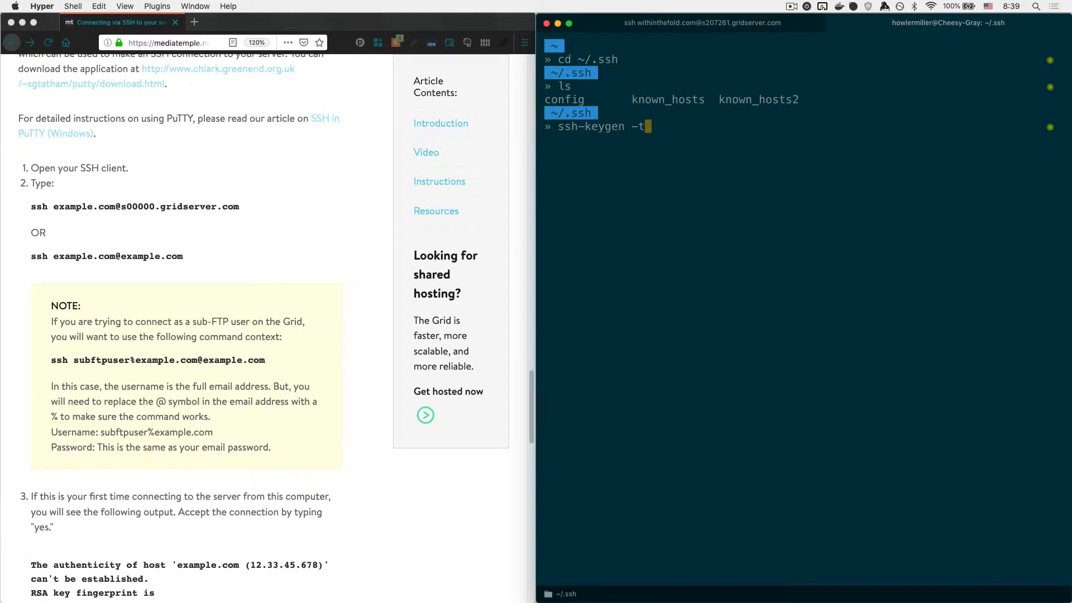
pyautogui.write('rsa')
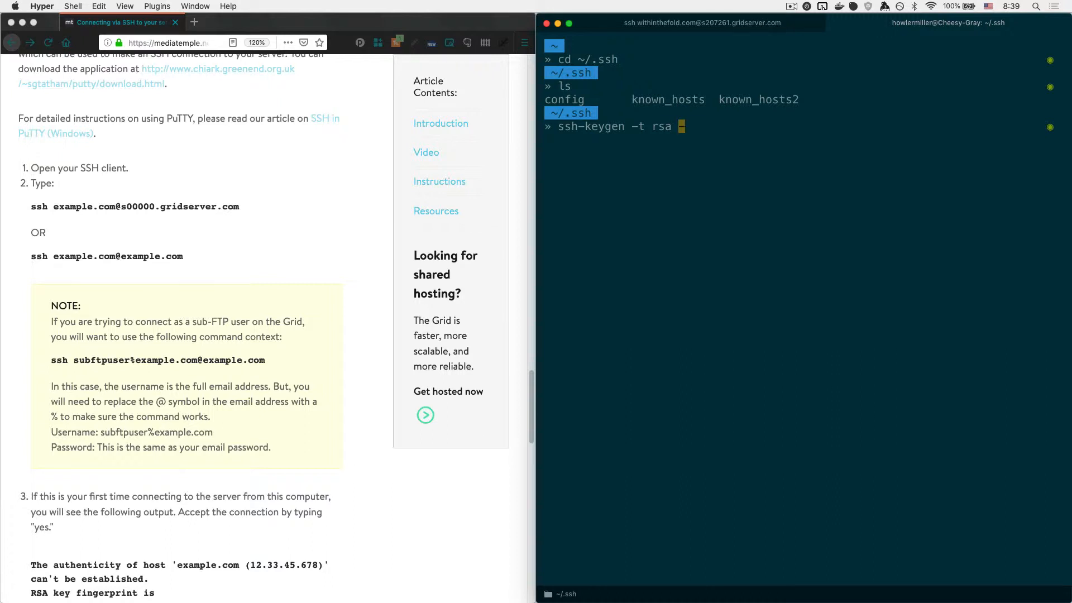
pyautogui.write('-b 4')
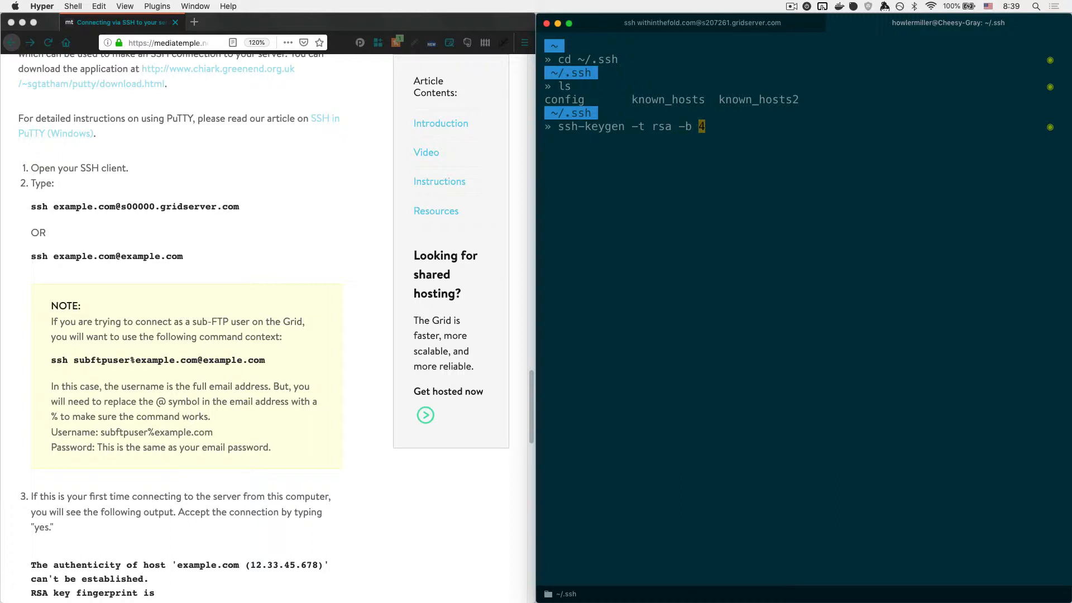
pyautogui.write('096 -C')
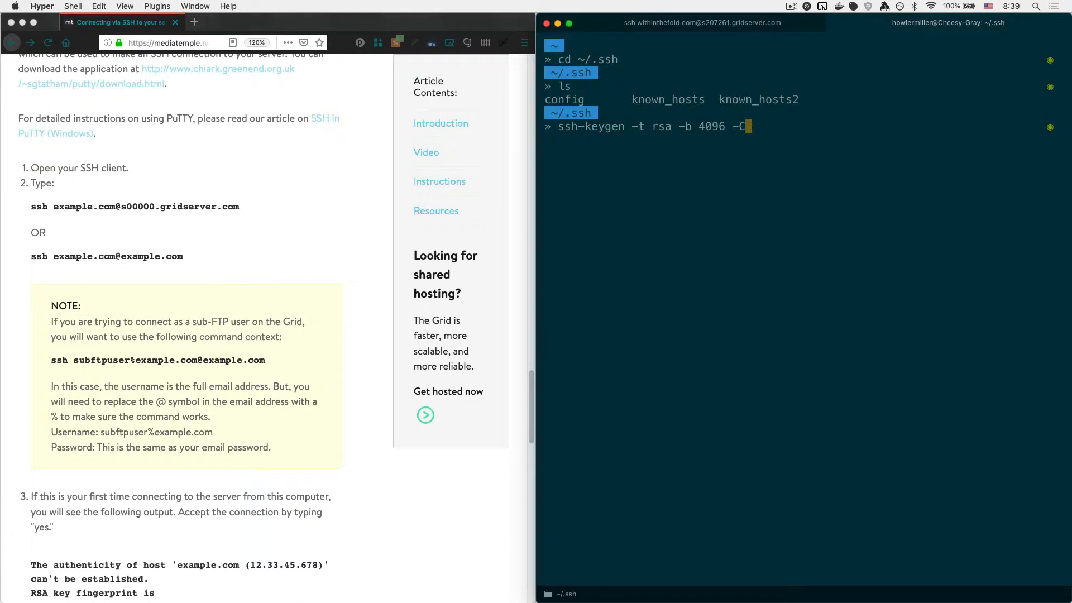
pyautogui.write('"y')
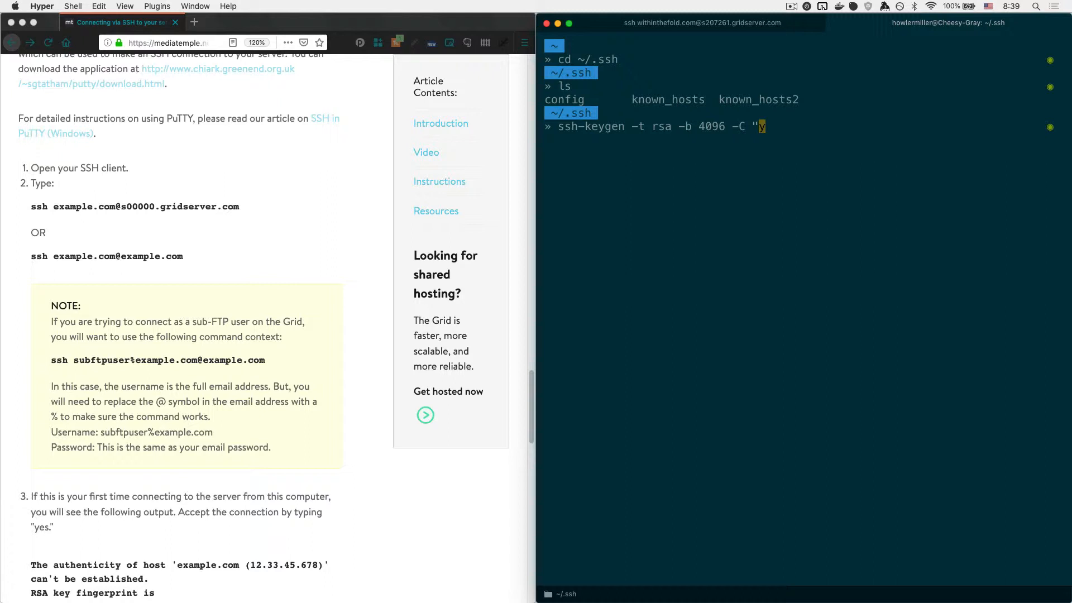
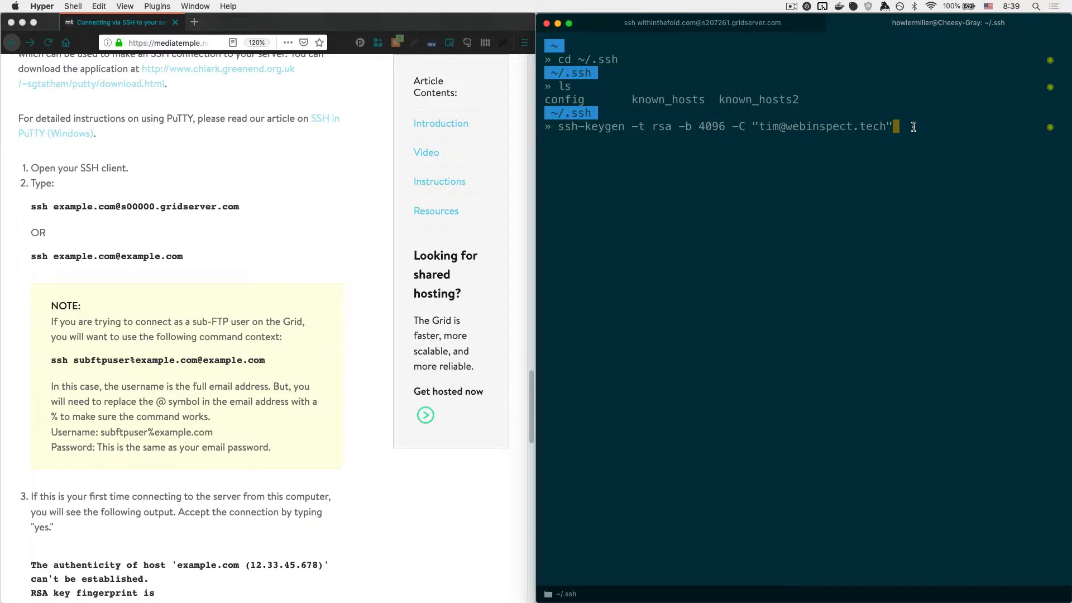
# - Run ssh-keygen with the default file location and an empty passphrase
pyautogui.press('Return')
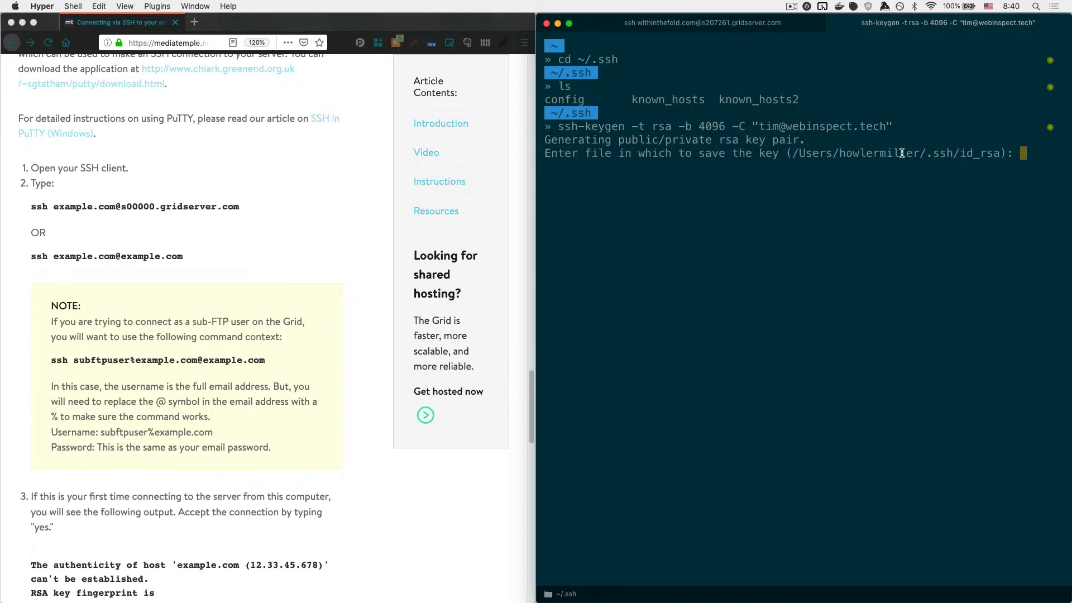
pyautogui.moveTo(799, 152)
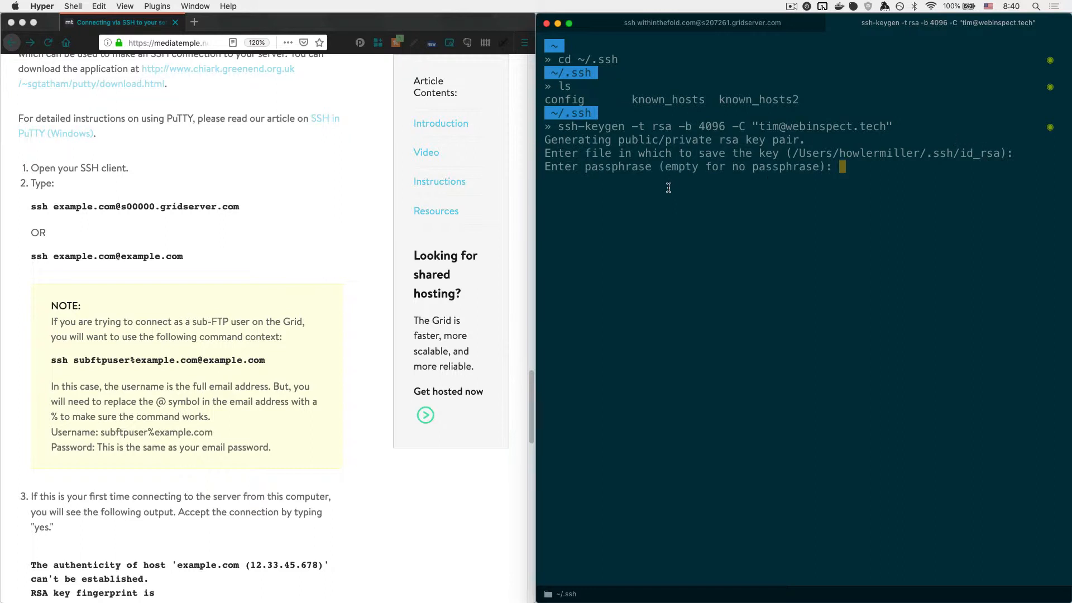
pyautogui.moveTo(653, 170)
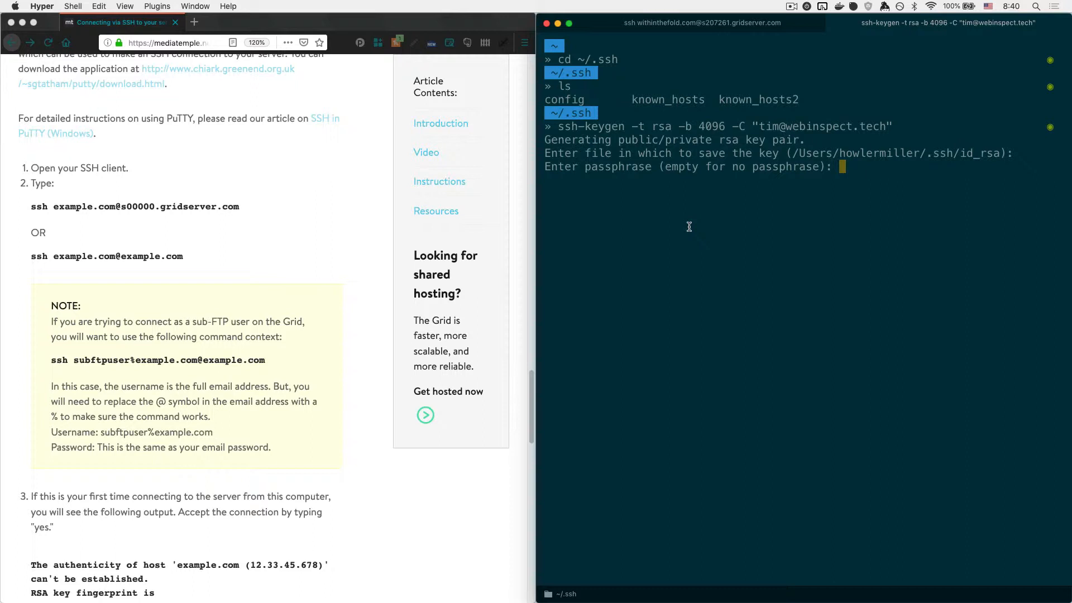
pyautogui.moveTo(724, 217)
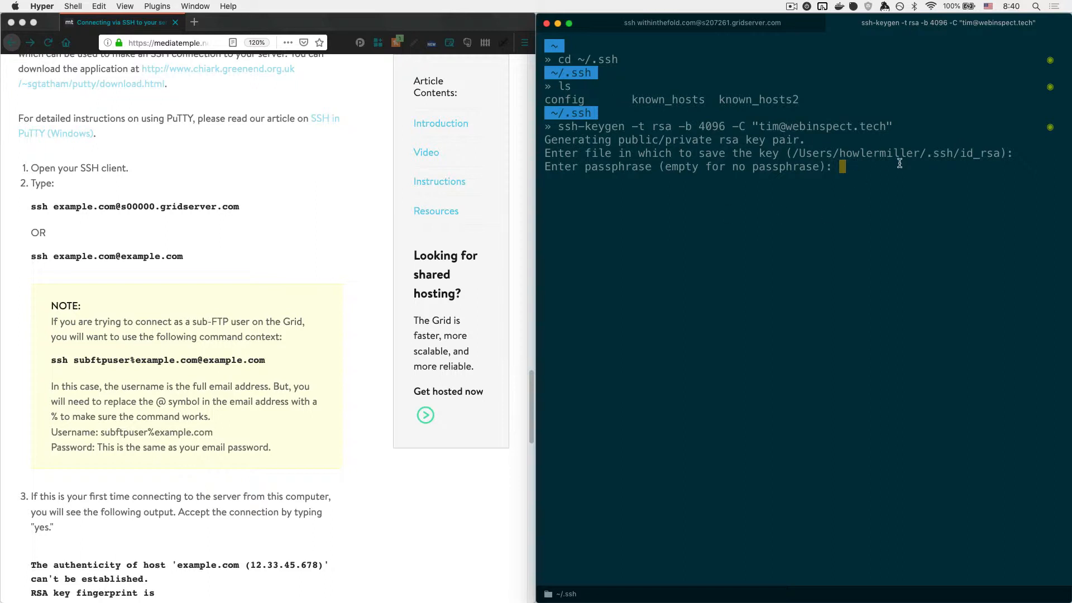
pyautogui.press('enter')
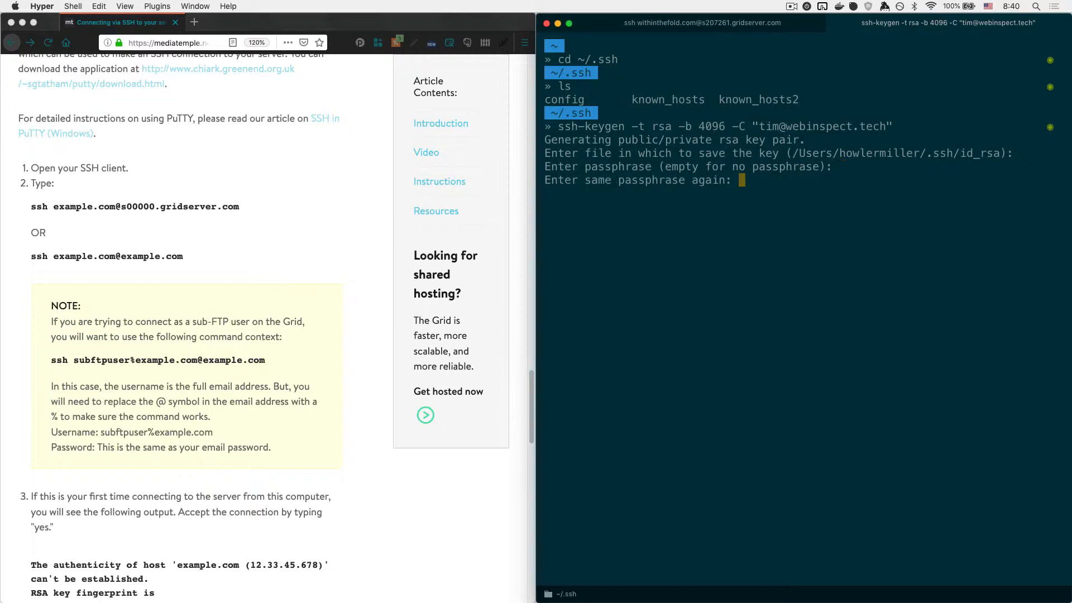
pyautogui.press('enter')
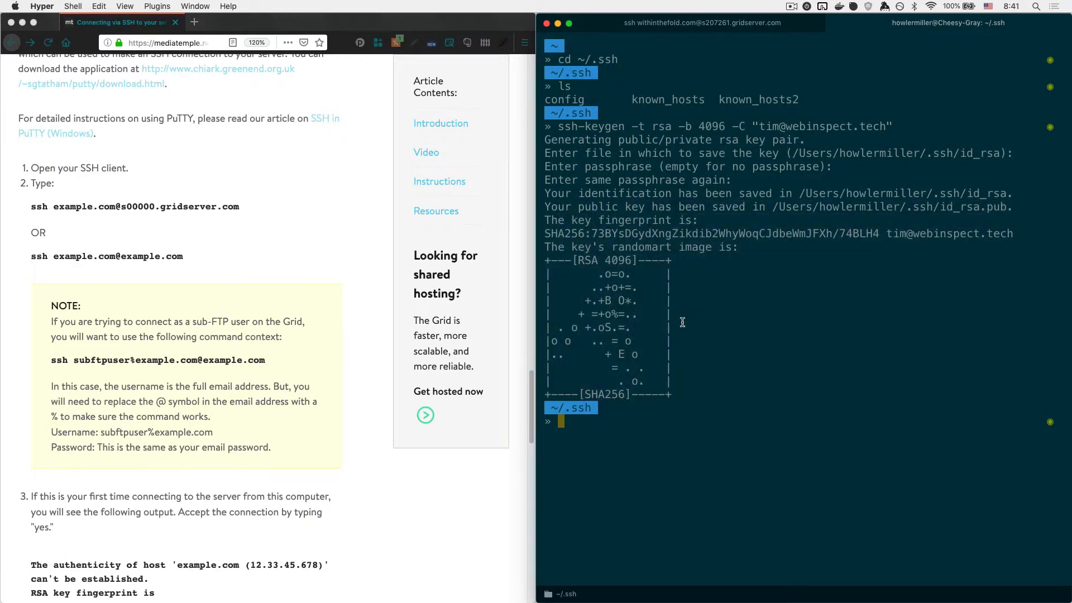
pyautogui.moveTo(704, 356)
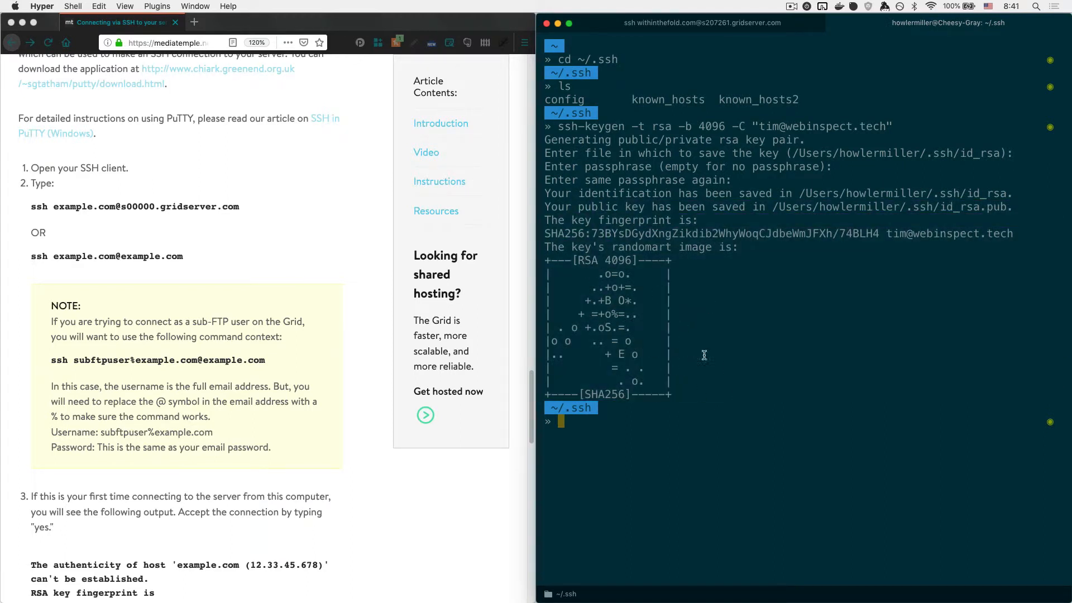
pyautogui.moveTo(791, 316)
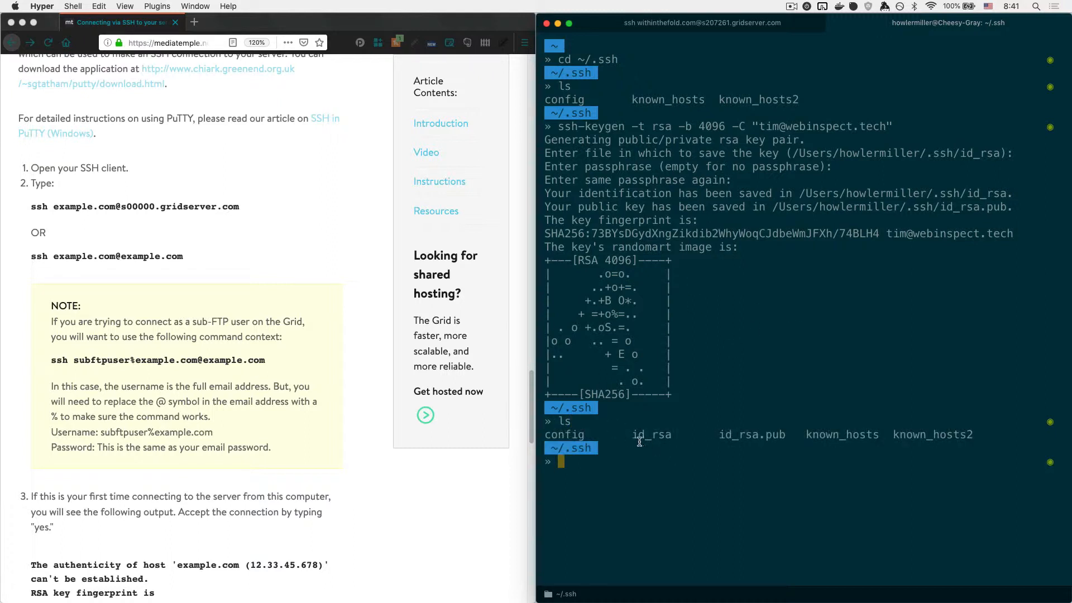
# - Select the id_rsa.pub and id_rsa file names in the ~/.ssh listing
pyautogui.doubleClick(651, 435)
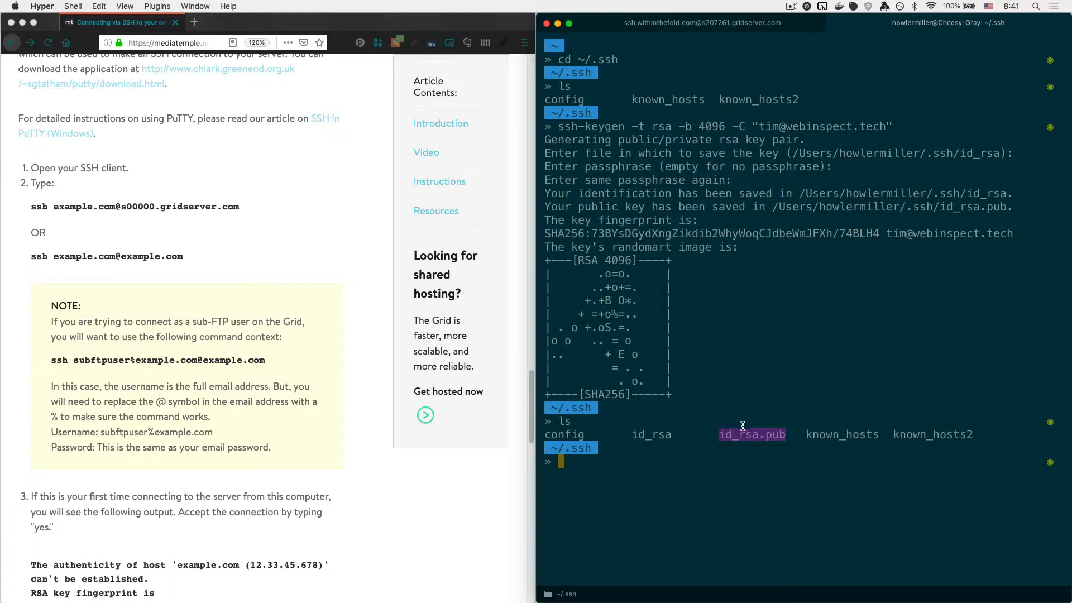
pyautogui.moveTo(730, 402)
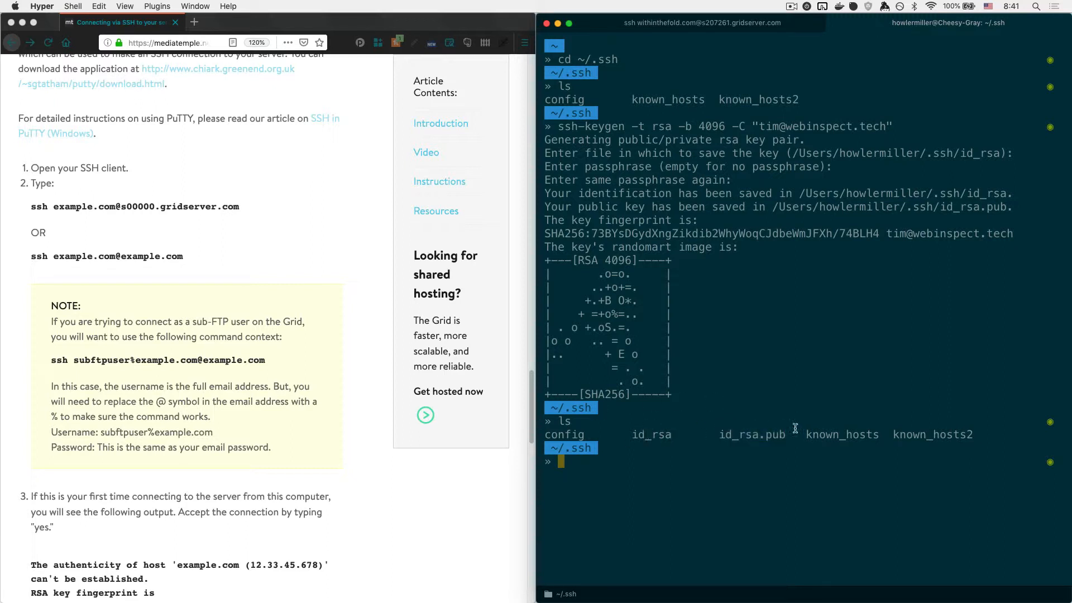
pyautogui.moveTo(730, 431)
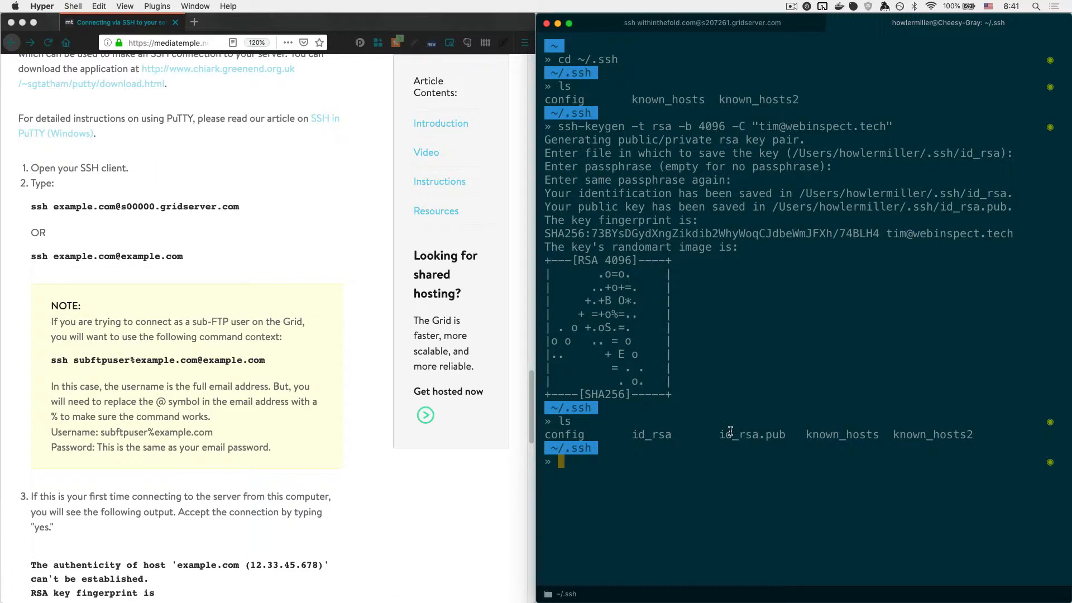
pyautogui.moveTo(659, 432)
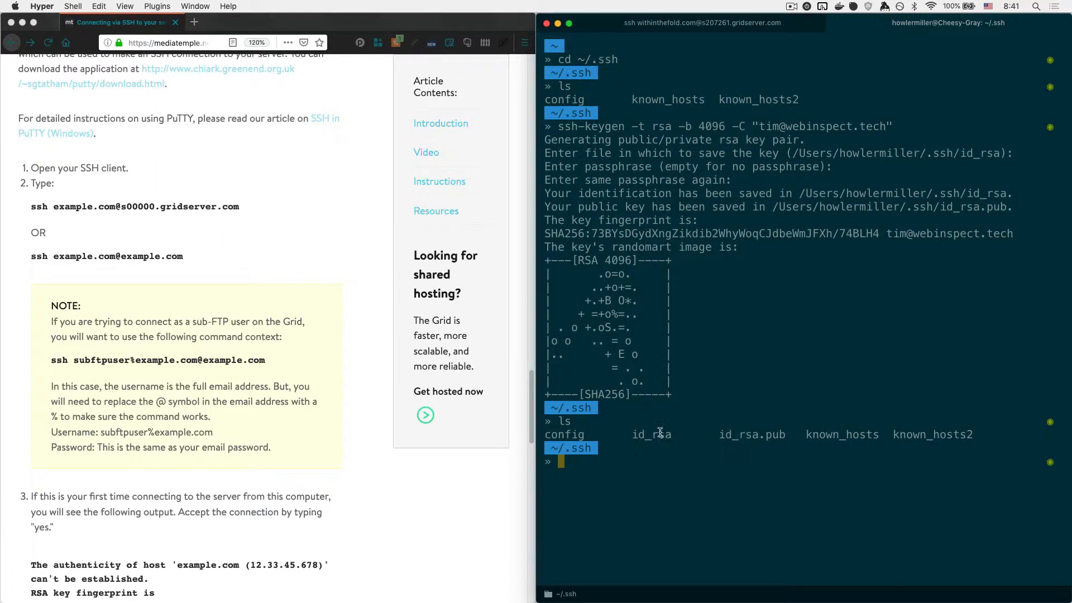
pyautogui.doubleClick(651, 434)
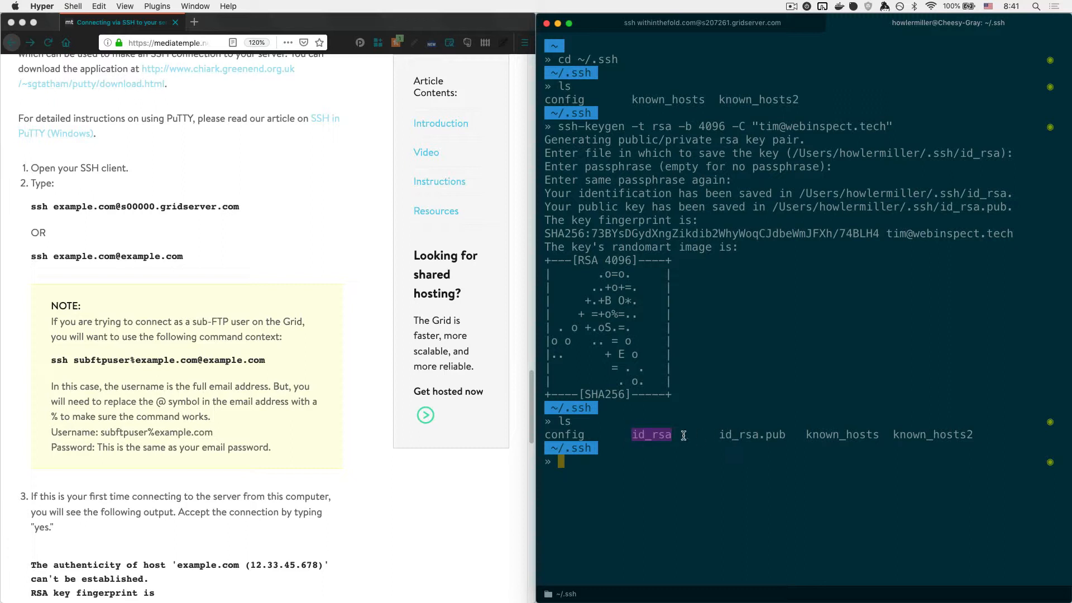
pyautogui.moveTo(704, 436)
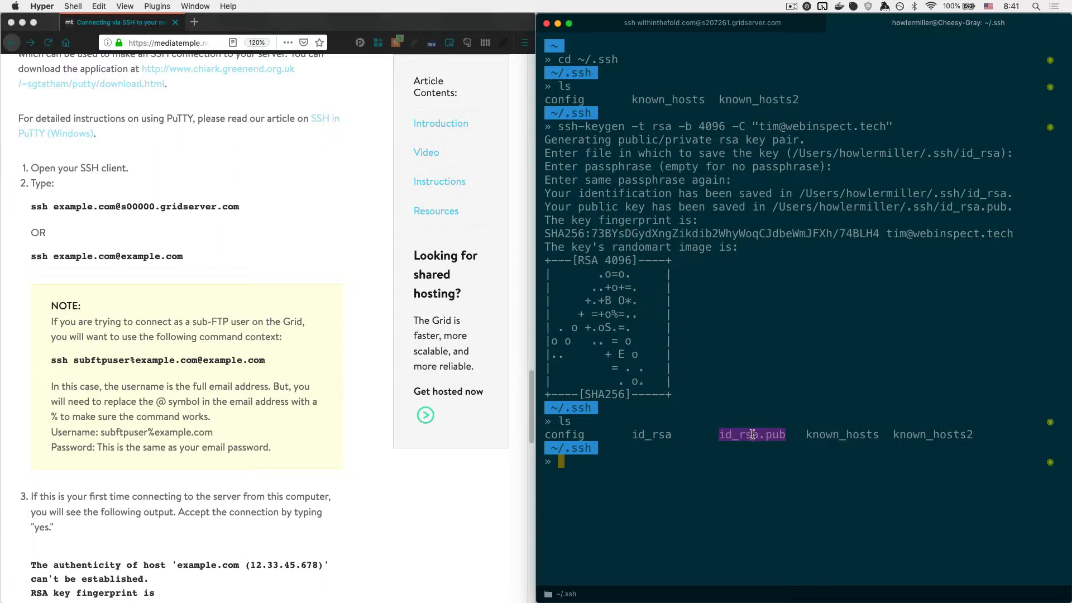
pyautogui.moveTo(798, 433)
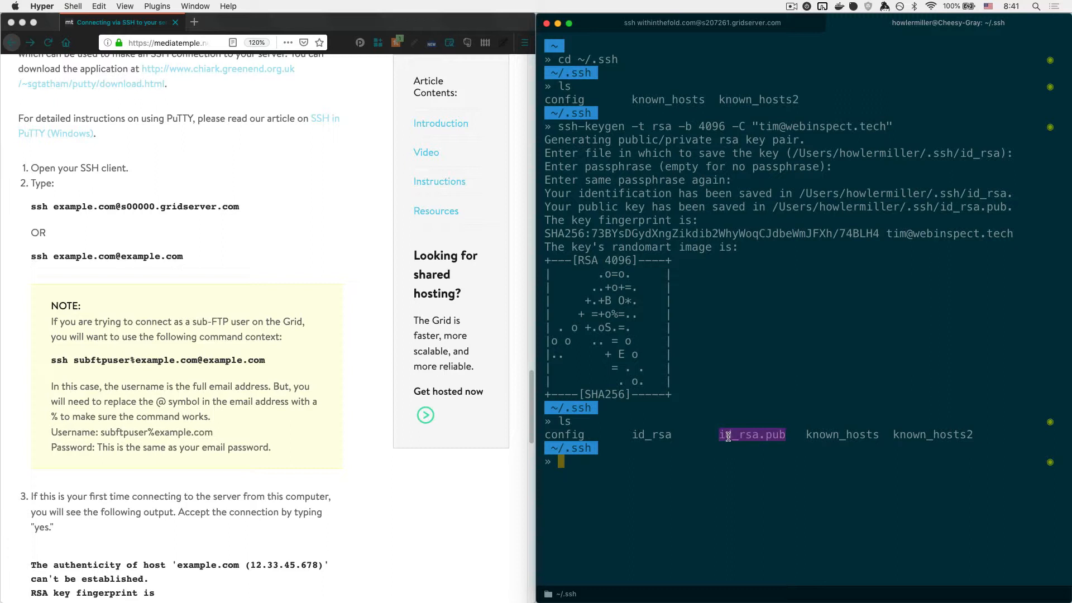
pyautogui.moveTo(689, 308)
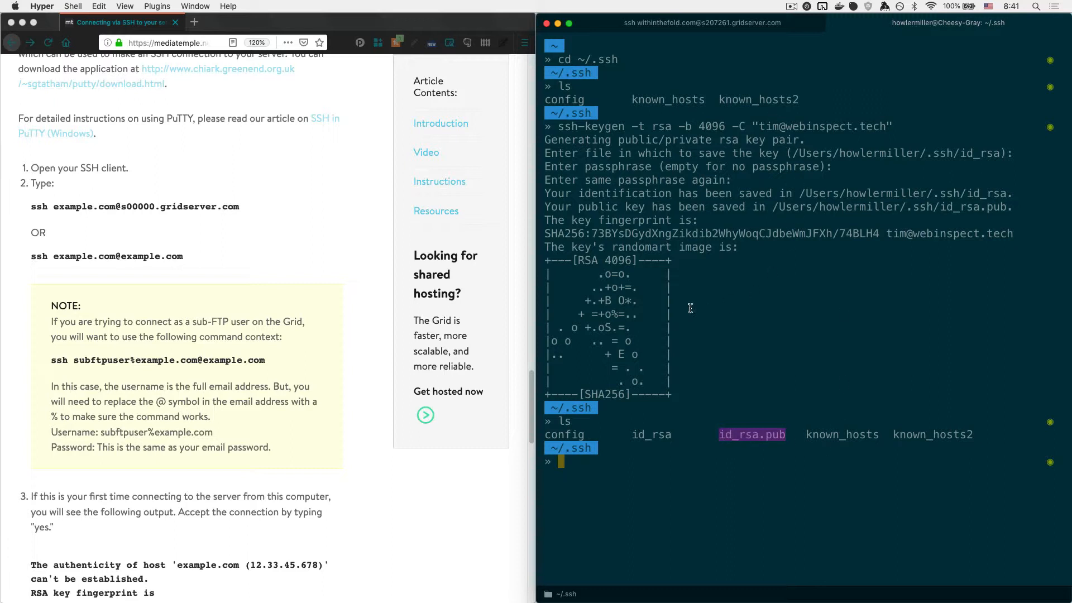
pyautogui.moveTo(765, 432)
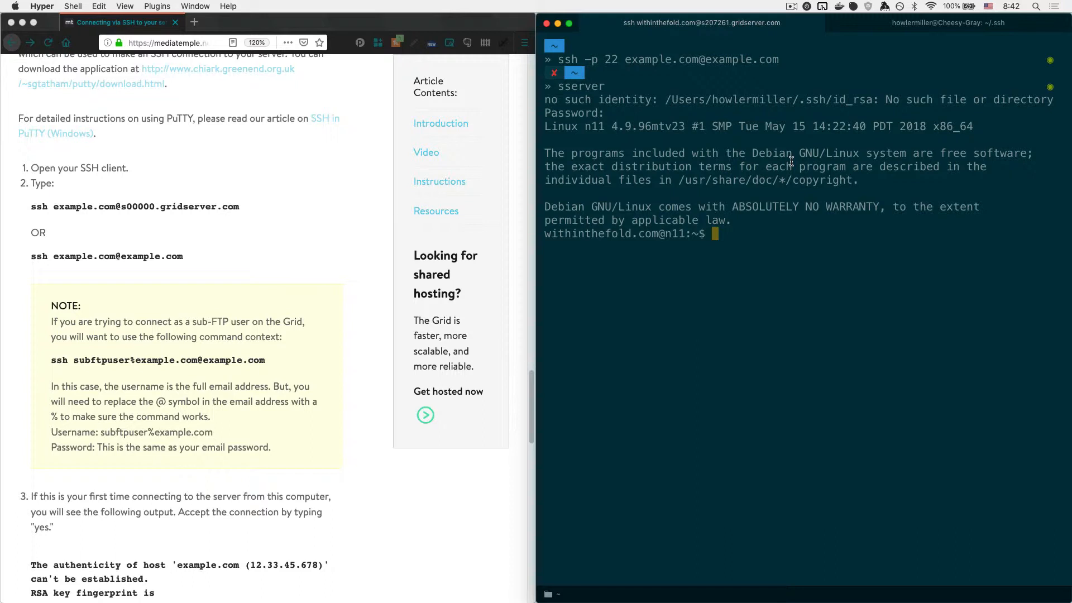
# - On the server, enter ~/.ssh to confirm it exists, then return home
pyautogui.write('cd ~')
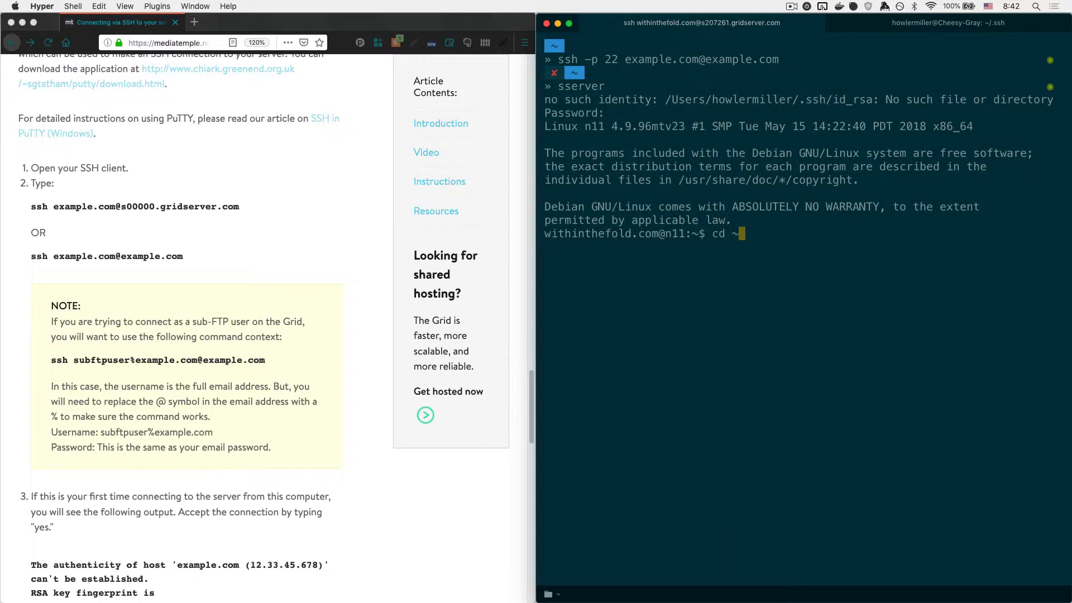
pyautogui.write('/.s')
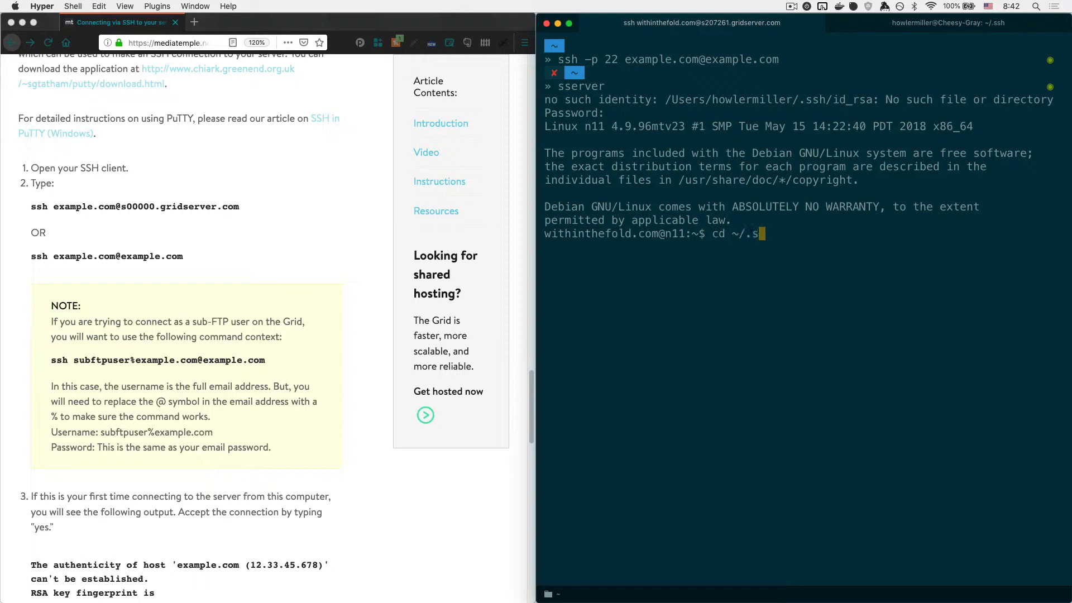
pyautogui.write('sh/')
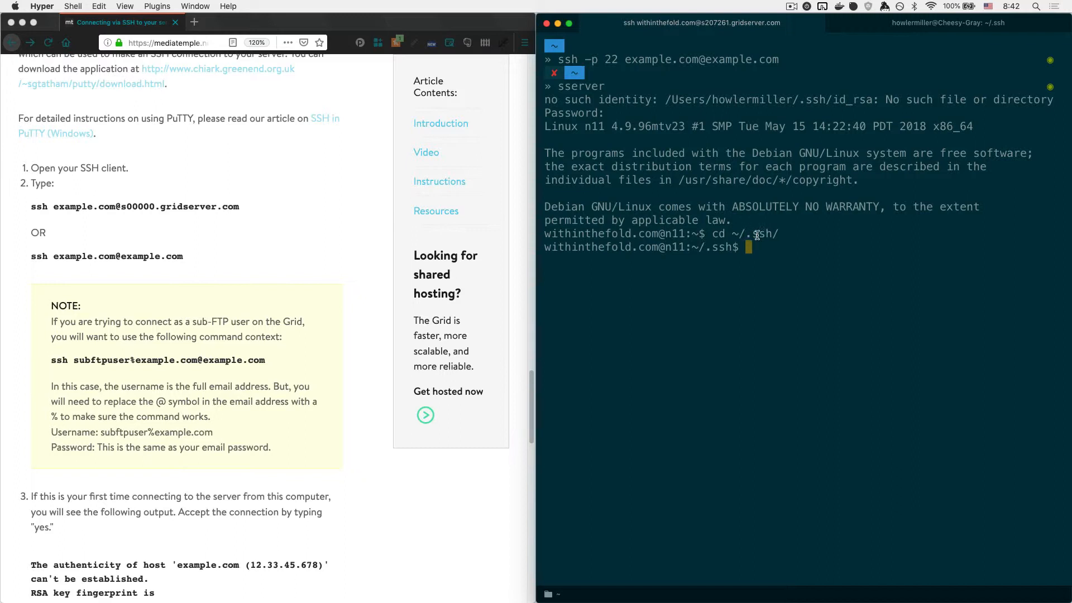
pyautogui.moveTo(811, 250)
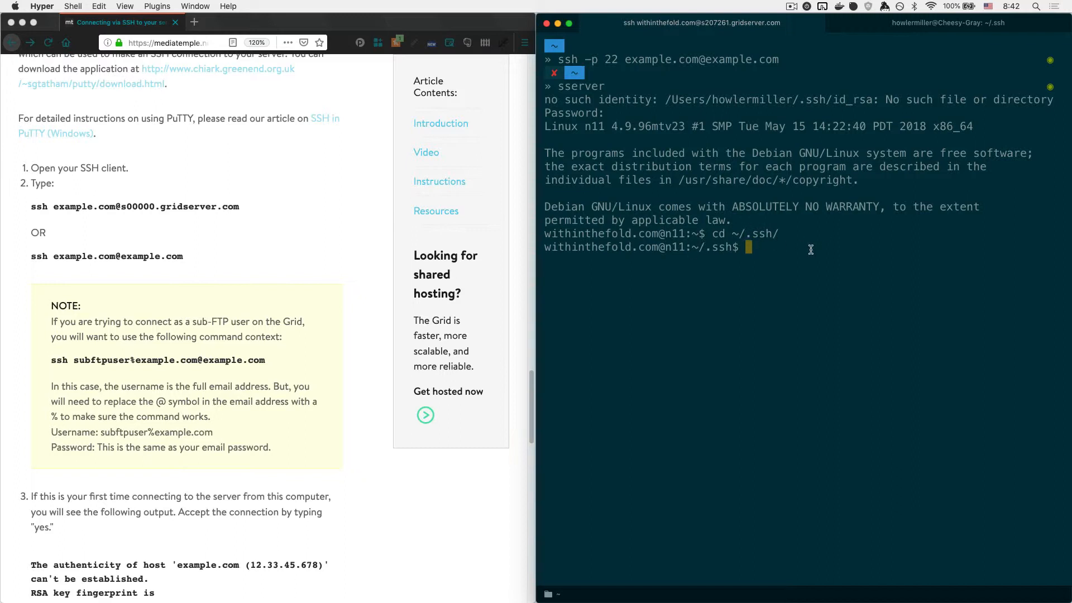
pyautogui.write('cd ~')
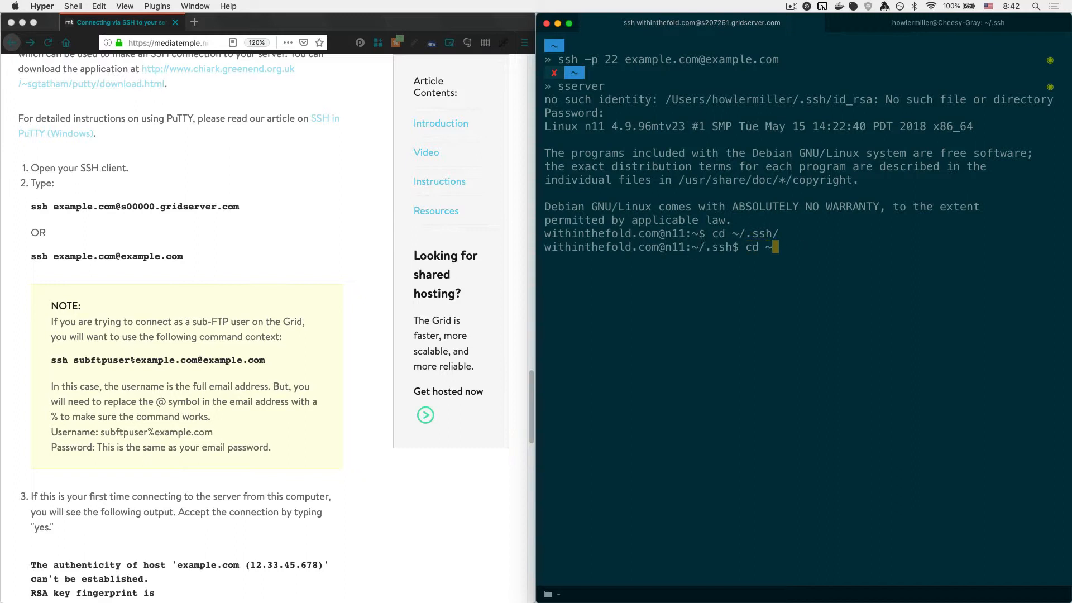
# - Start a 'mkdir .ssh' command and cancel it with Ctrl+C
pyautogui.write('mk')
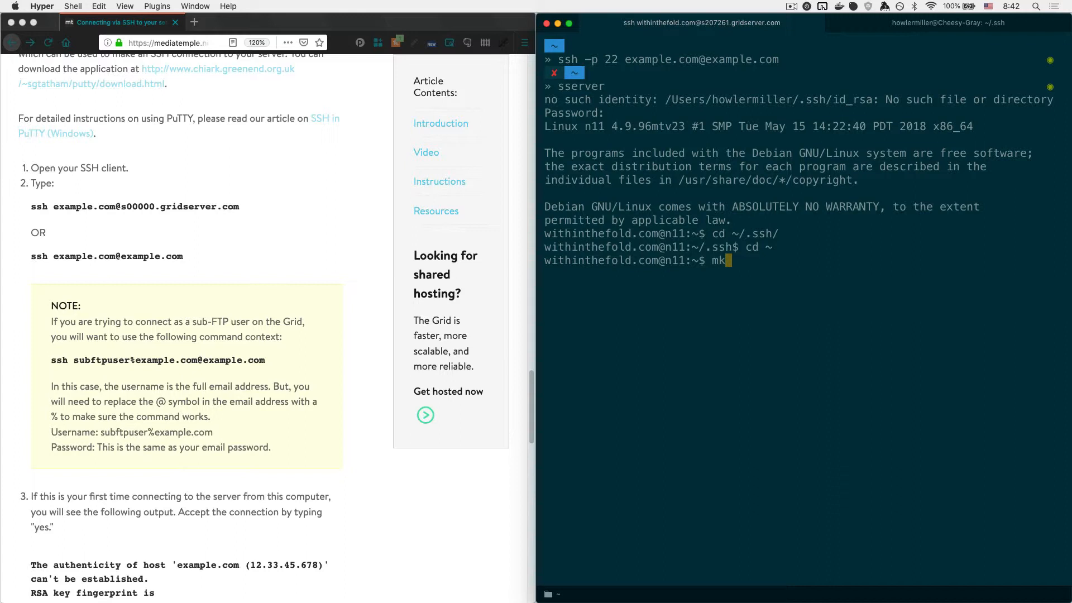
pyautogui.write('dir')
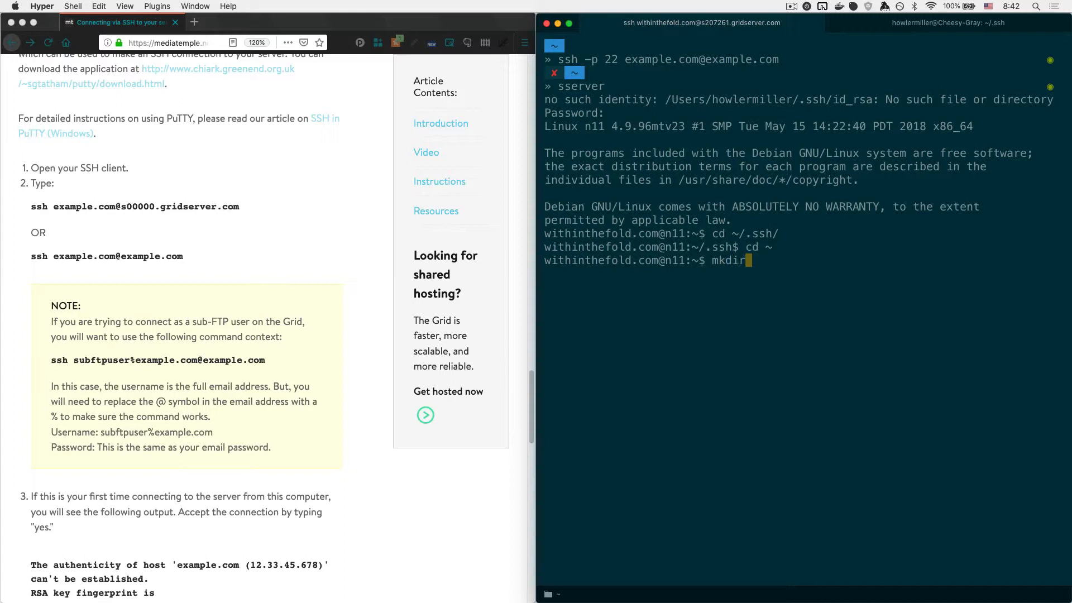
pyautogui.write('.')
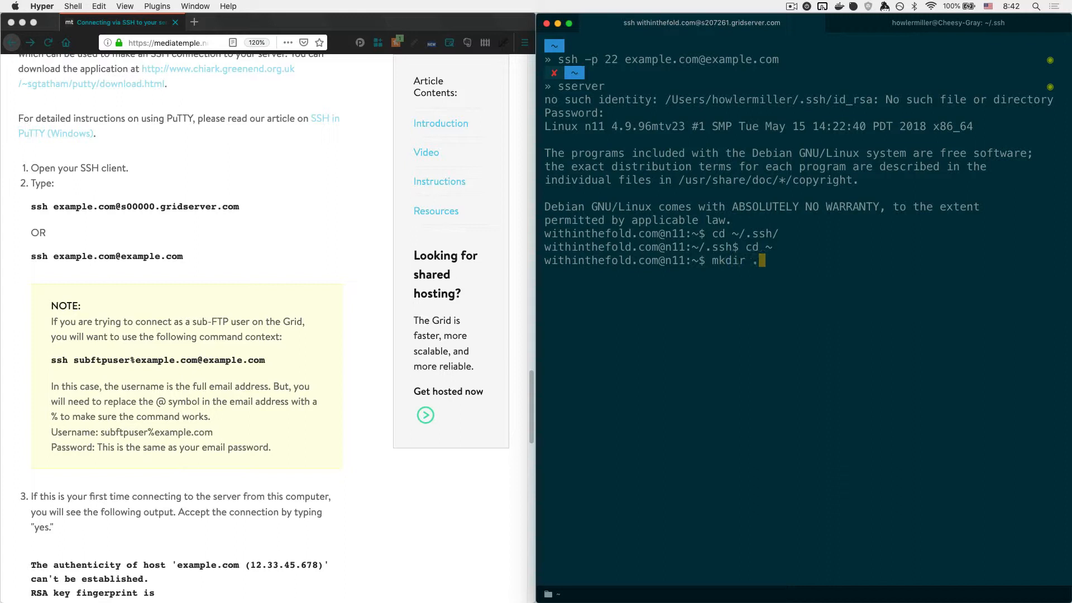
pyautogui.write('ssh')
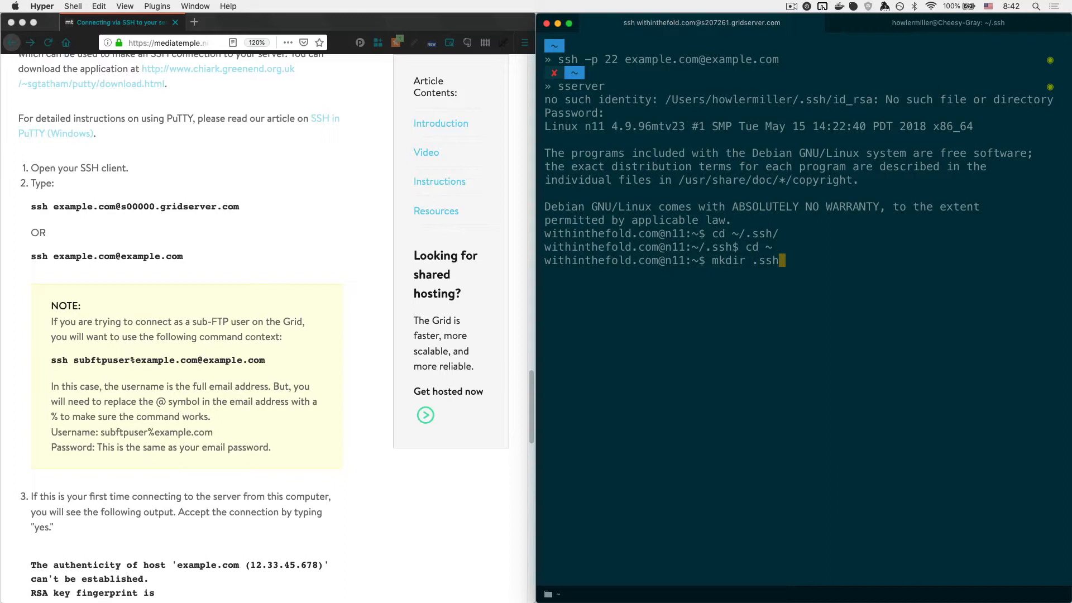
pyautogui.press('ctrl+c')
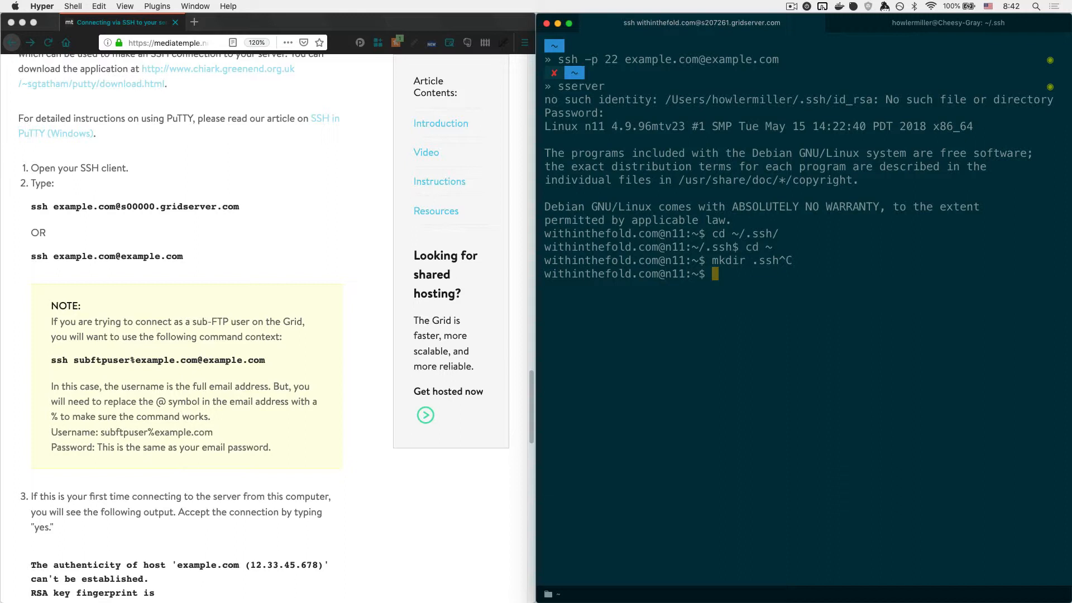
# - In the server's .ssh folder, list its contents and touch authorized_keys
pyautogui.write('cd')
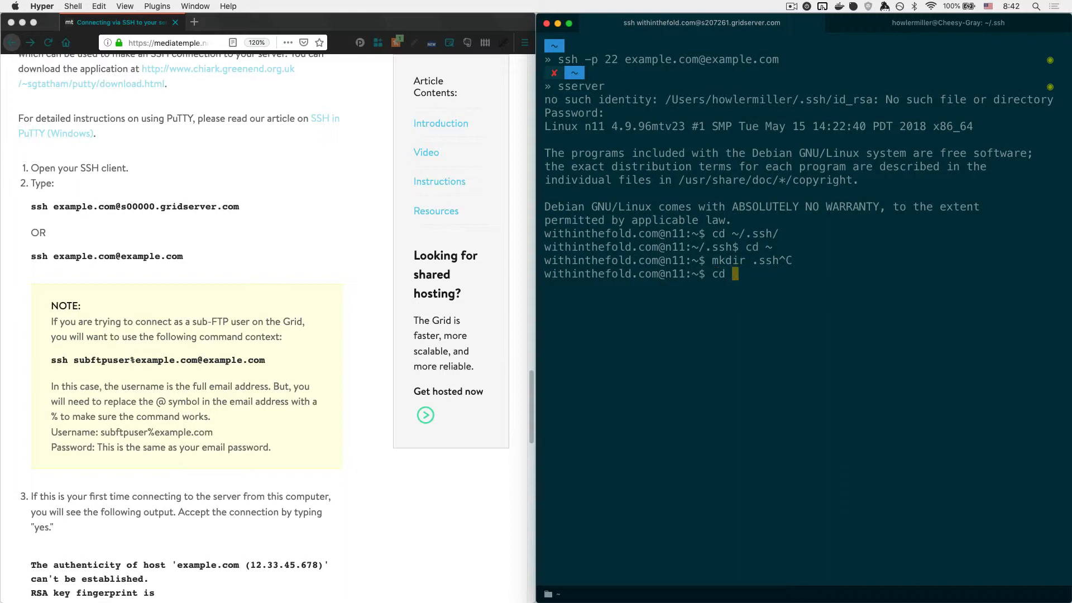
pyautogui.write('.ssh/')
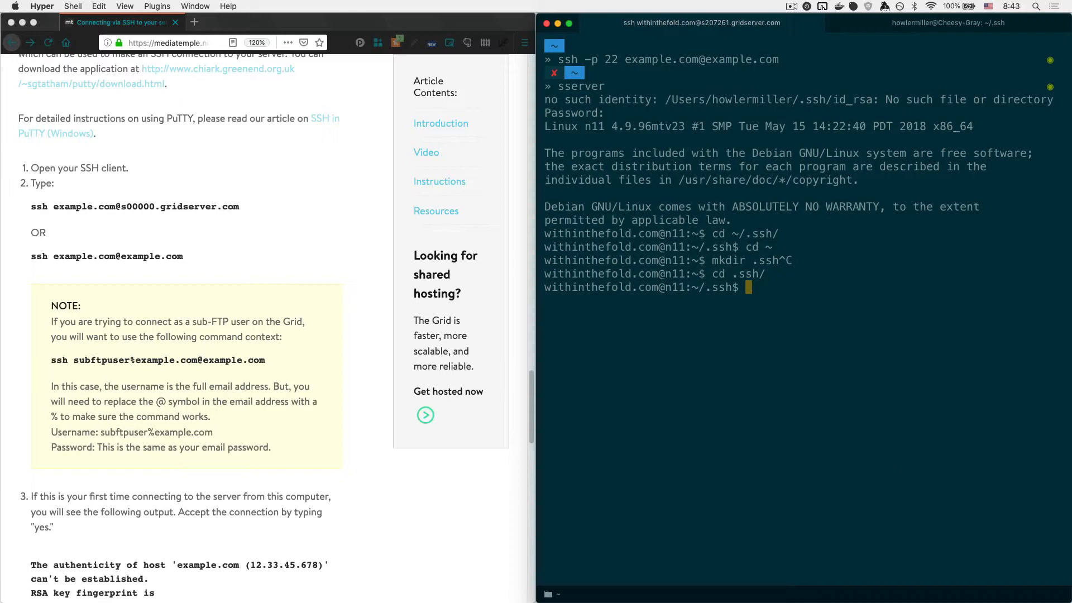
pyautogui.write('ls')
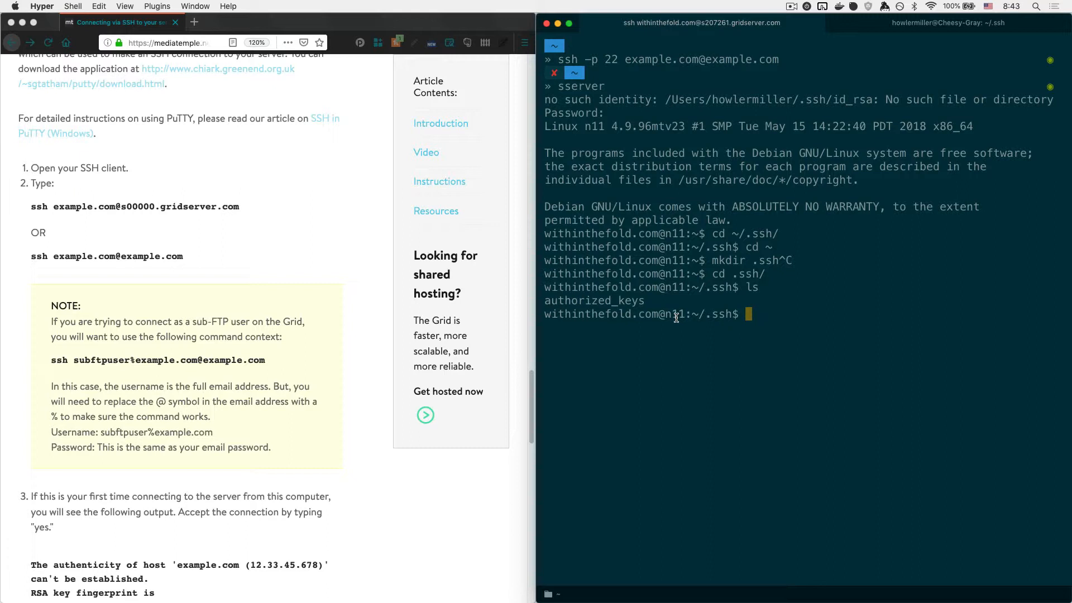
pyautogui.write('touch authorized_keys')
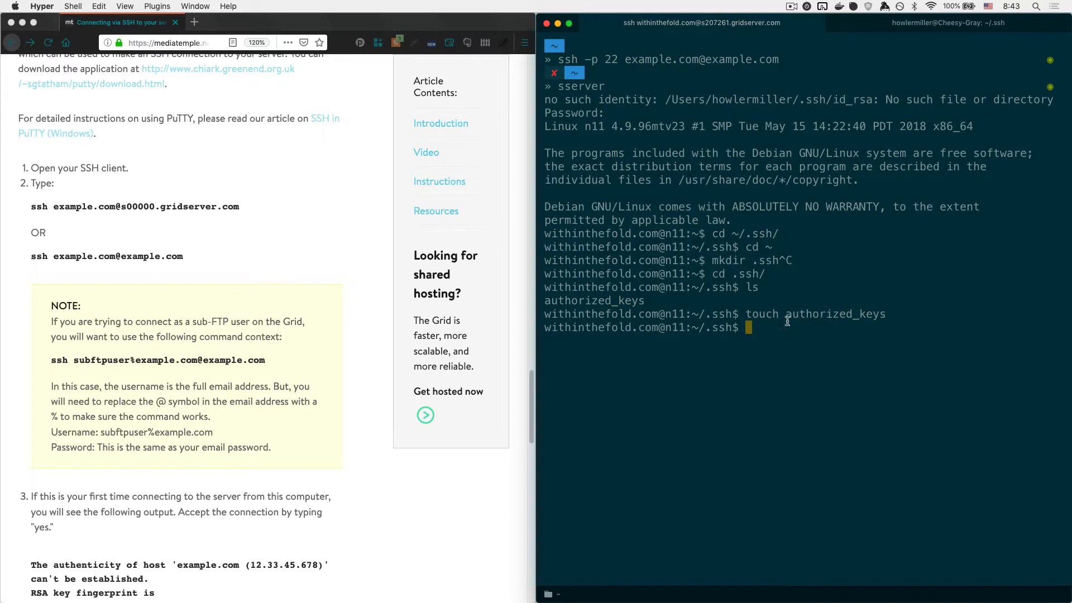
pyautogui.moveTo(819, 304)
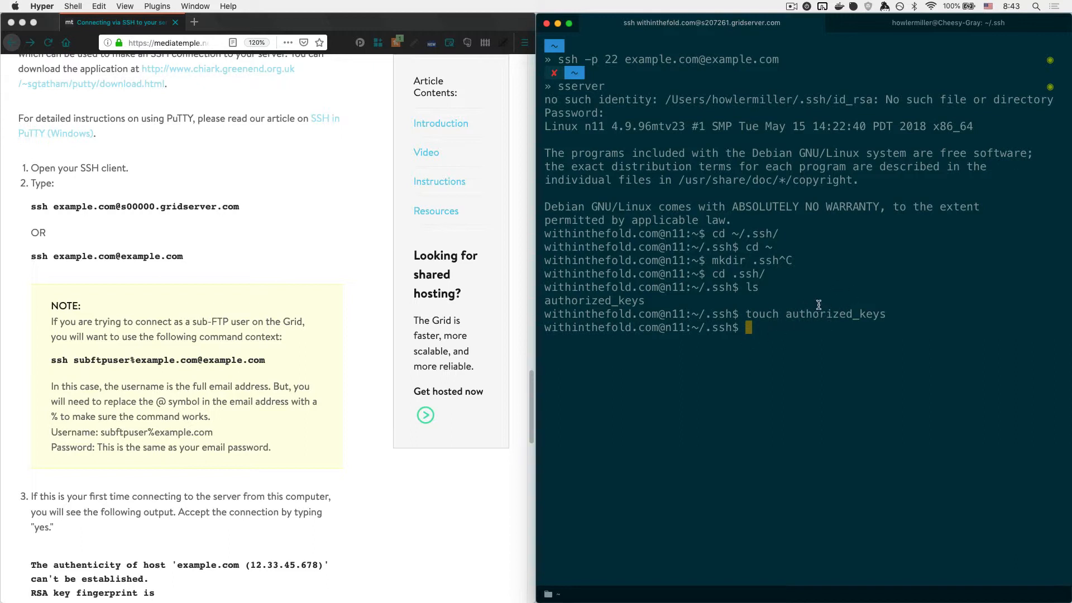
pyautogui.moveTo(820, 318)
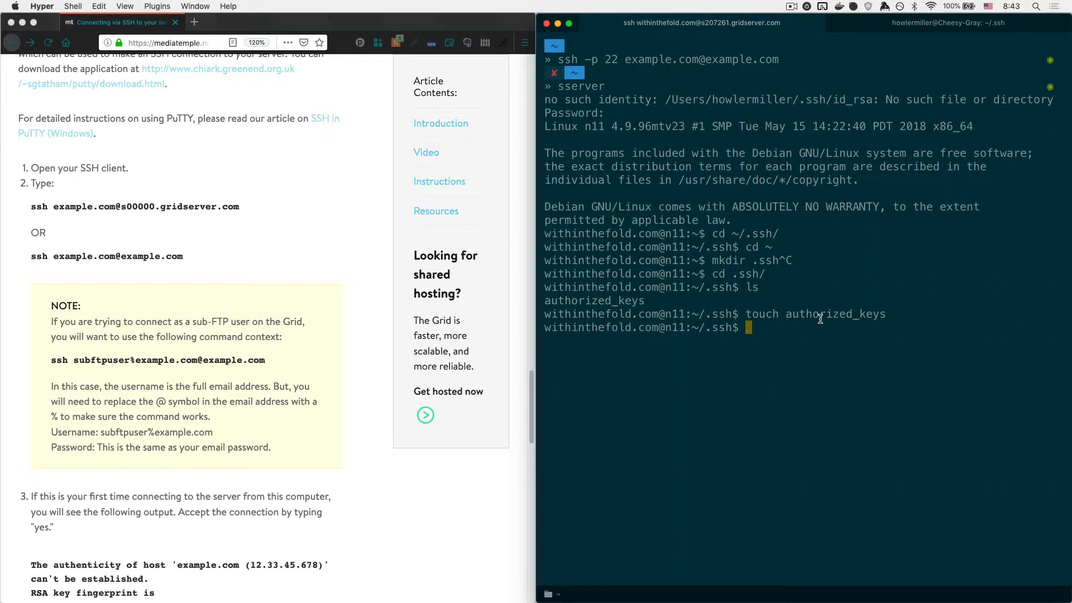
pyautogui.moveTo(816, 314)
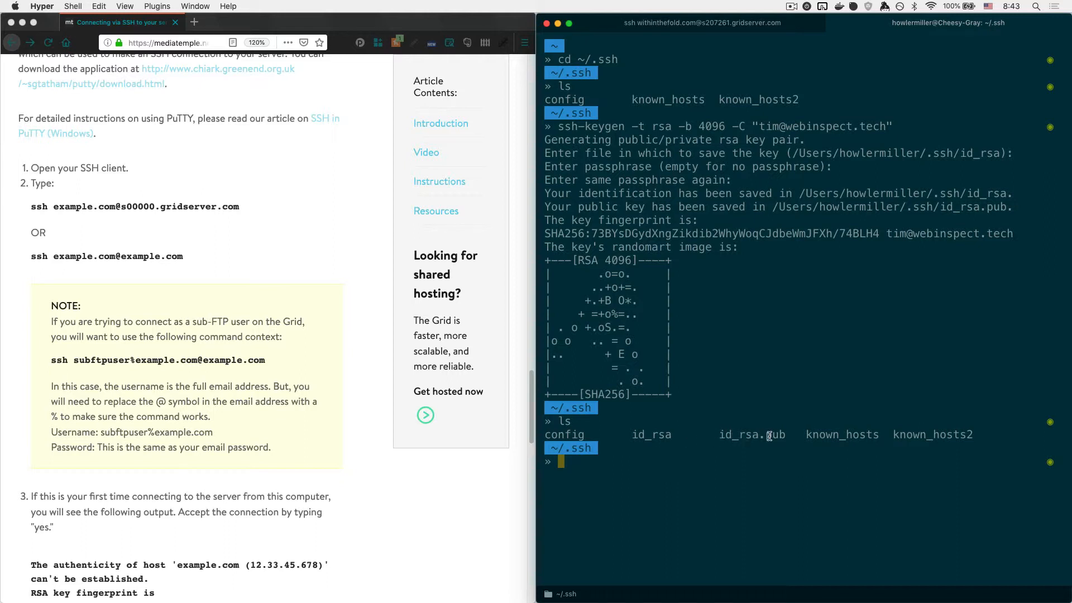
pyautogui.moveTo(788, 441)
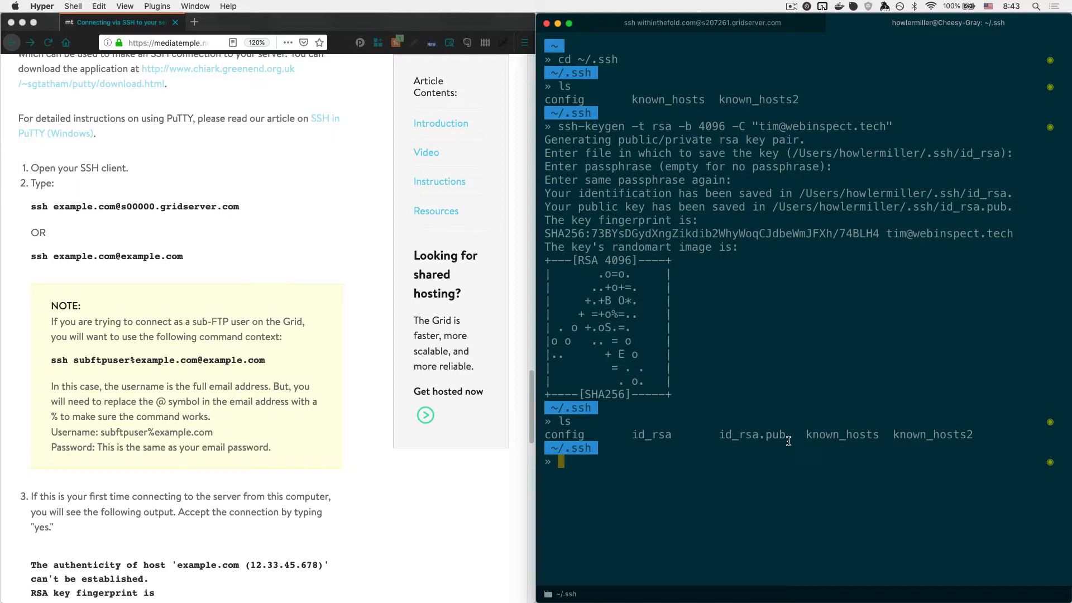
pyautogui.write('cd')
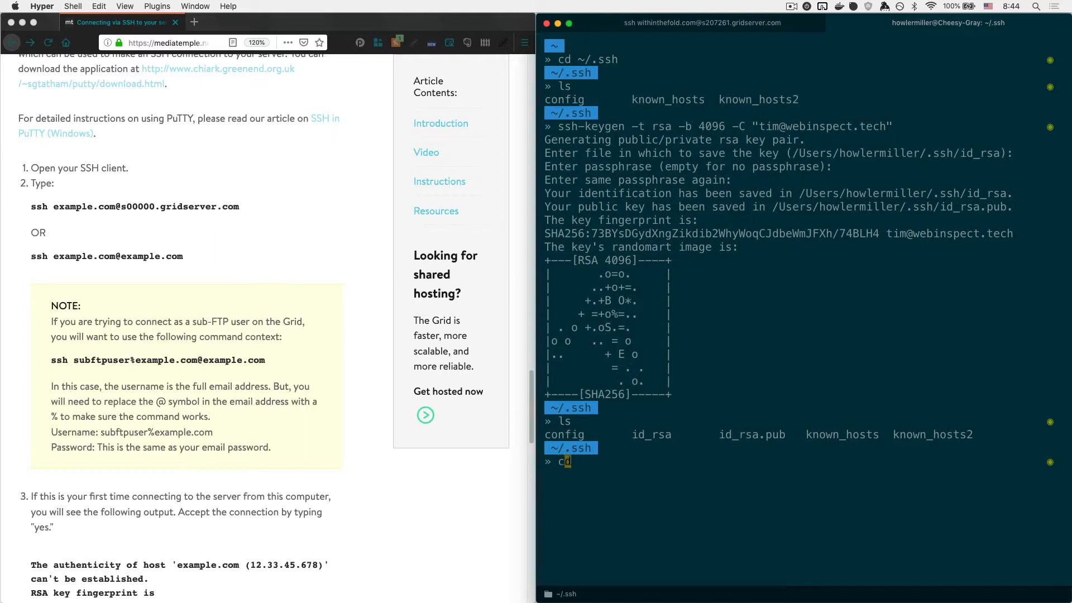
pyautogui.write('at id_rsa')
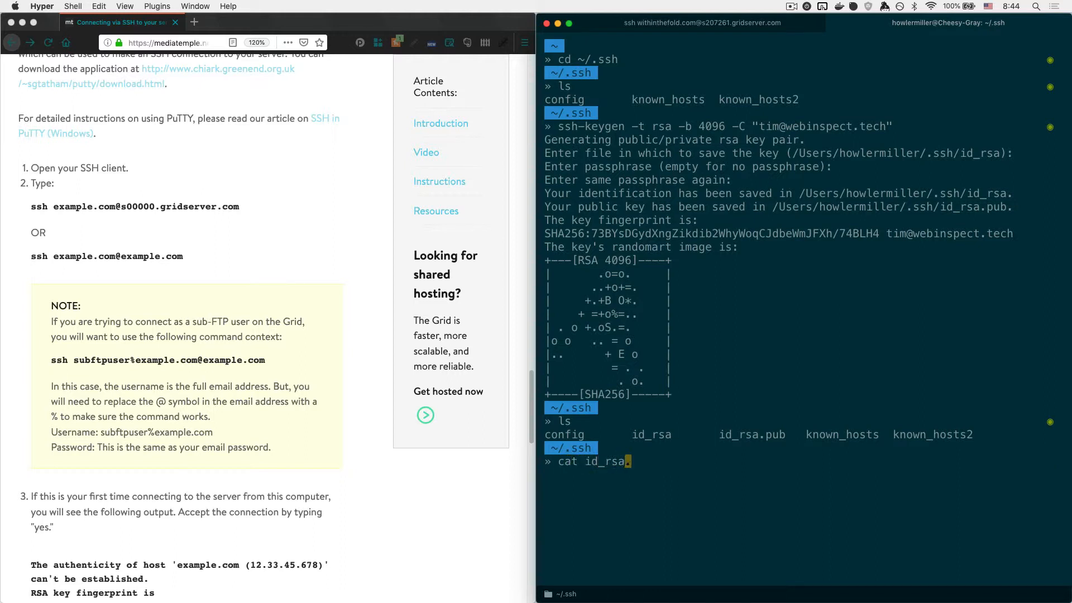
pyautogui.write('.pub')
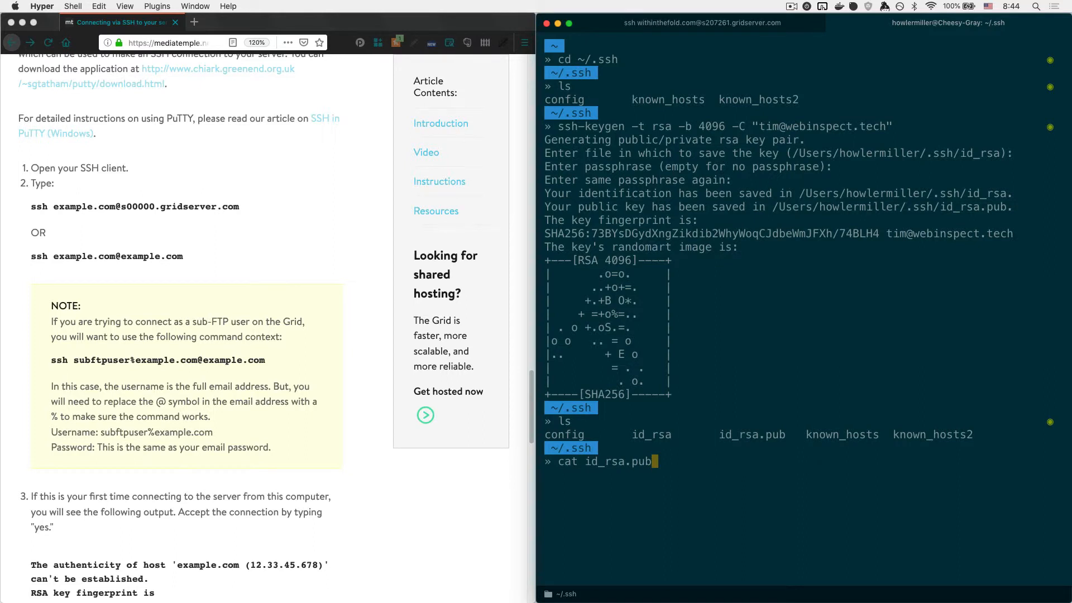
pyautogui.moveTo(573, 469)
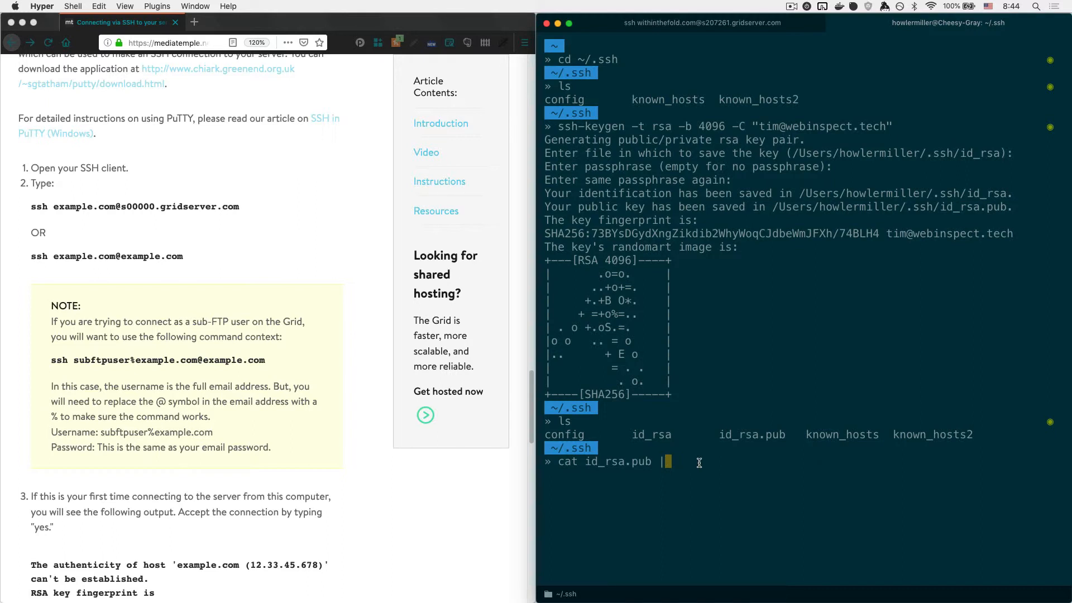
pyautogui.write('ssh example.')
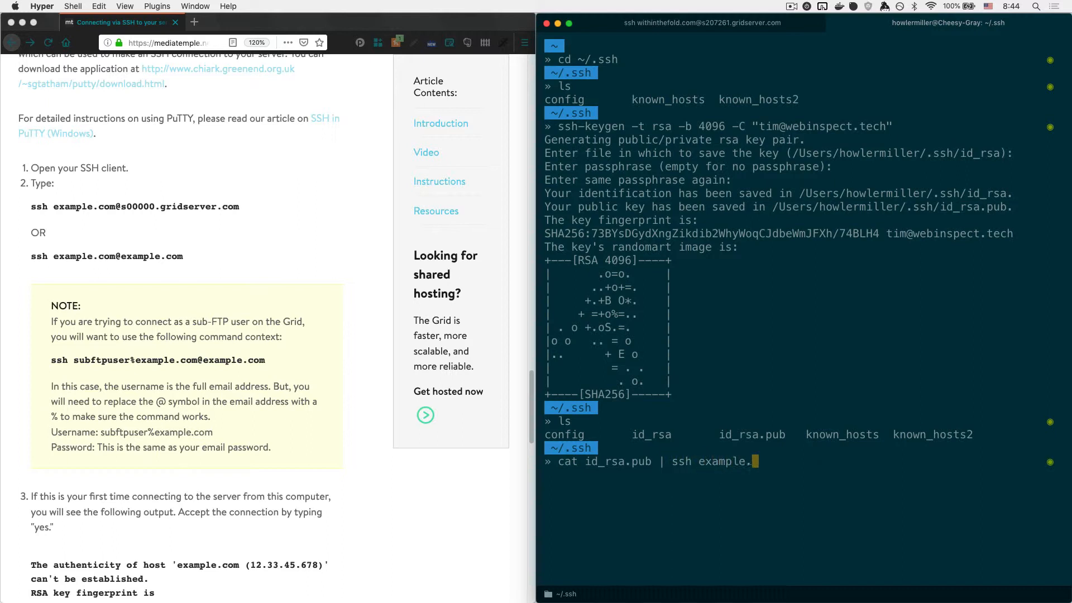
pyautogui.write('com@exa')
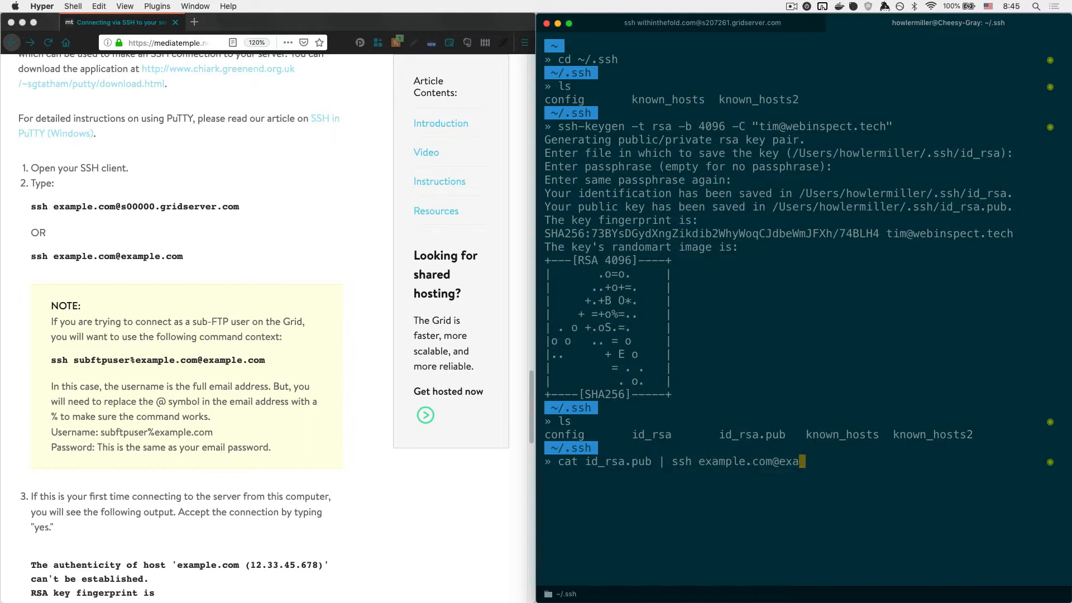
pyautogui.write('mple.com')
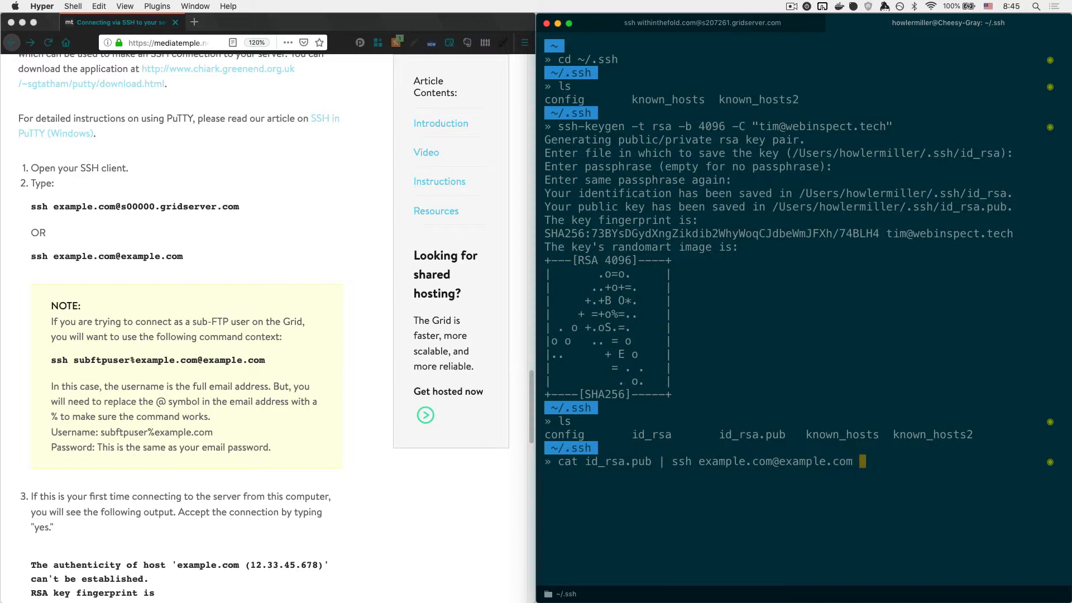
pyautogui.write("'cat - >> ~/")
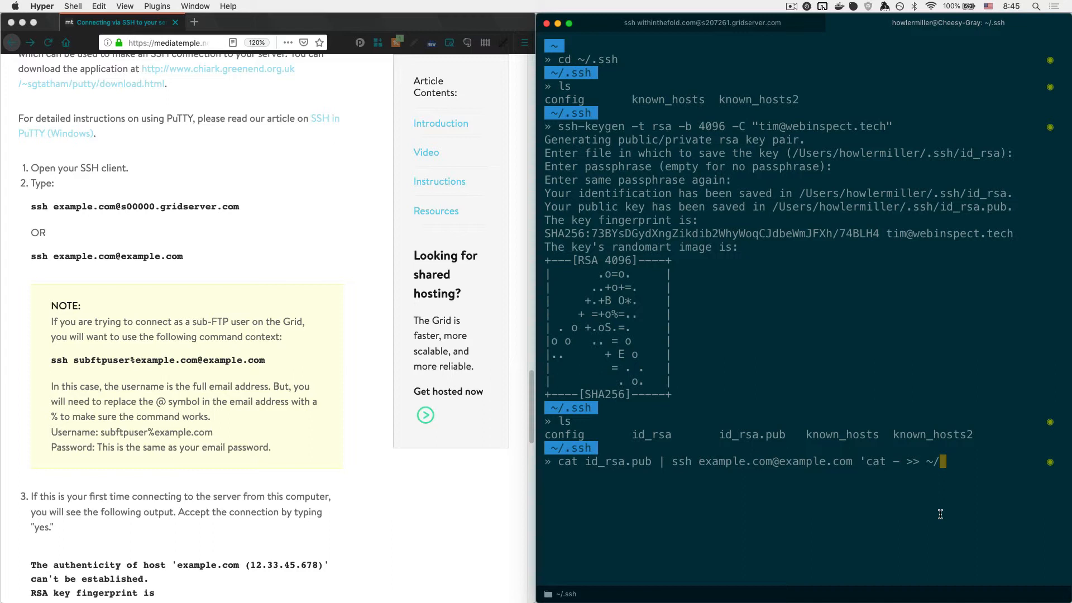
pyautogui.write('.ssh/')
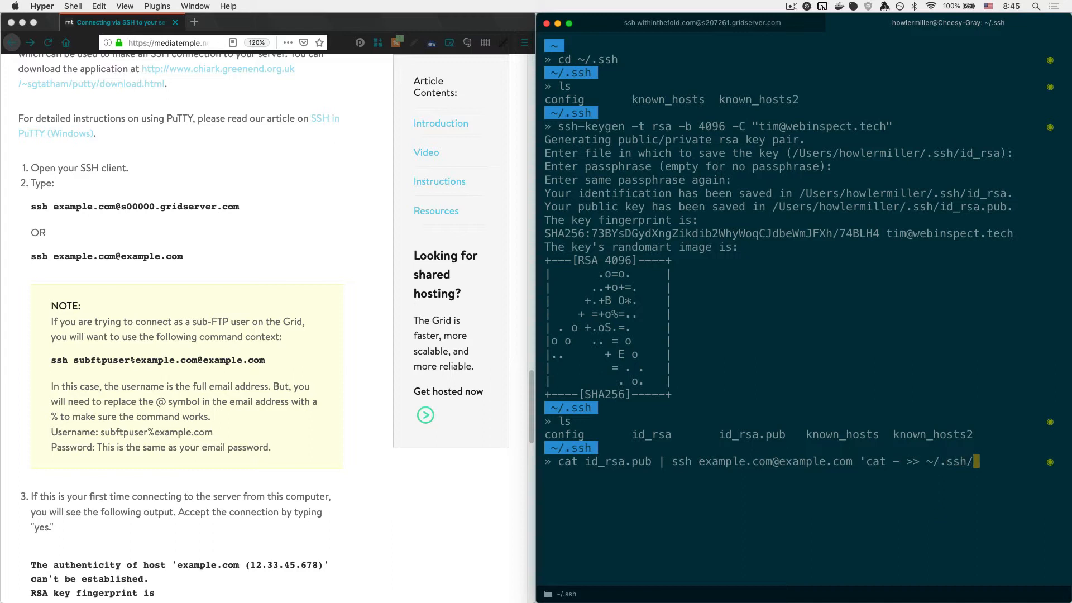
pyautogui.write('authorize')
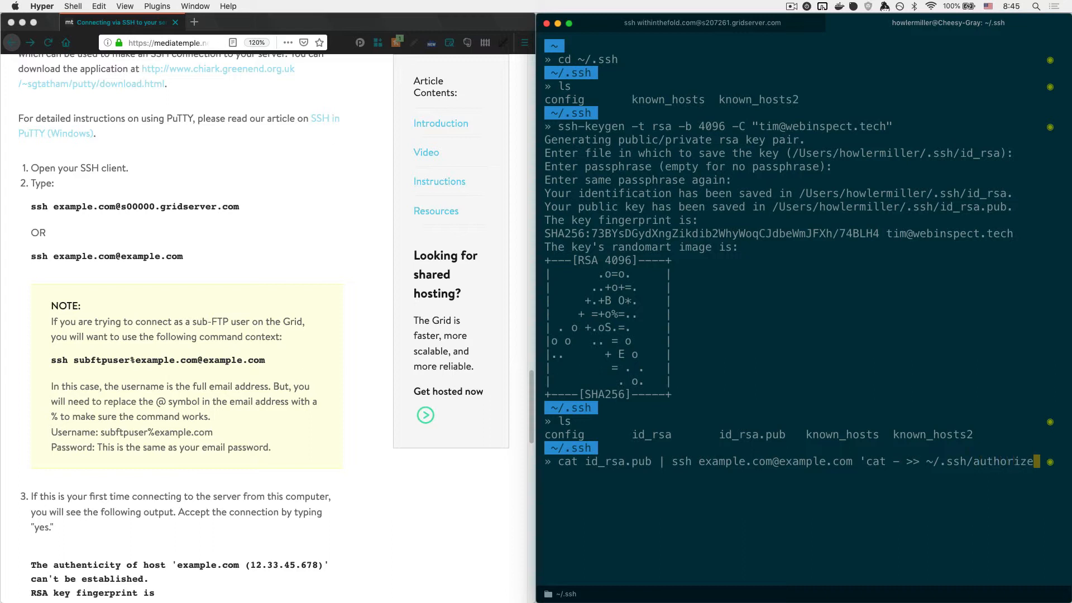
pyautogui.write("eys'")
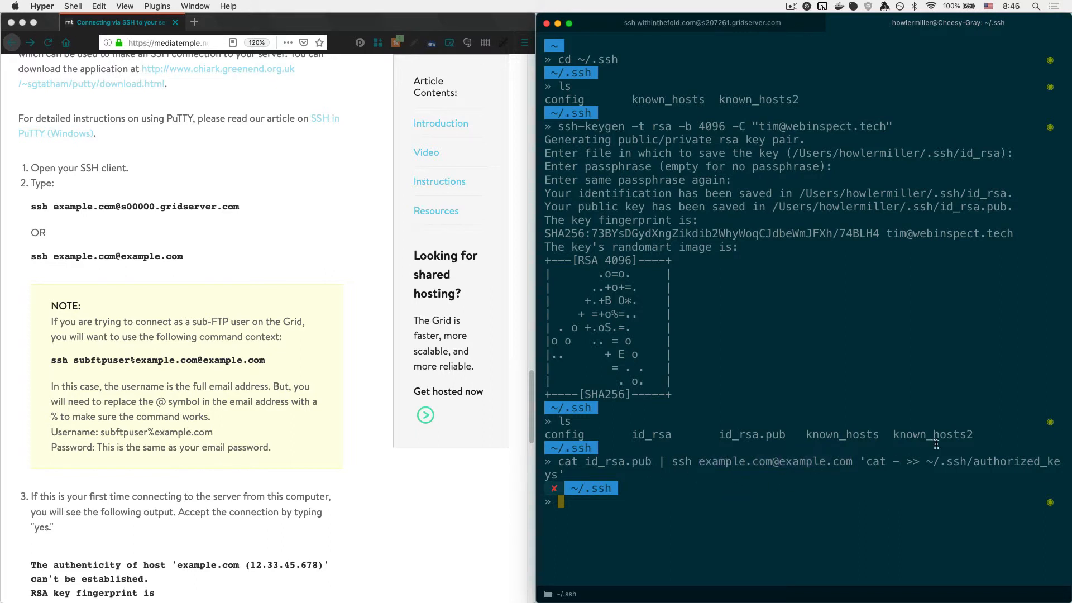
pyautogui.moveTo(797, 468)
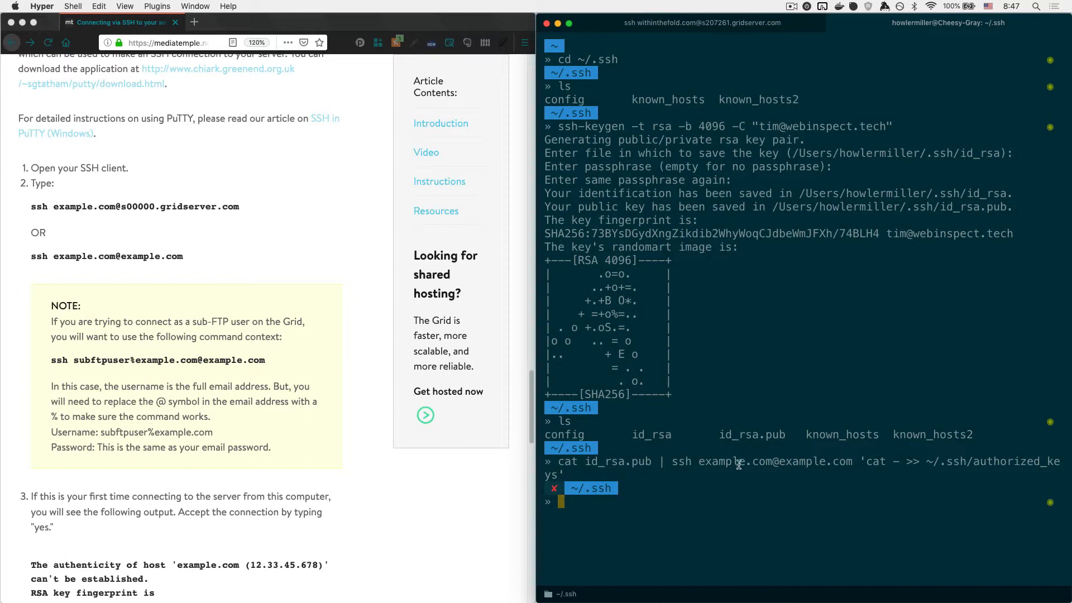
pyautogui.moveTo(695, 488)
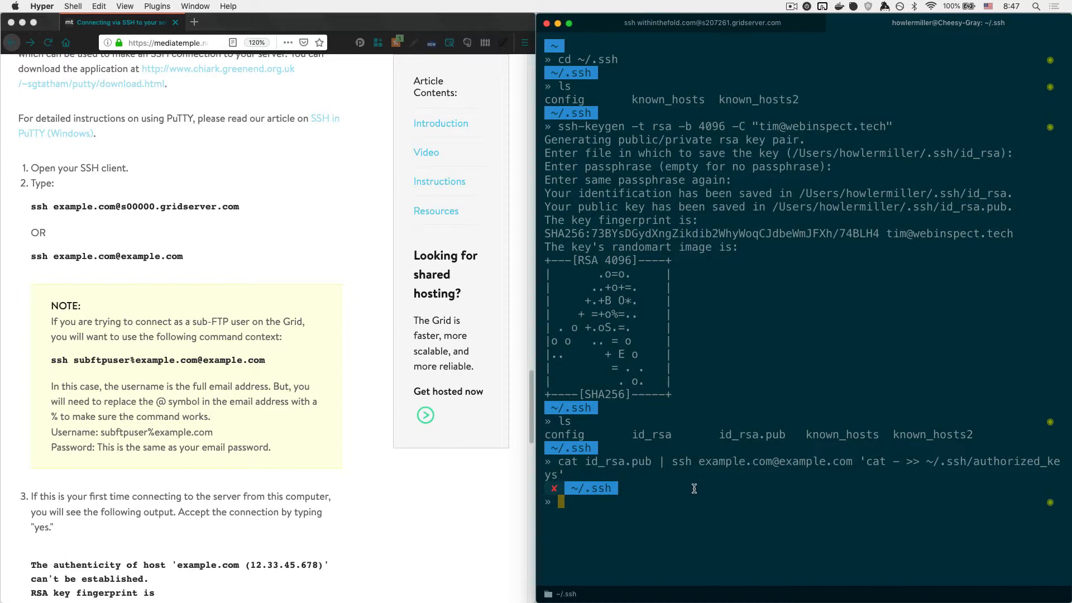
pyautogui.moveTo(655, 489)
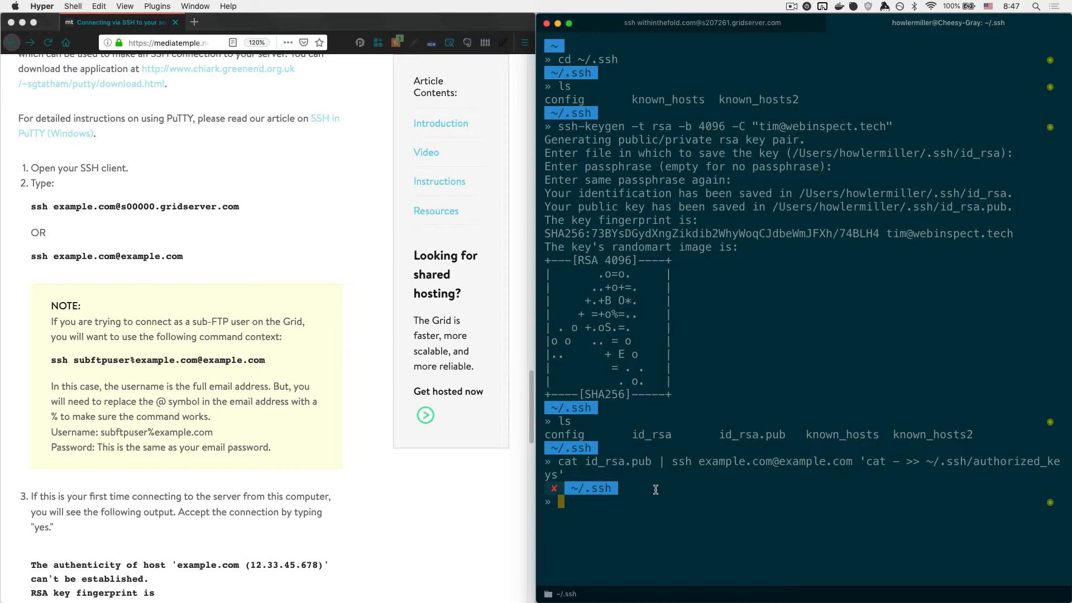
pyautogui.moveTo(660, 461)
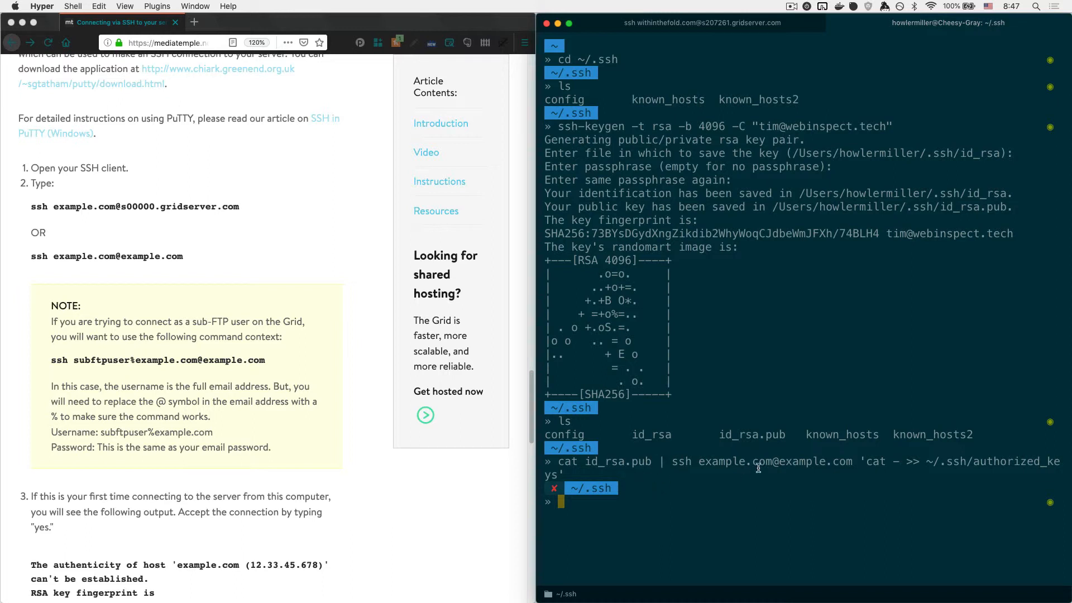
pyautogui.moveTo(704, 458)
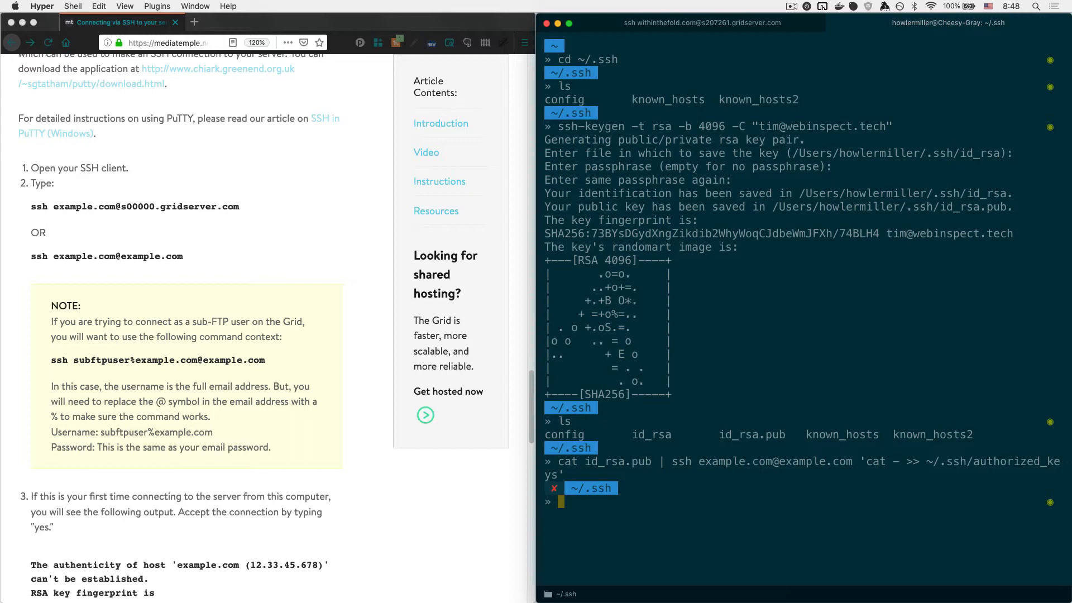
# - Begin a new local chmod command after the failed key copy
pyautogui.write('chmod +')
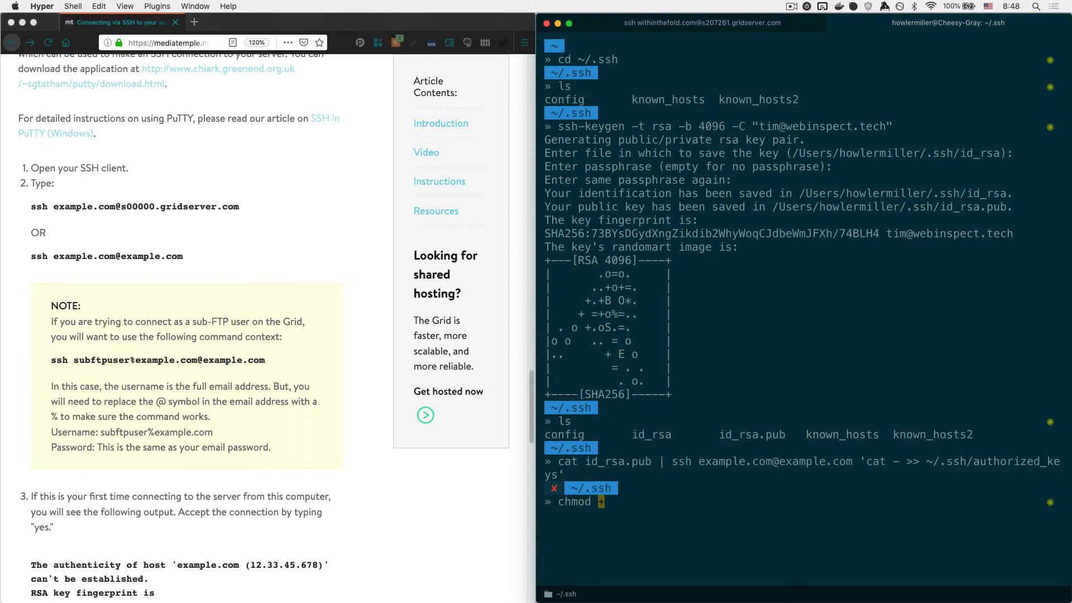
# - Complete the local command chmod 700 ~/.ssh && chmod 600 ~/.ssh/*
pyautogui.write('700 ~')
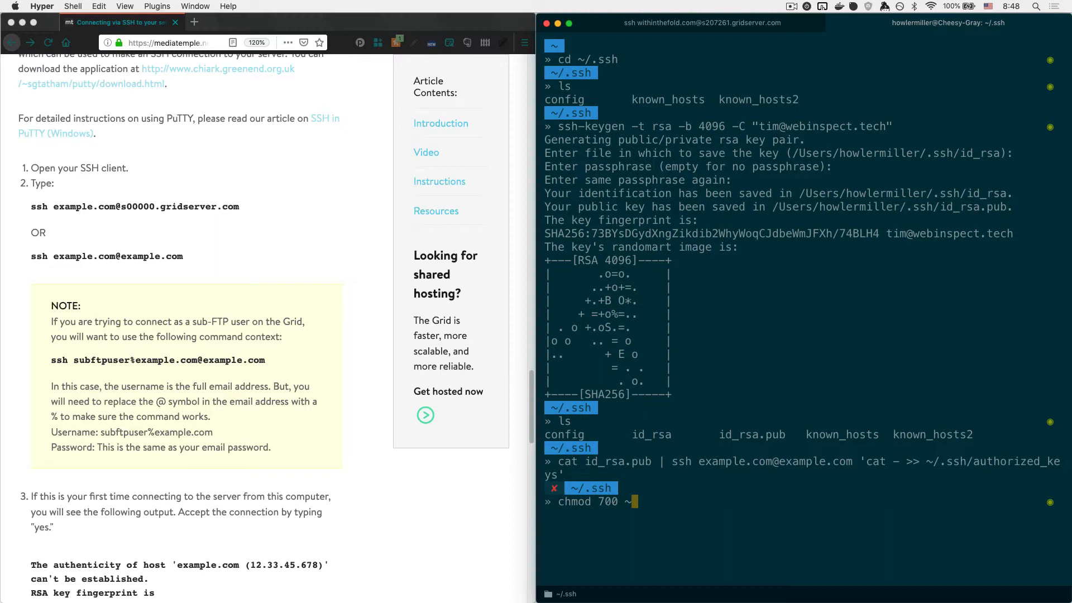
pyautogui.write('/')
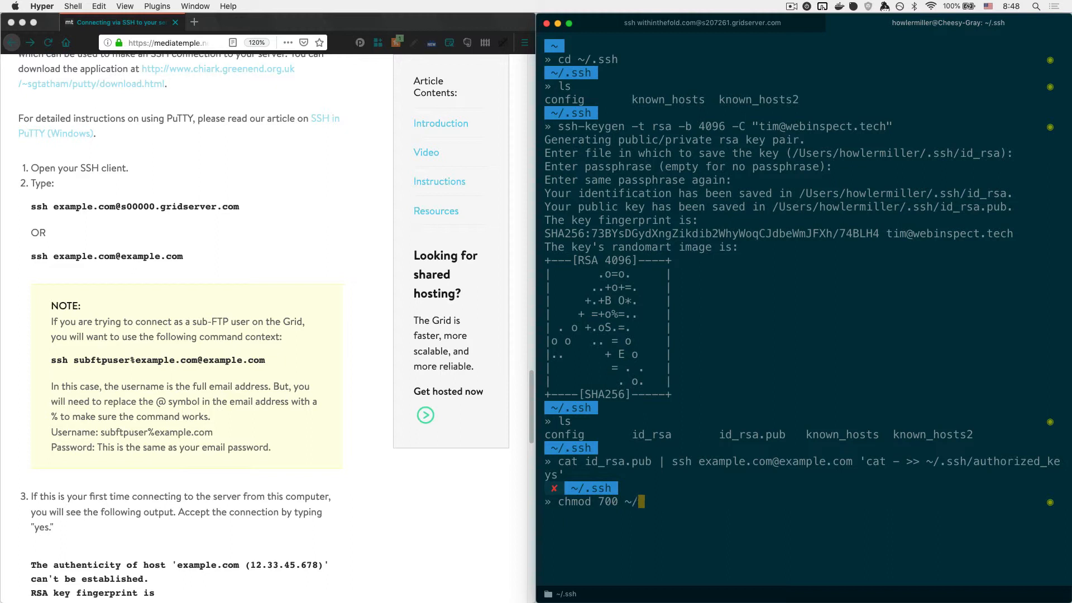
pyautogui.write('.ssh &&')
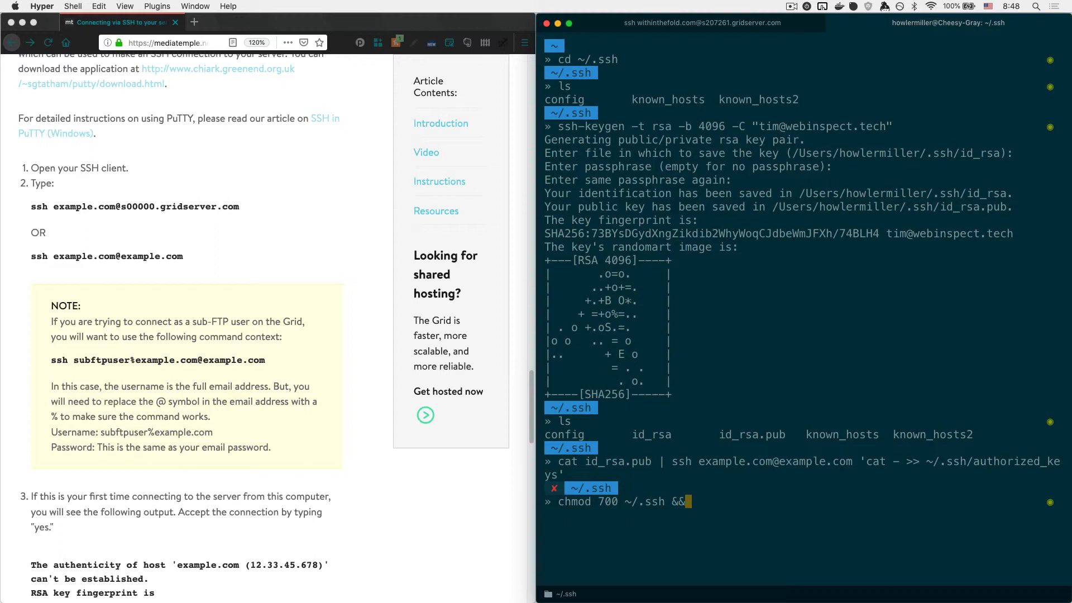
pyautogui.write('chmod')
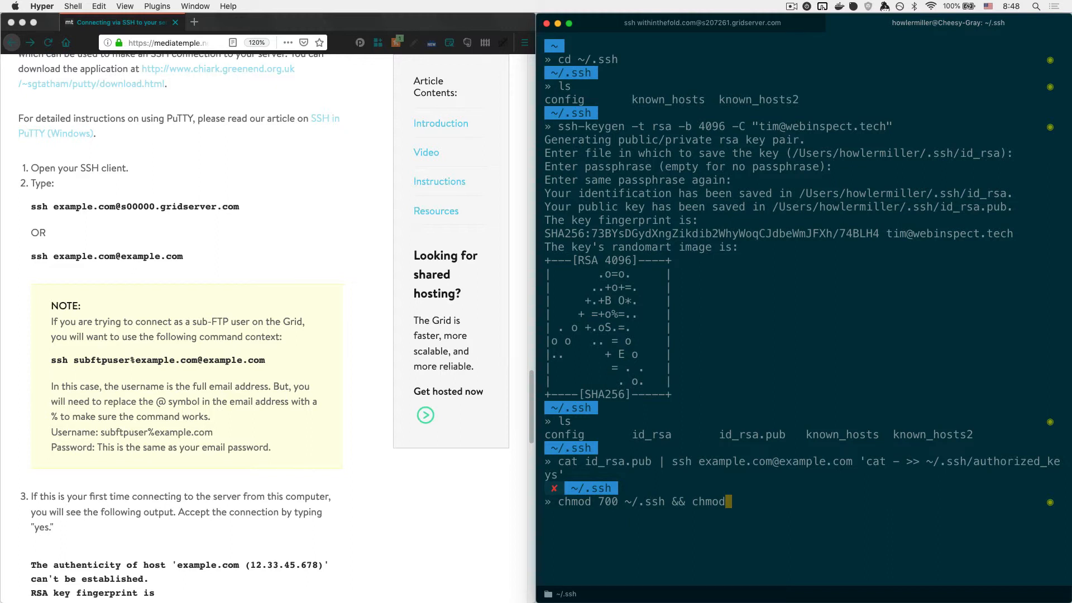
pyautogui.write('600')
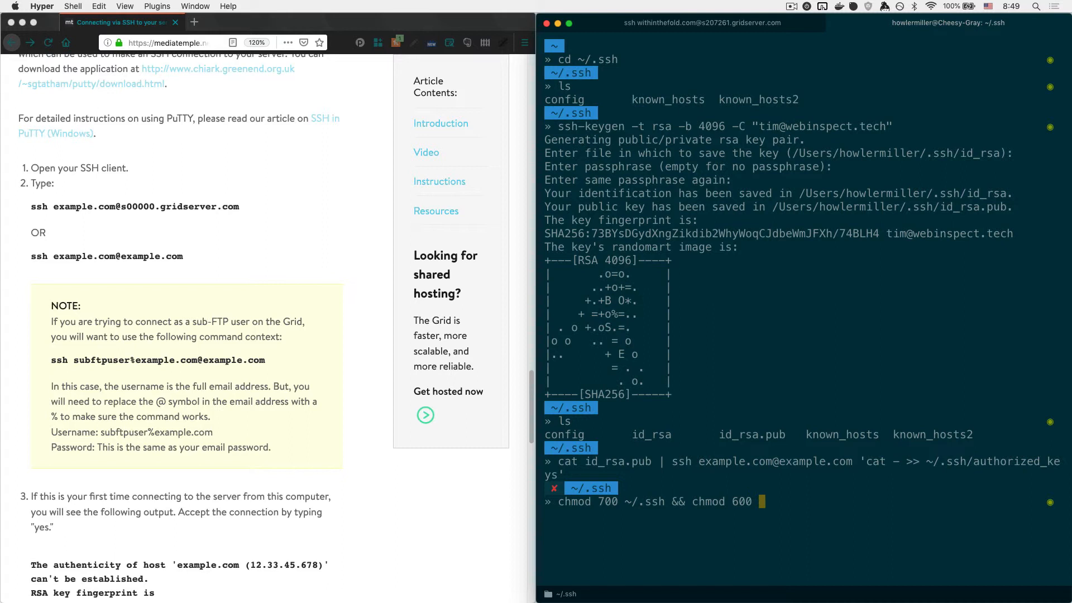
pyautogui.write('~/.ssh')
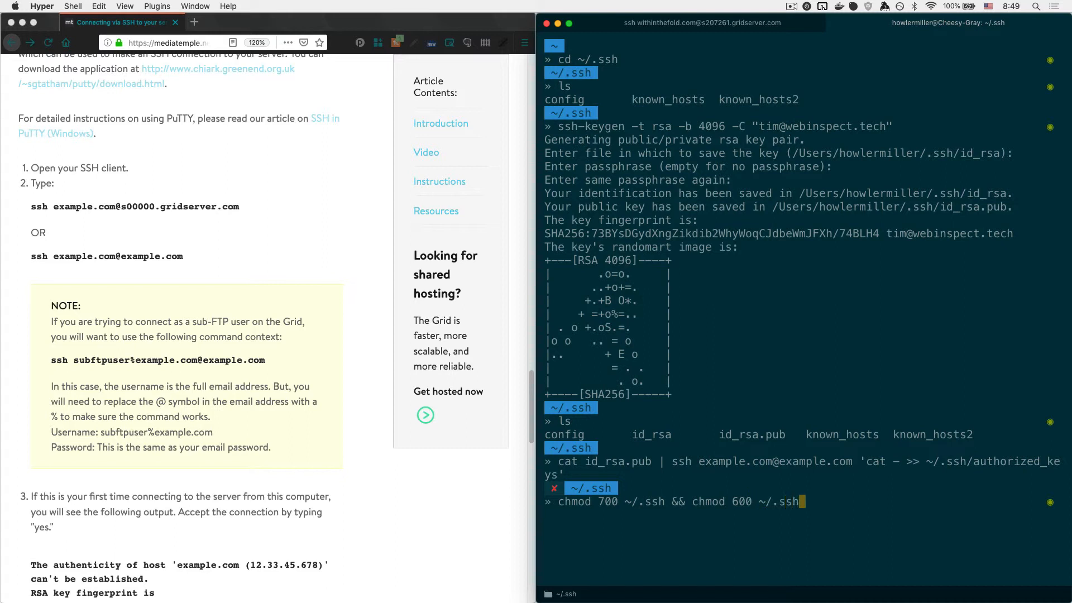
pyautogui.write('/*')
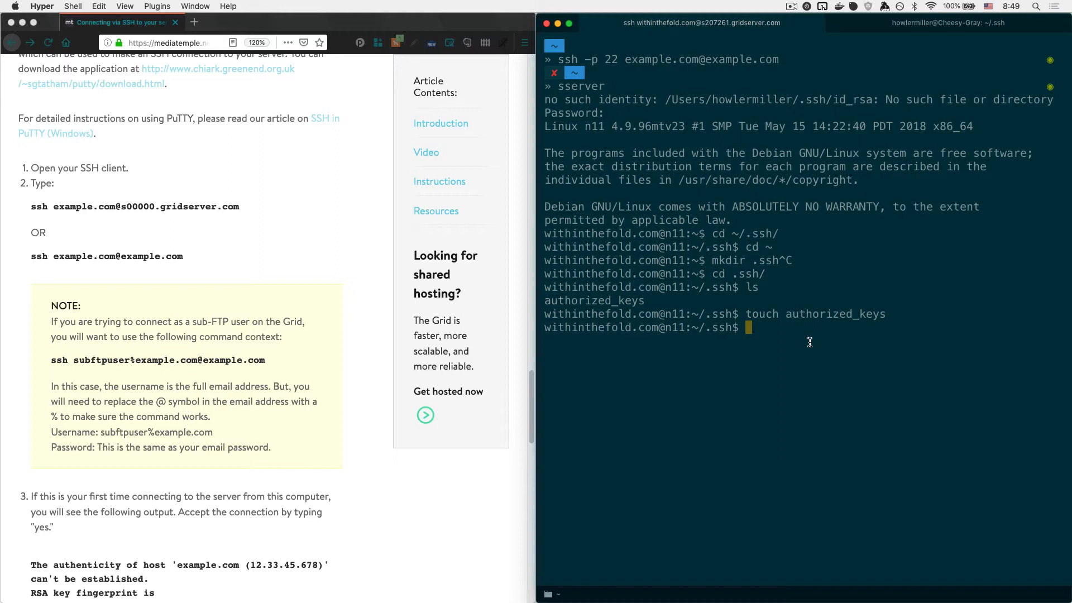
# - On the server, set ~/.ssh to 700 and authorized_keys to 600, then exit
pyautogui.write('chmod')
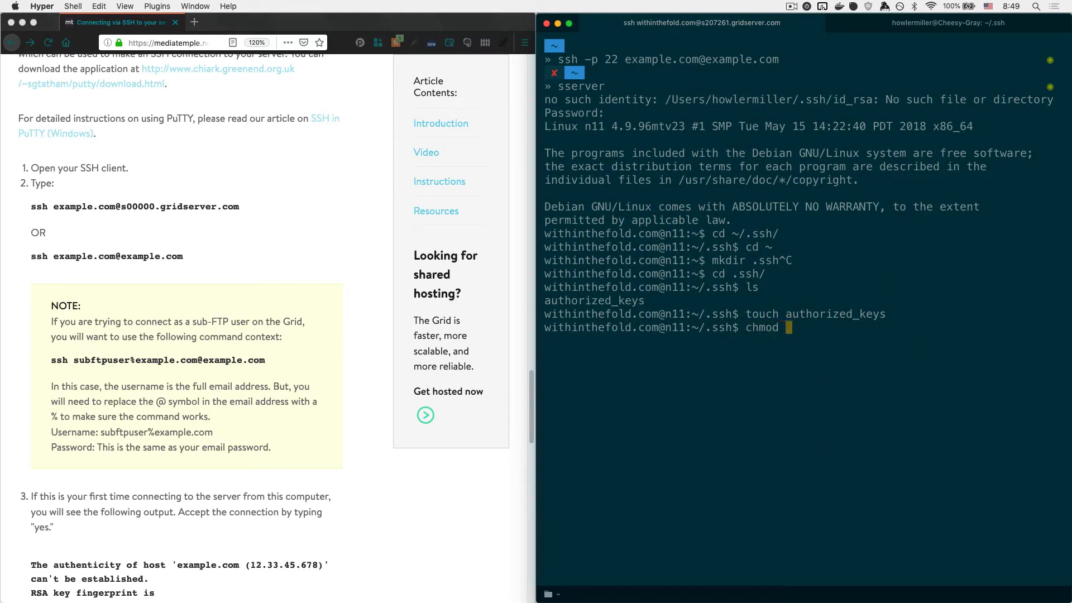
pyautogui.write('700 ~/.ssh &&')
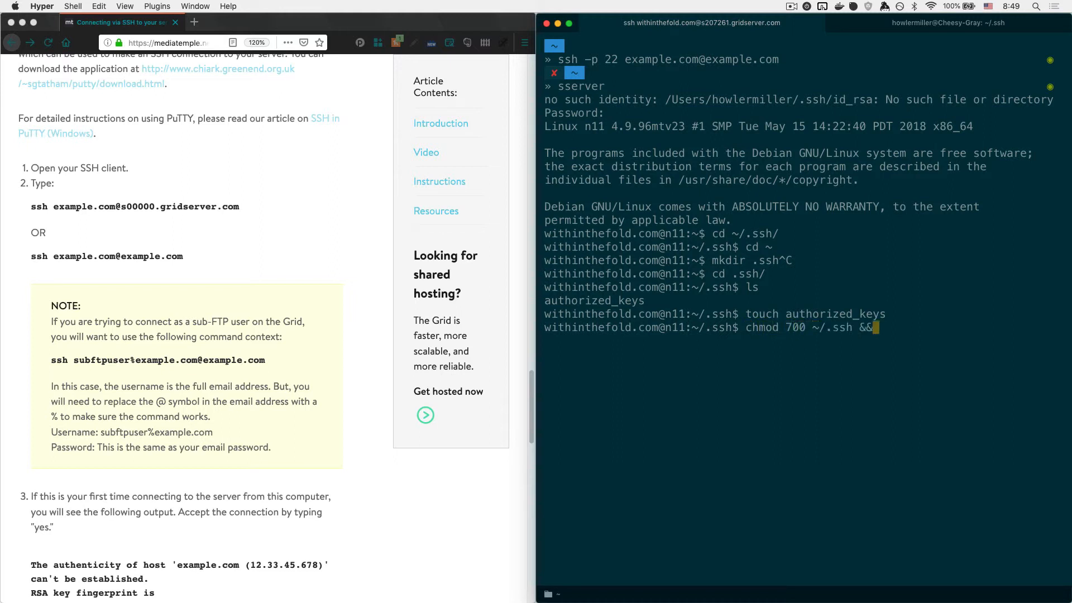
pyautogui.write('chmod')
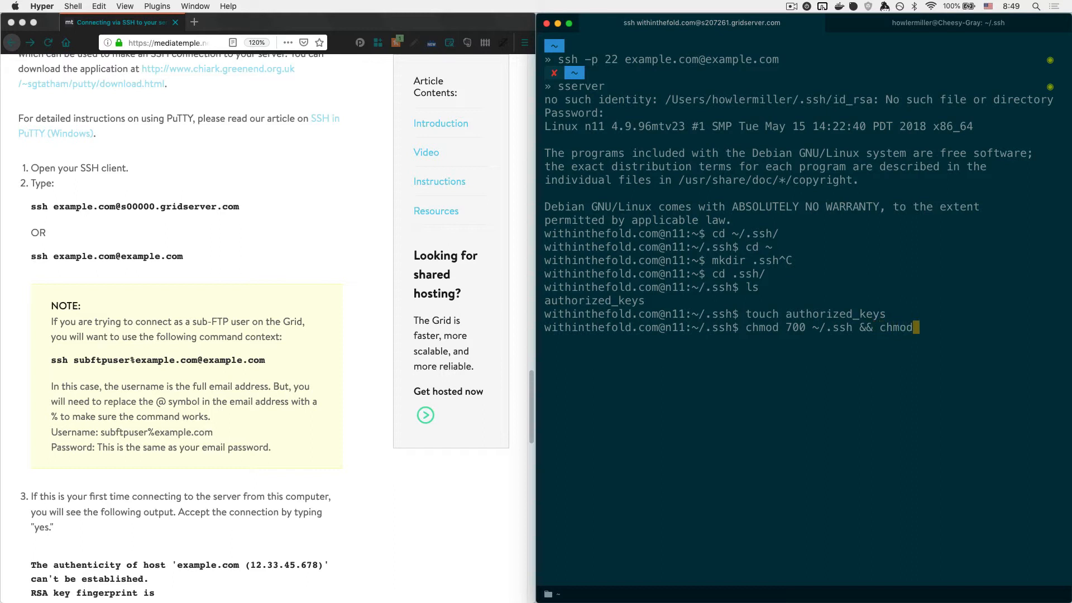
pyautogui.write('600')
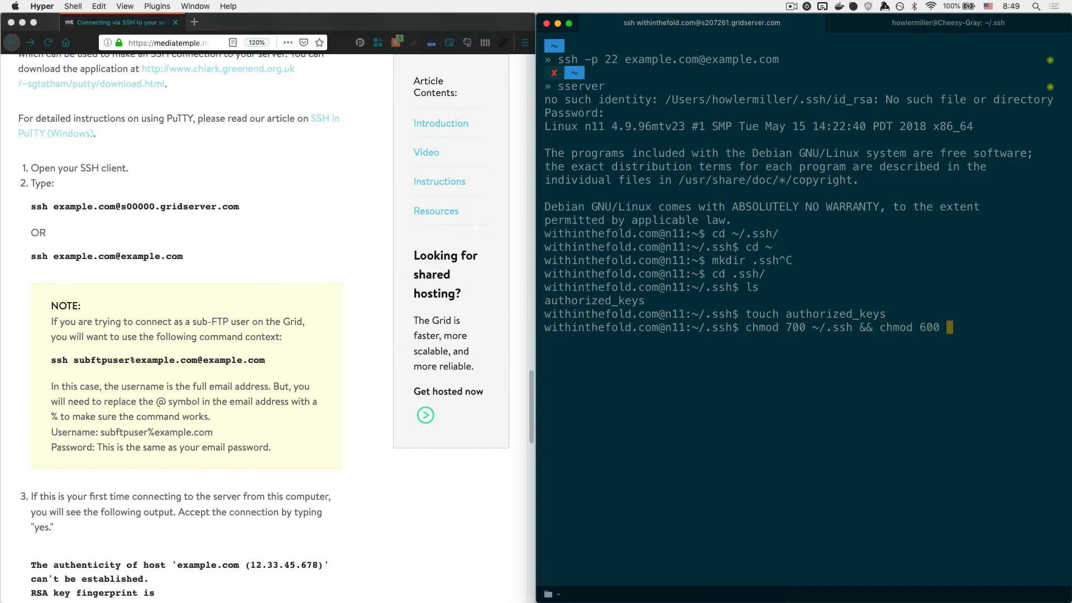
pyautogui.write('~/.ssh')
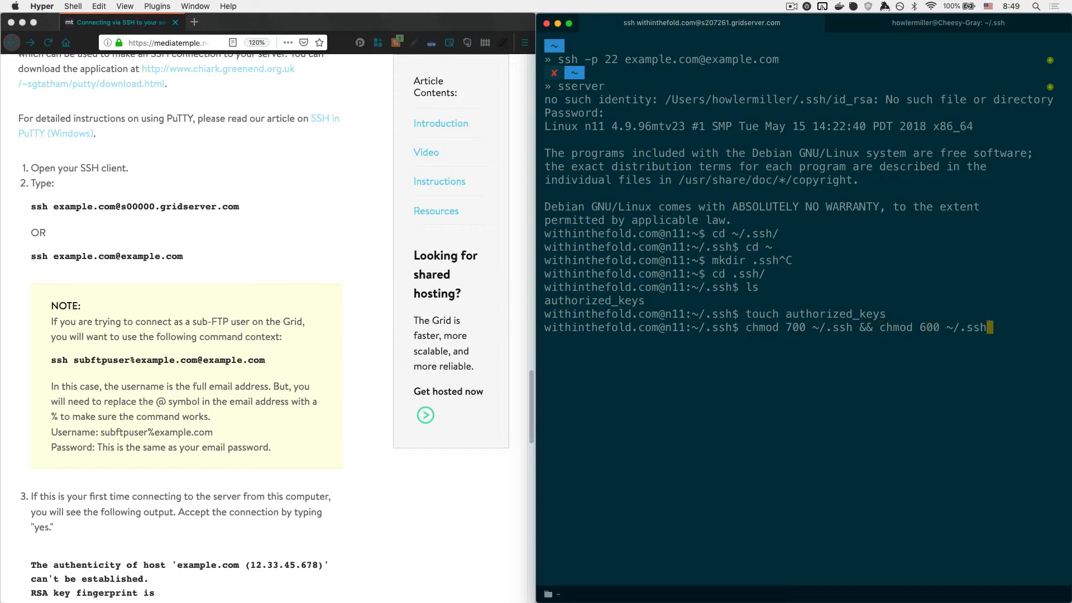
pyautogui.write('/authorized_keys')
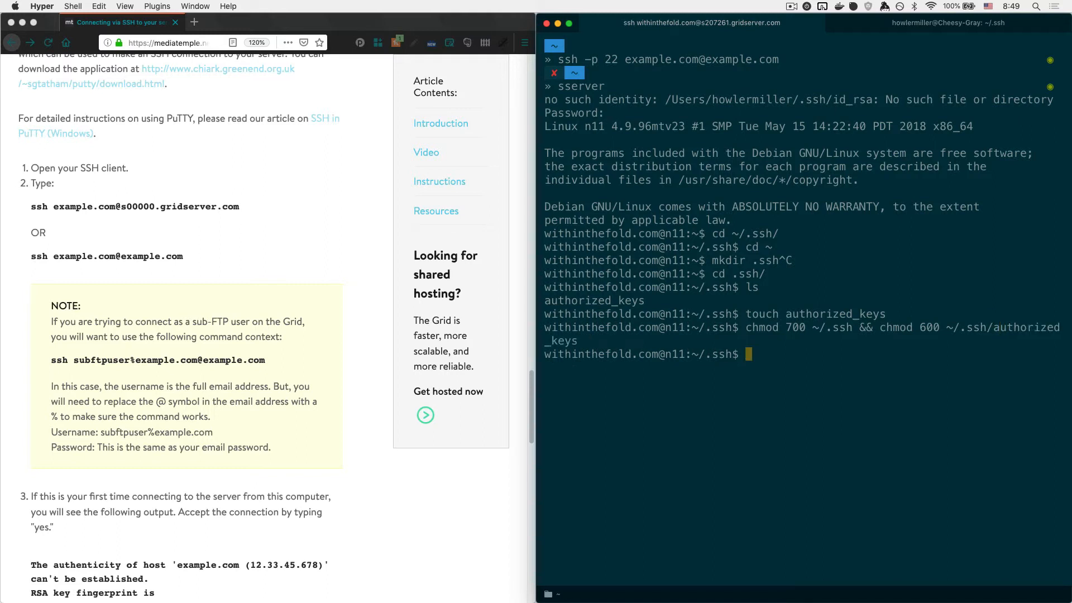
pyautogui.write('exit')
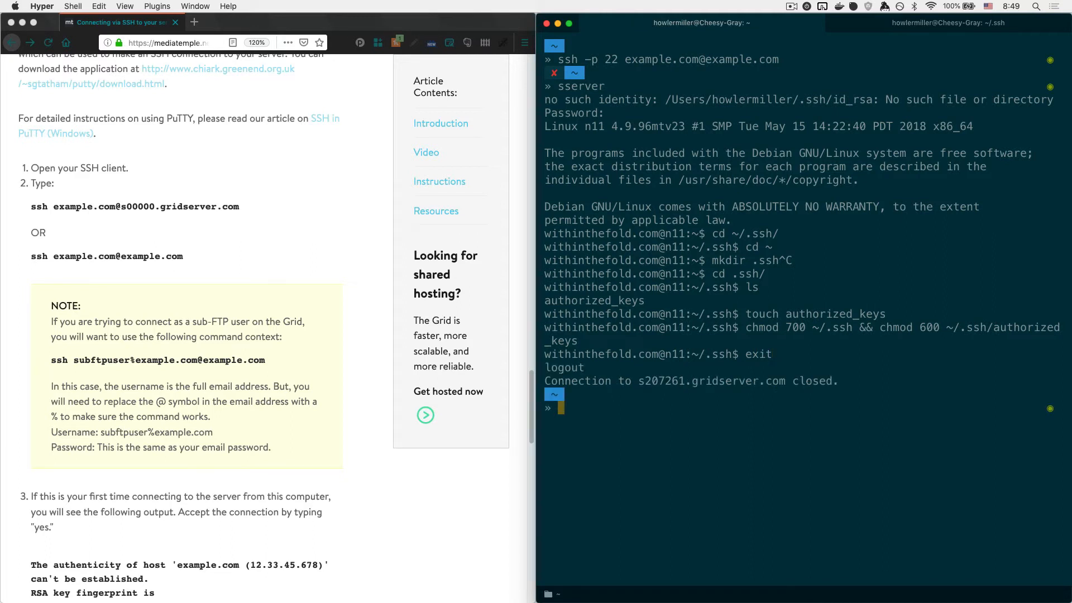
# - Reconnect to the server with the sserver alias
pyautogui.write('sserver')
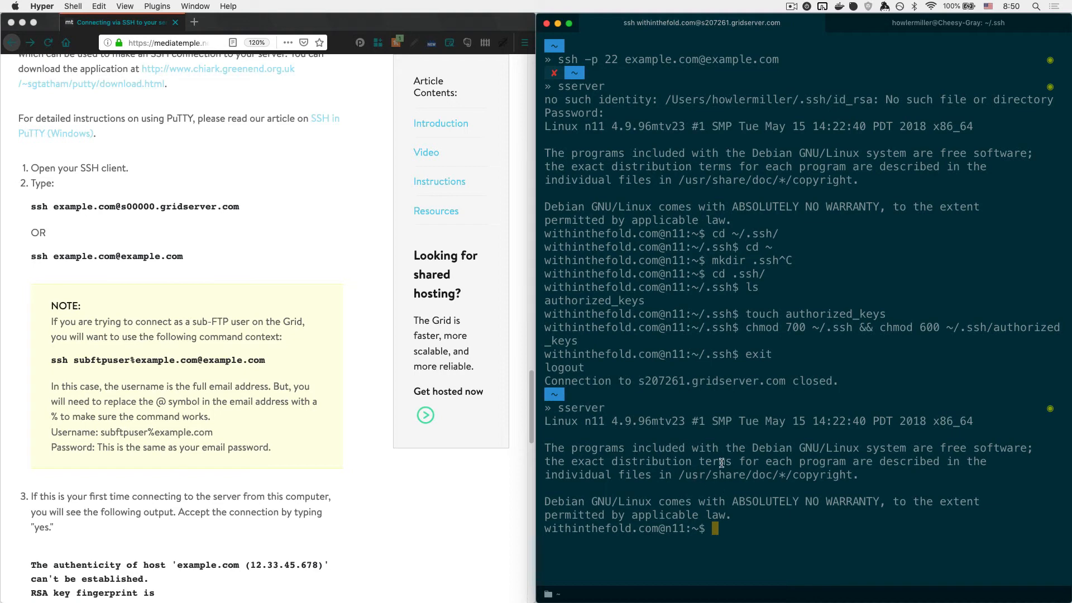
pyautogui.moveTo(719, 463)
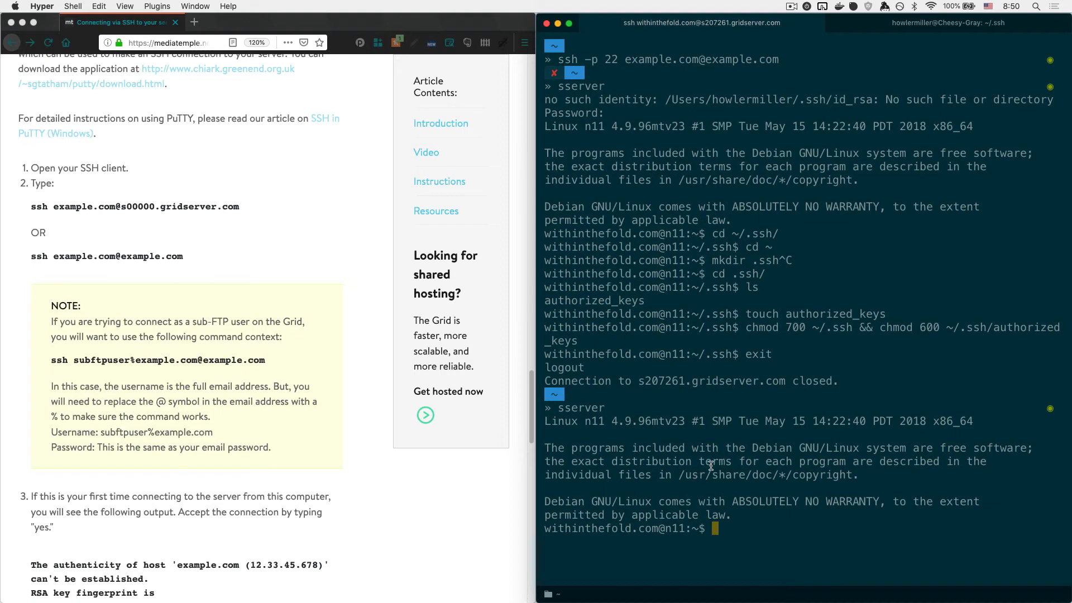
# - Highlight the sserver login that succeeded without a password prompt
pyautogui.doubleClick(580, 408)
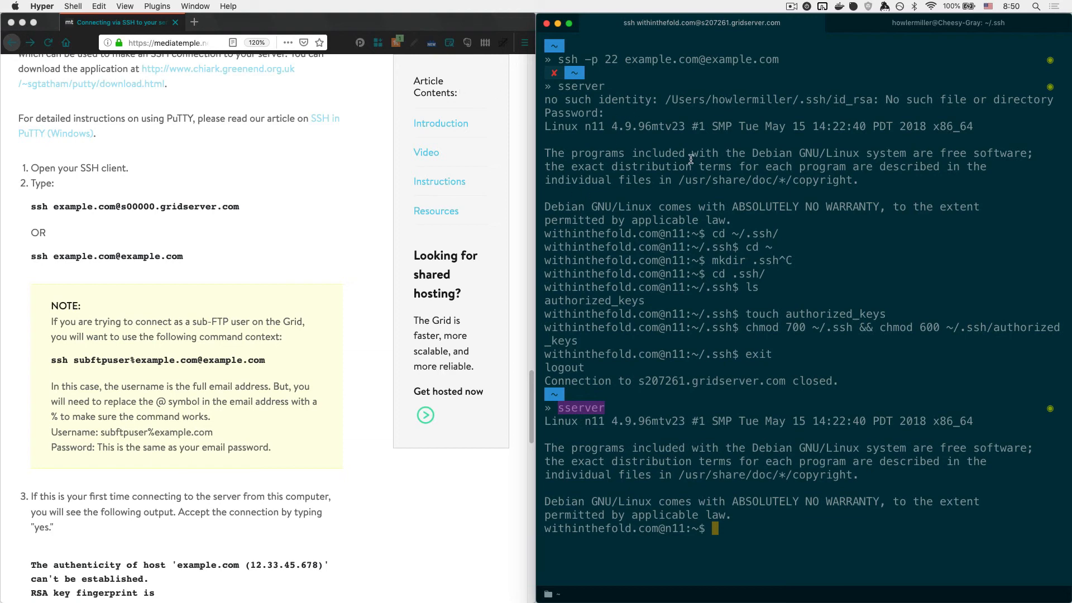
pyautogui.moveTo(658, 323)
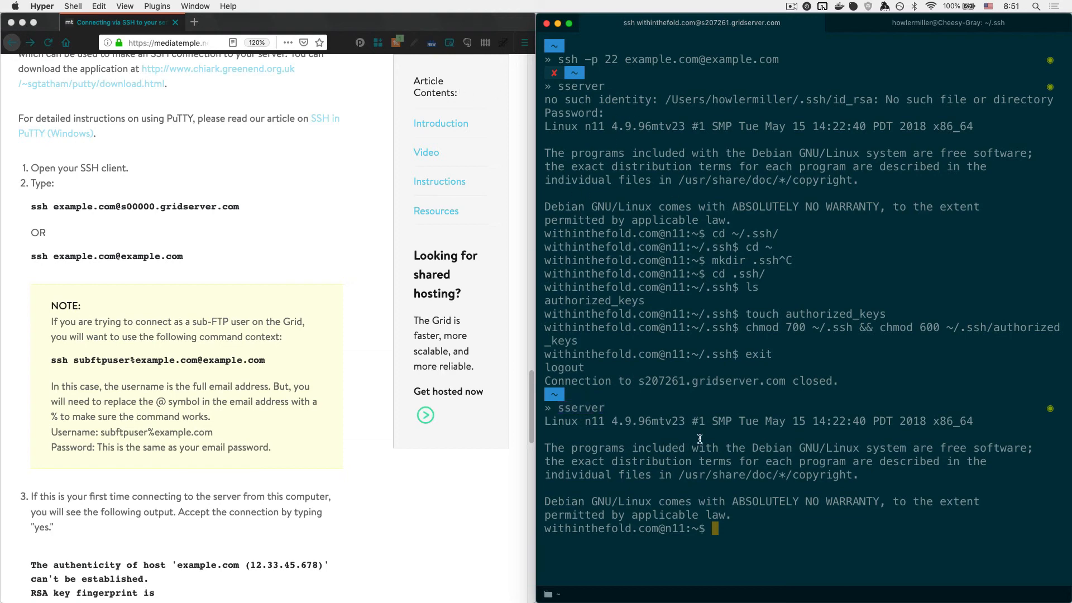
pyautogui.moveTo(691, 418)
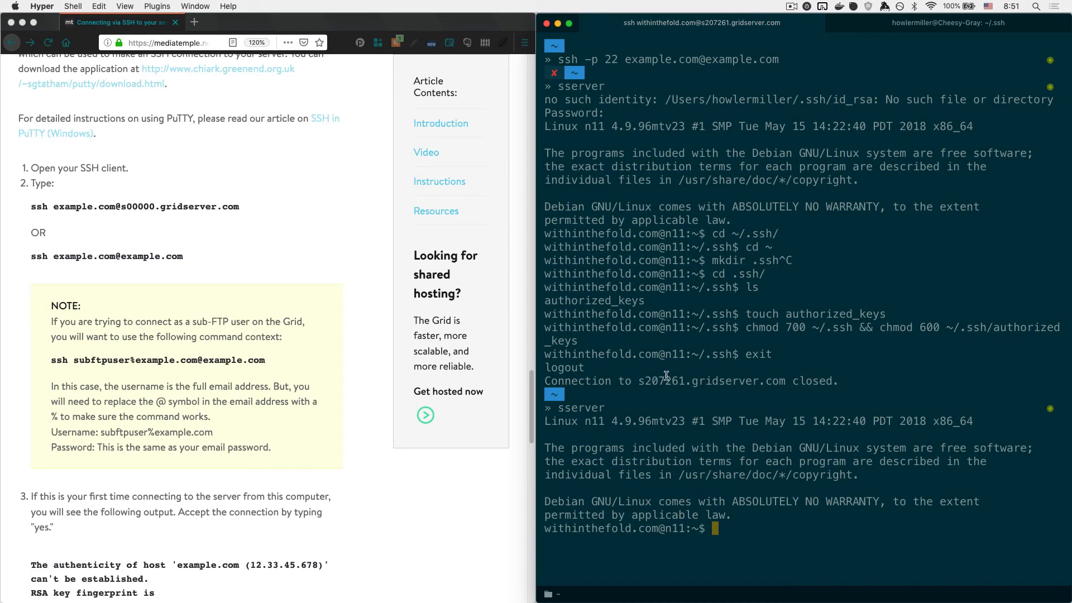
pyautogui.moveTo(667, 375)
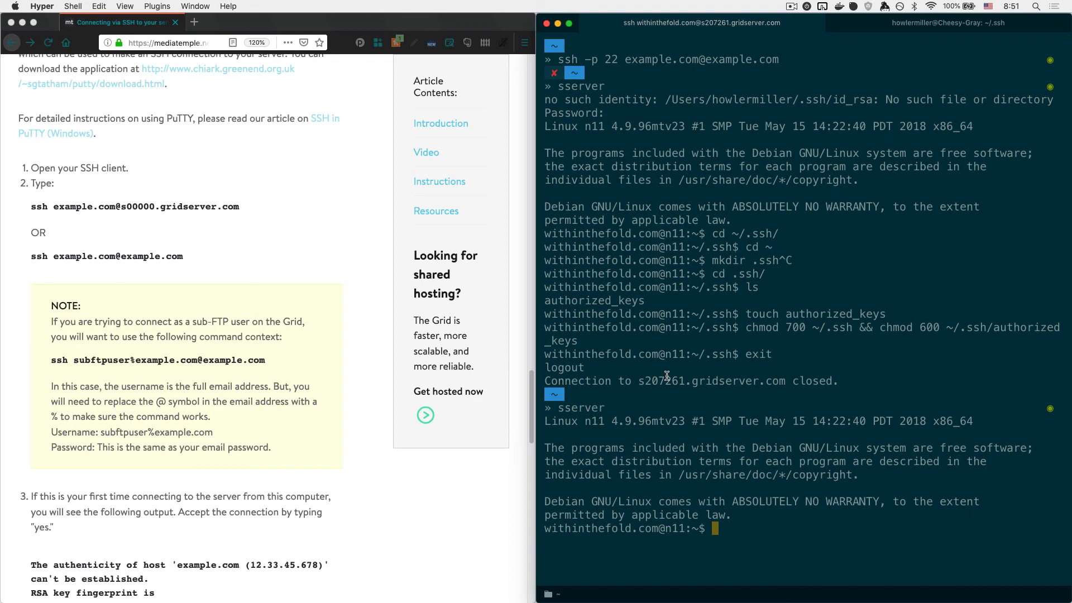
pyautogui.moveTo(627, 393)
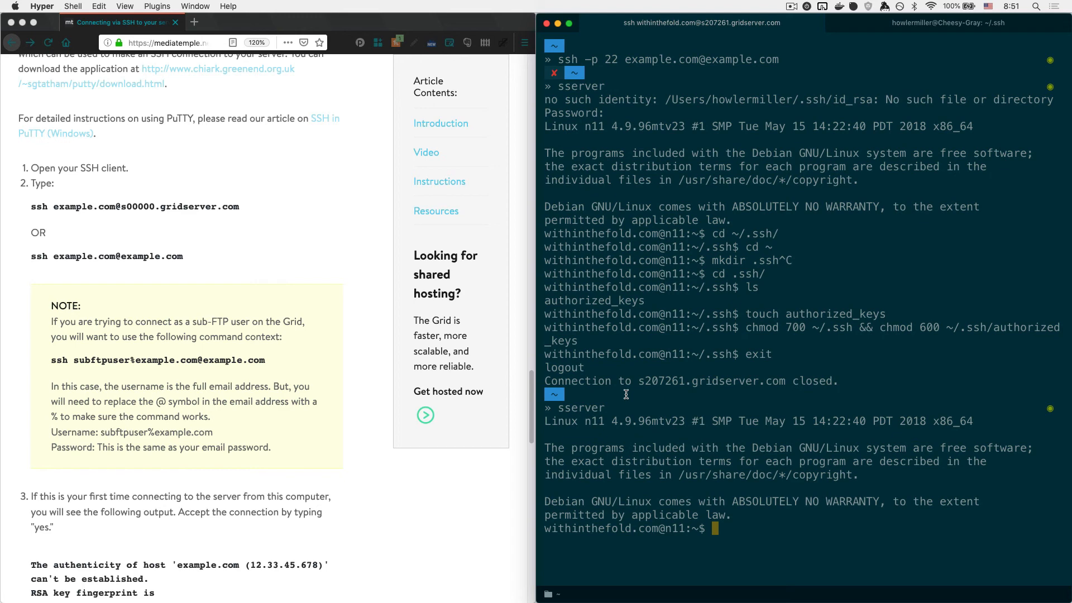
pyautogui.moveTo(752, 378)
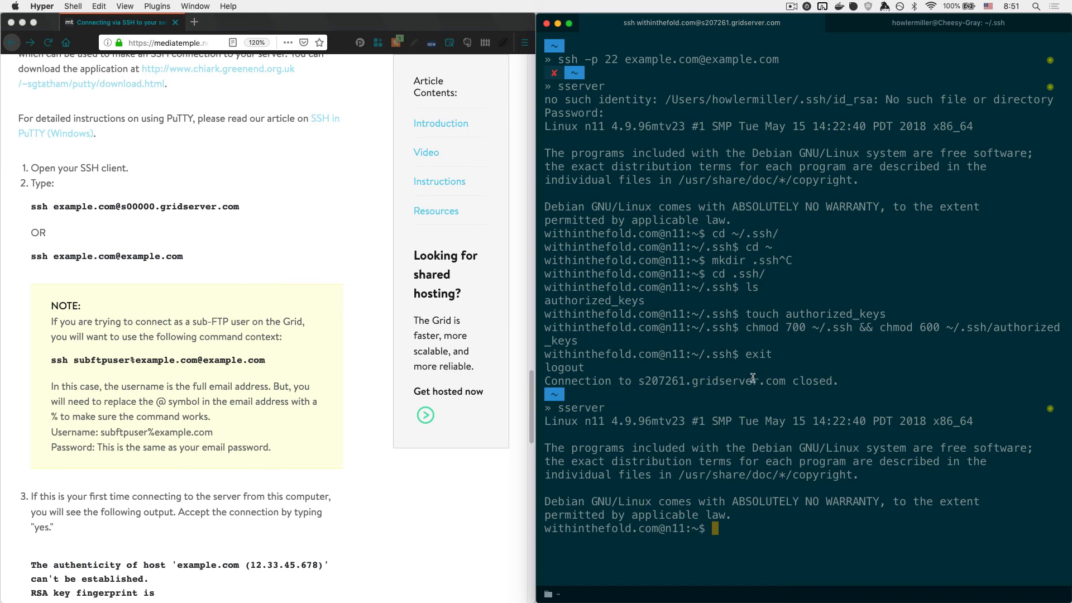
pyautogui.moveTo(702, 368)
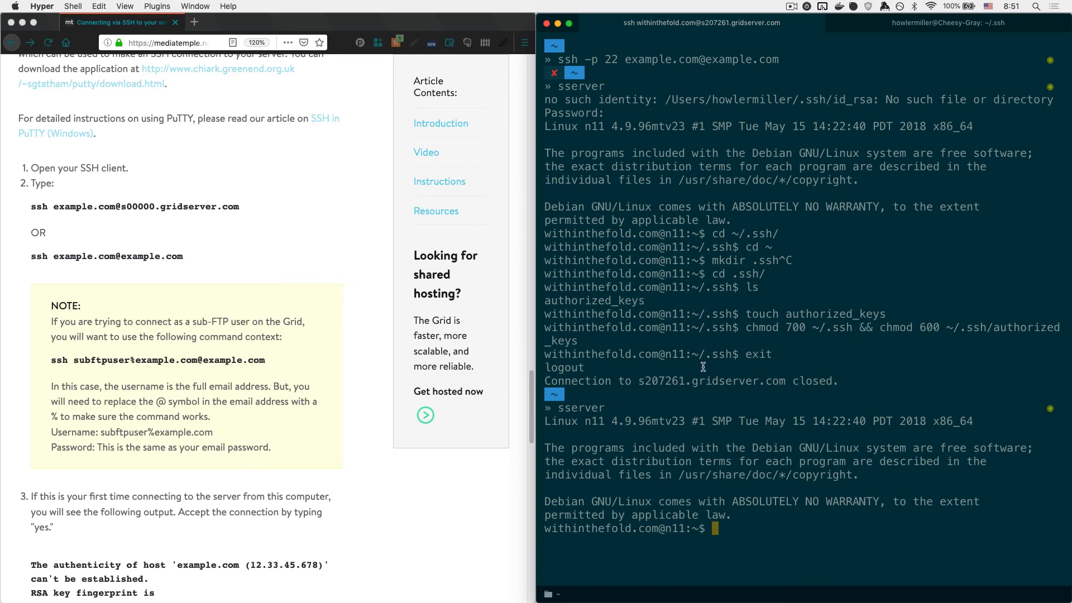
pyautogui.moveTo(791, 457)
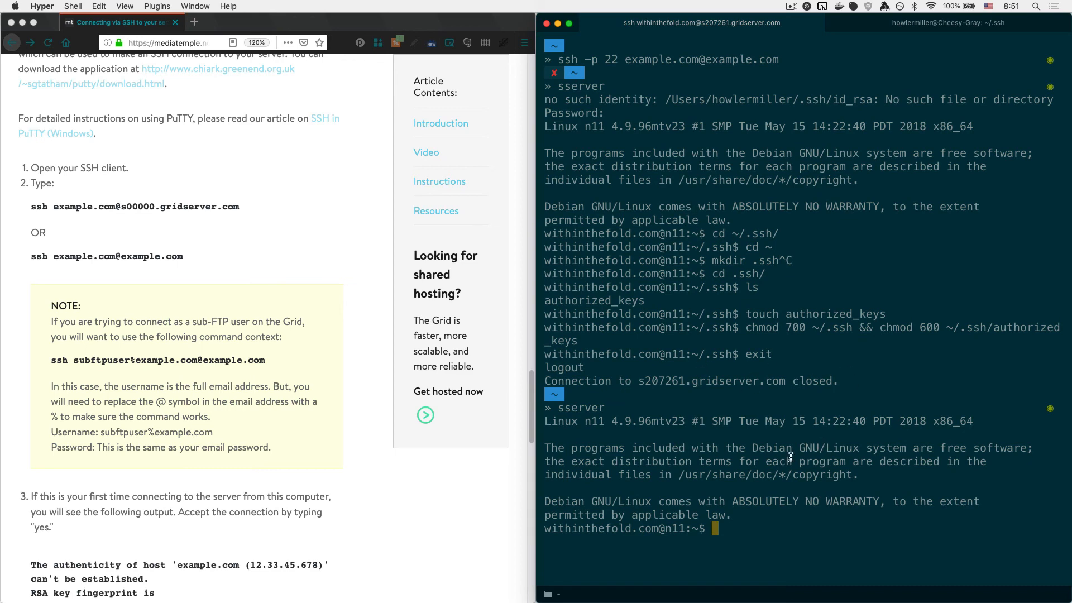